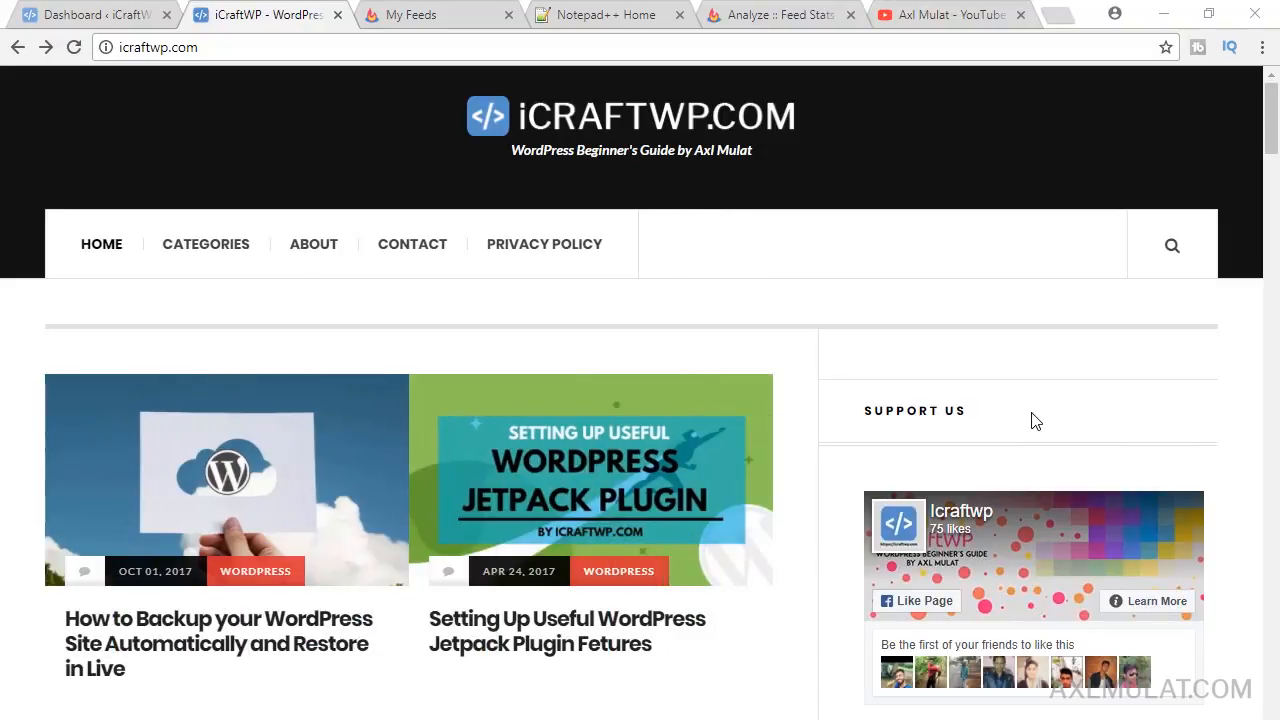
Look over the YouTube channel and blog tabs, then bring up FeedBurner's My Feeds page.
{"action": "left_click", "coordinate": [948, 14]}
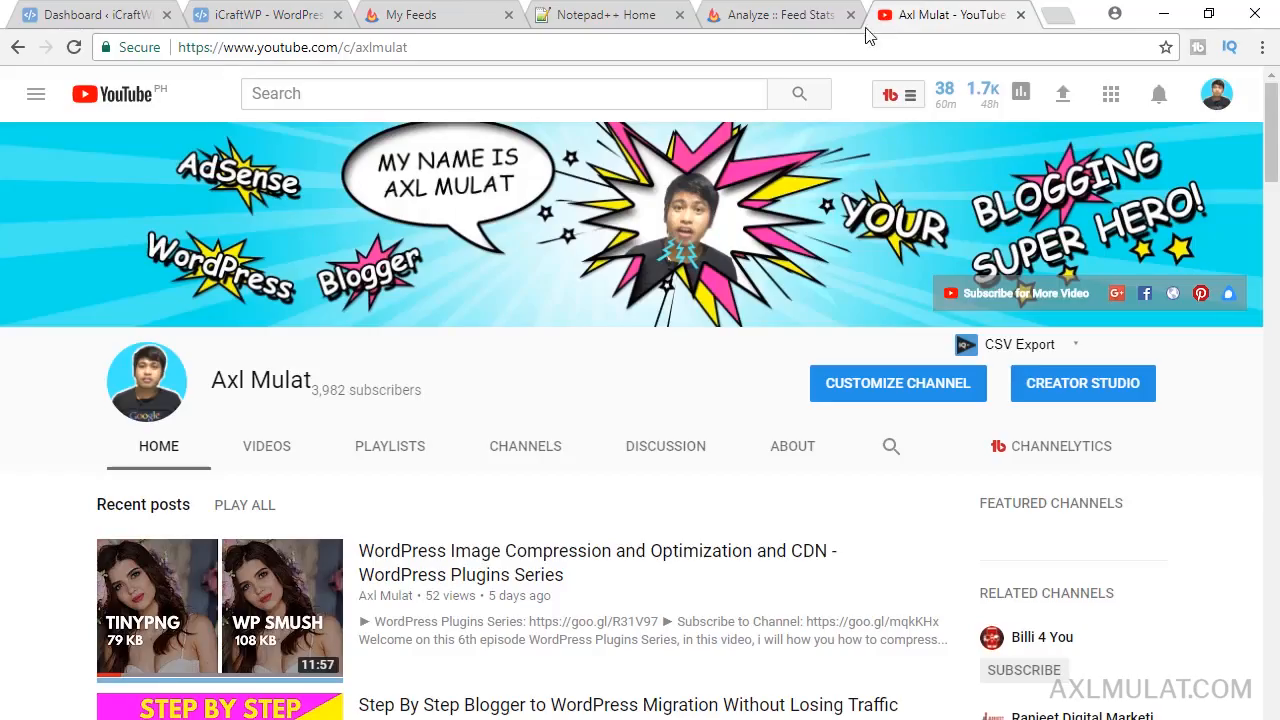
{"action": "mouse_move", "coordinate": [584, 342]}
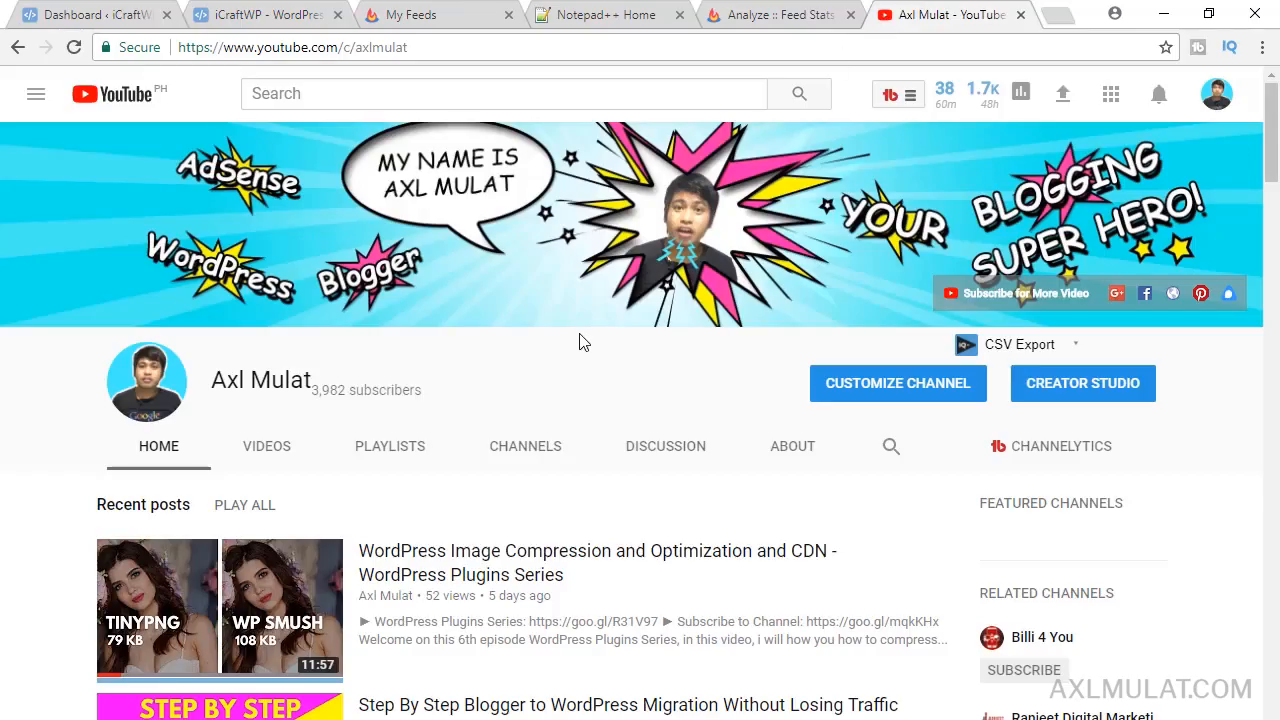
{"action": "scroll", "scroll_direction": "down", "scroll_amount": 3}
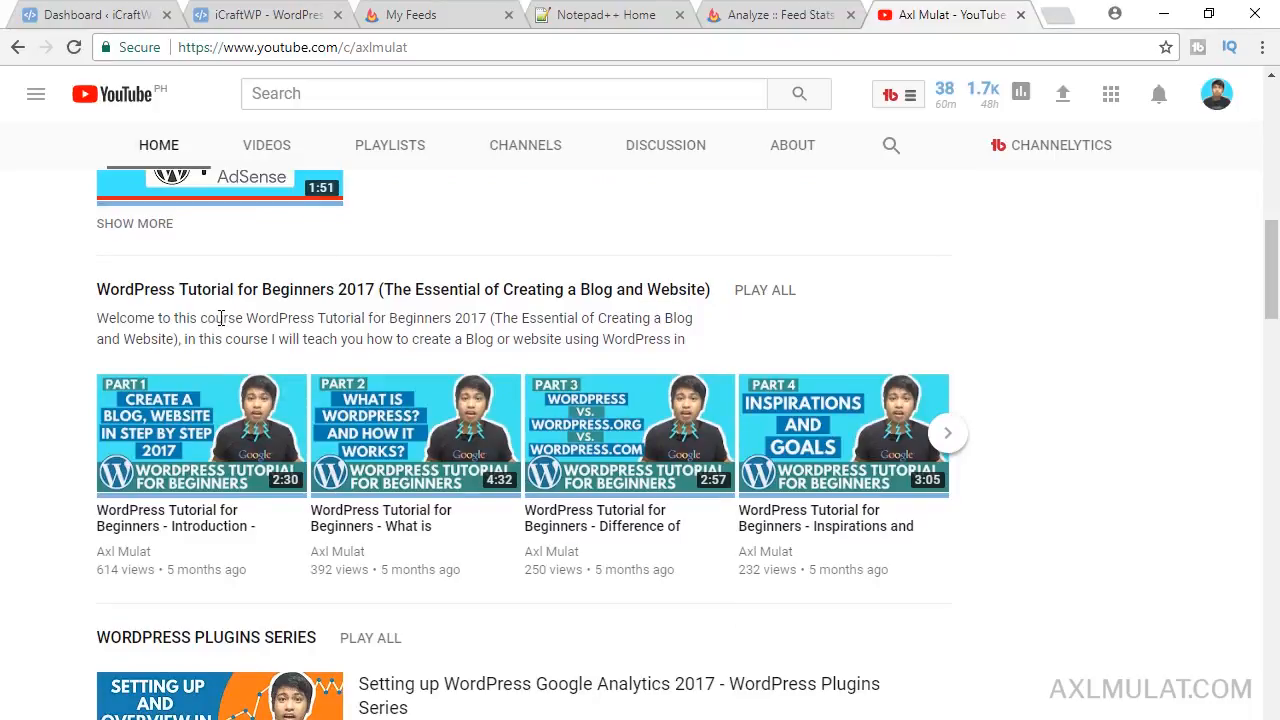
{"action": "left_click", "coordinate": [264, 14]}
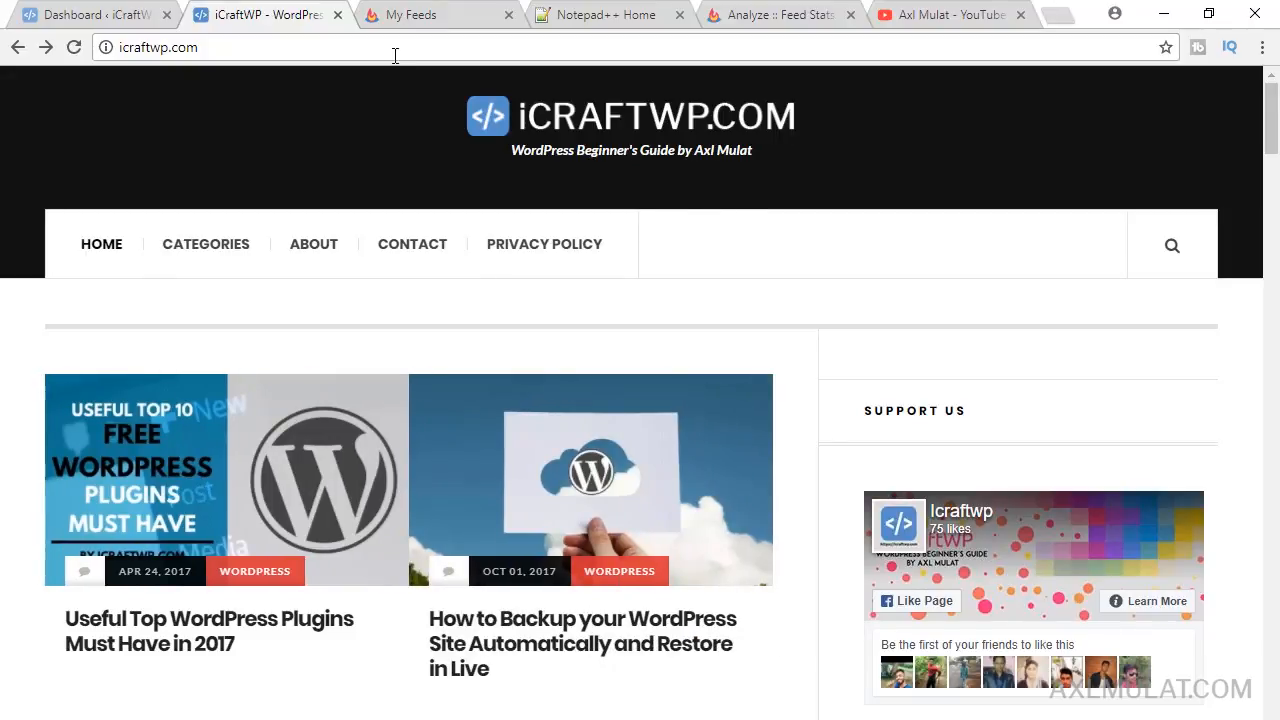
{"action": "left_click", "coordinate": [430, 14]}
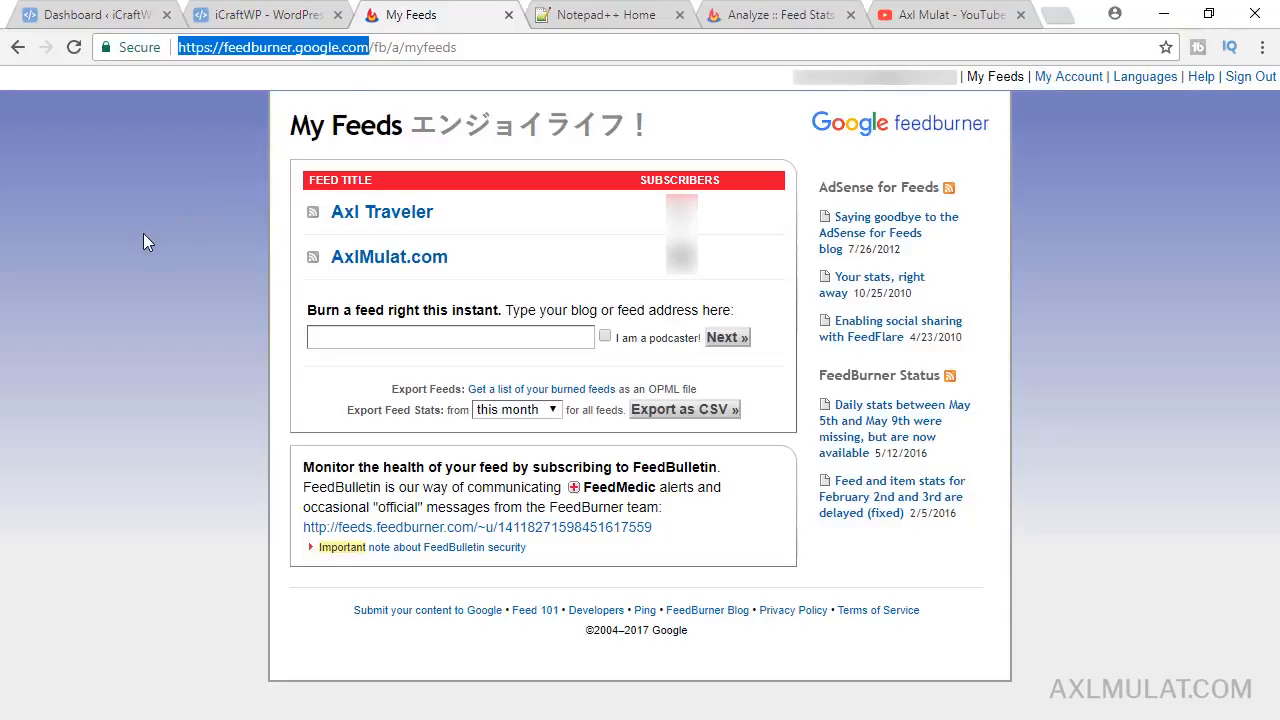
{"action": "mouse_move", "coordinate": [210, 132]}
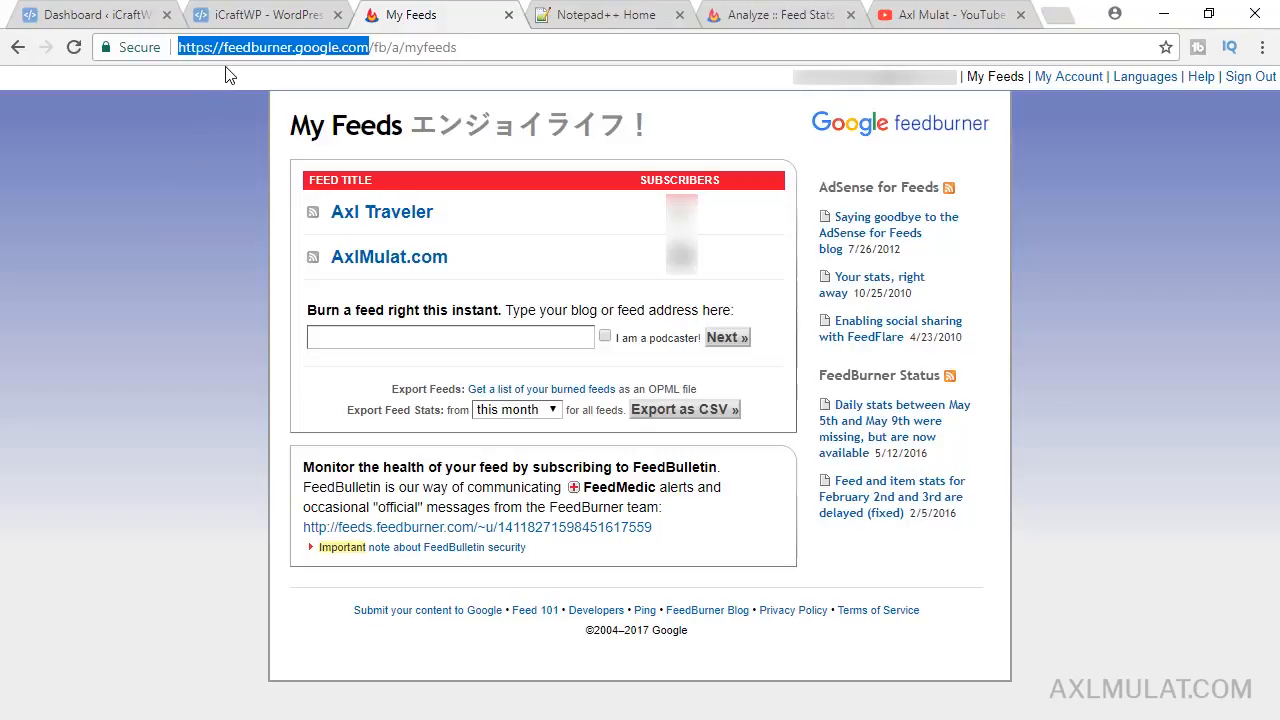
{"action": "mouse_move", "coordinate": [188, 278]}
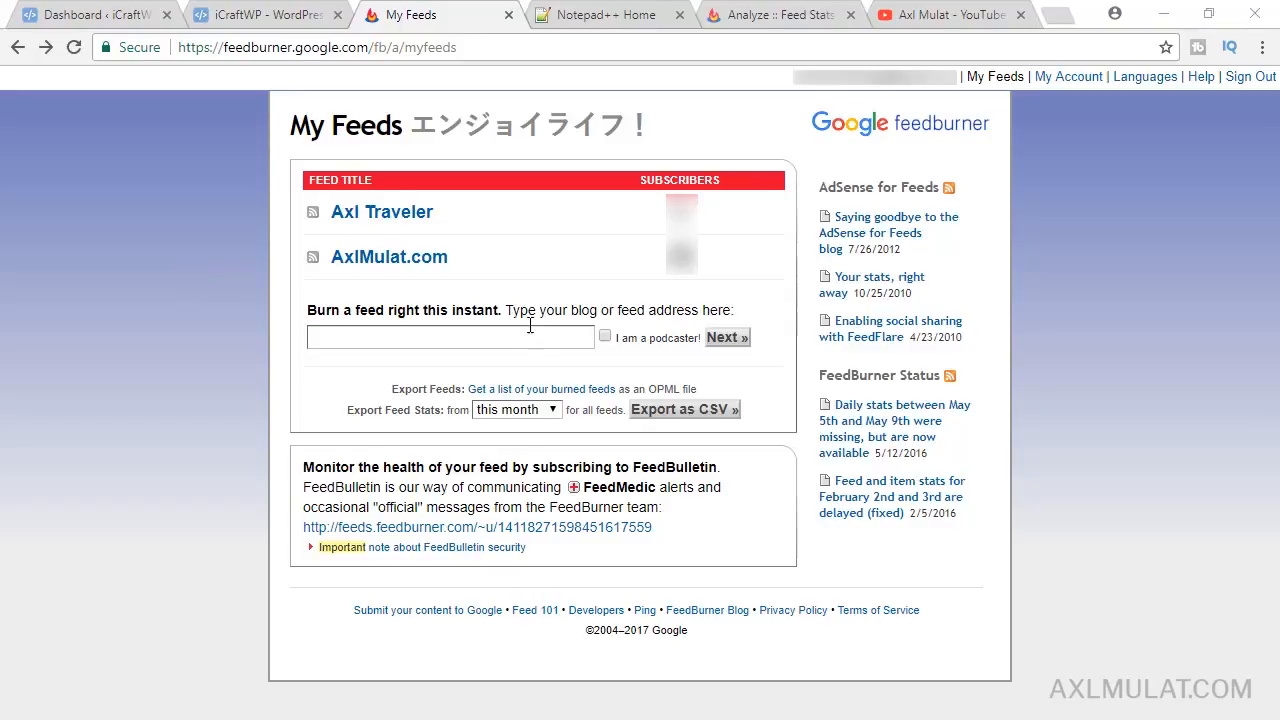
{"action": "mouse_move", "coordinate": [520, 308]}
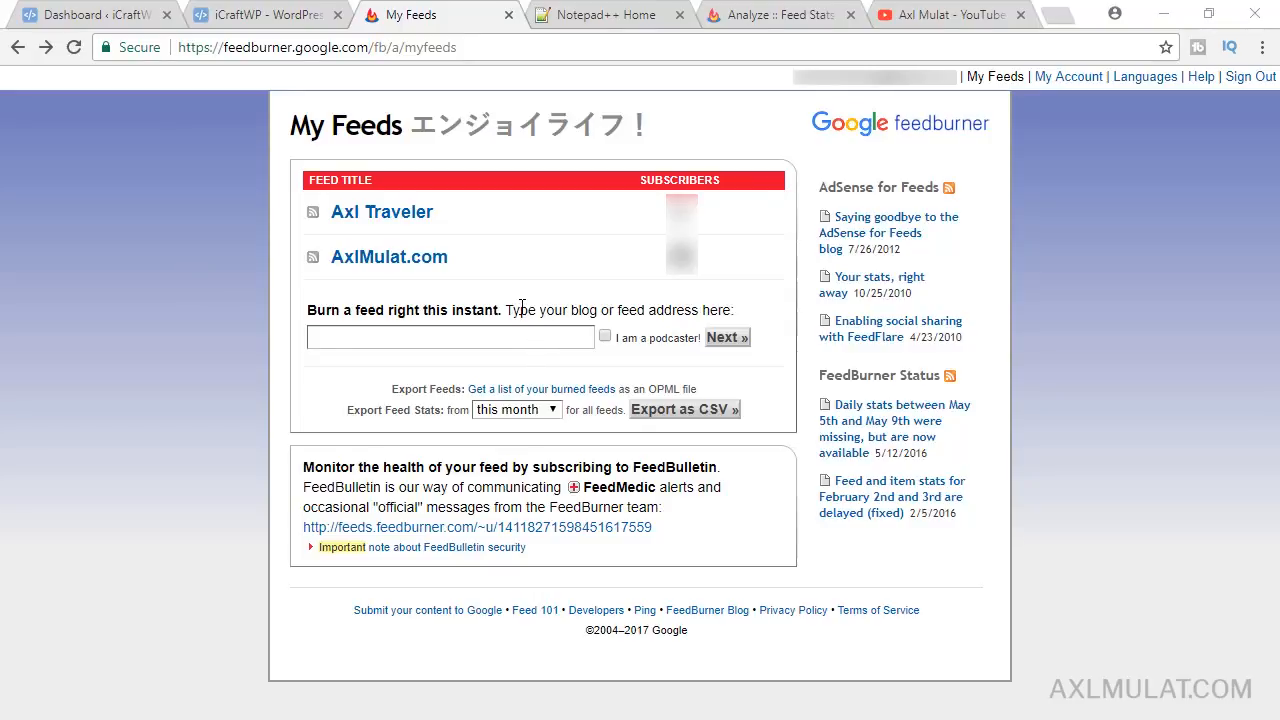
{"action": "left_click", "coordinate": [448, 336]}
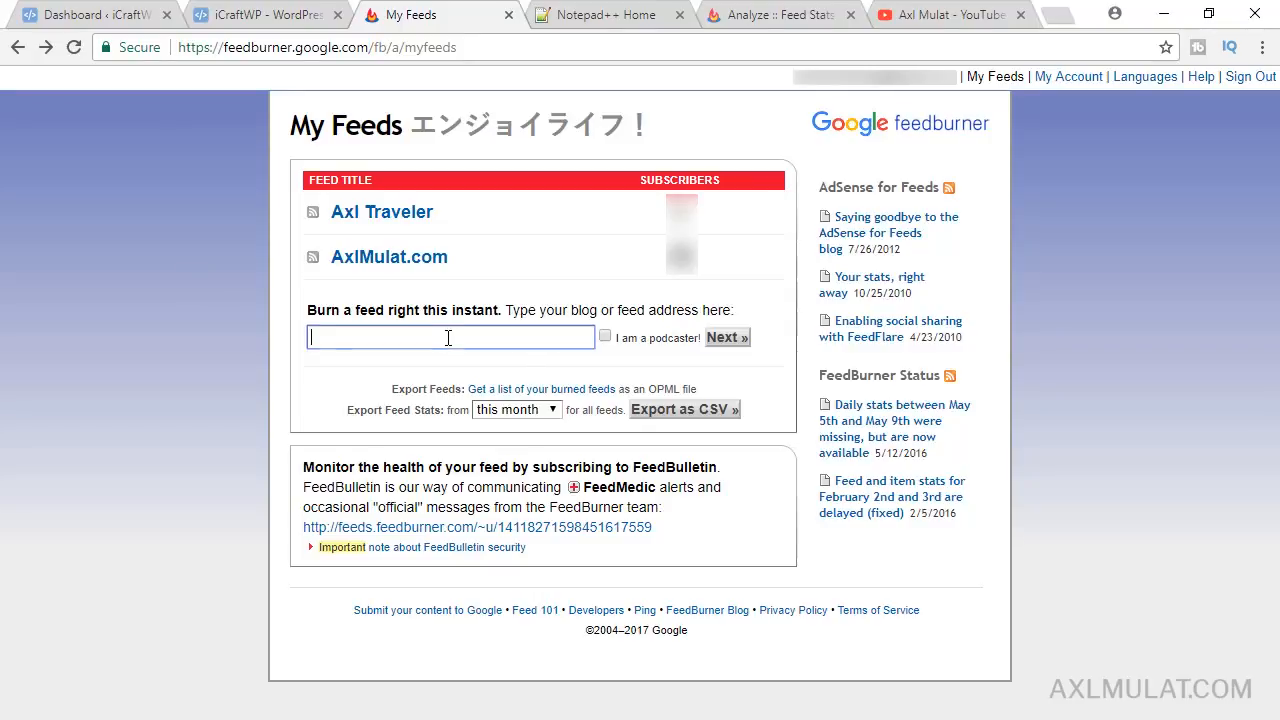
{"action": "left_click", "coordinate": [264, 14]}
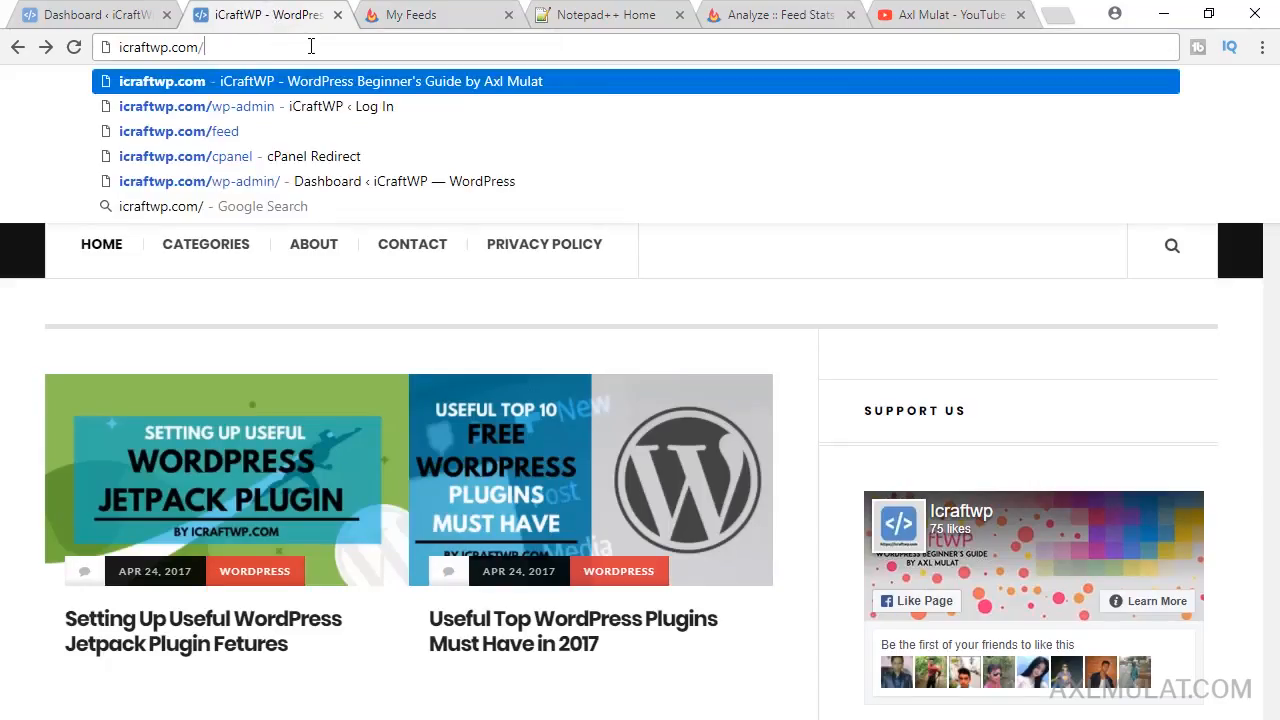
{"action": "left_click", "coordinate": [178, 132]}
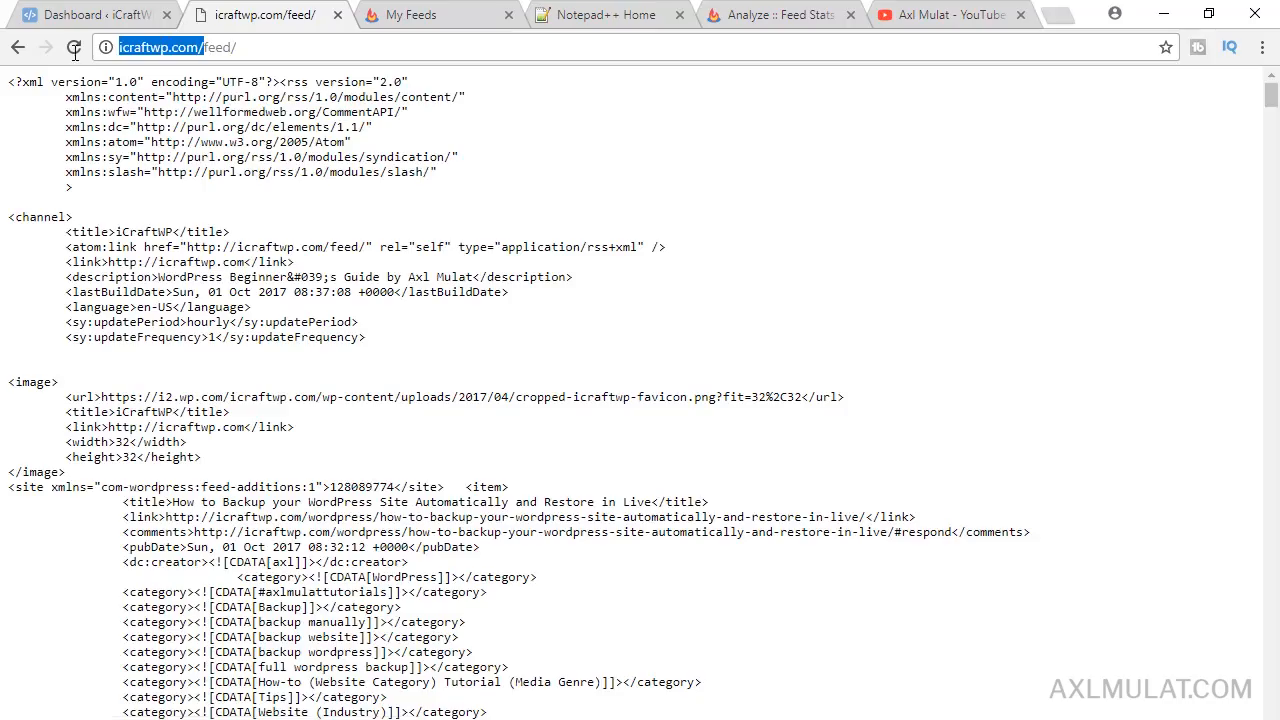
{"action": "left_click", "coordinate": [216, 48]}
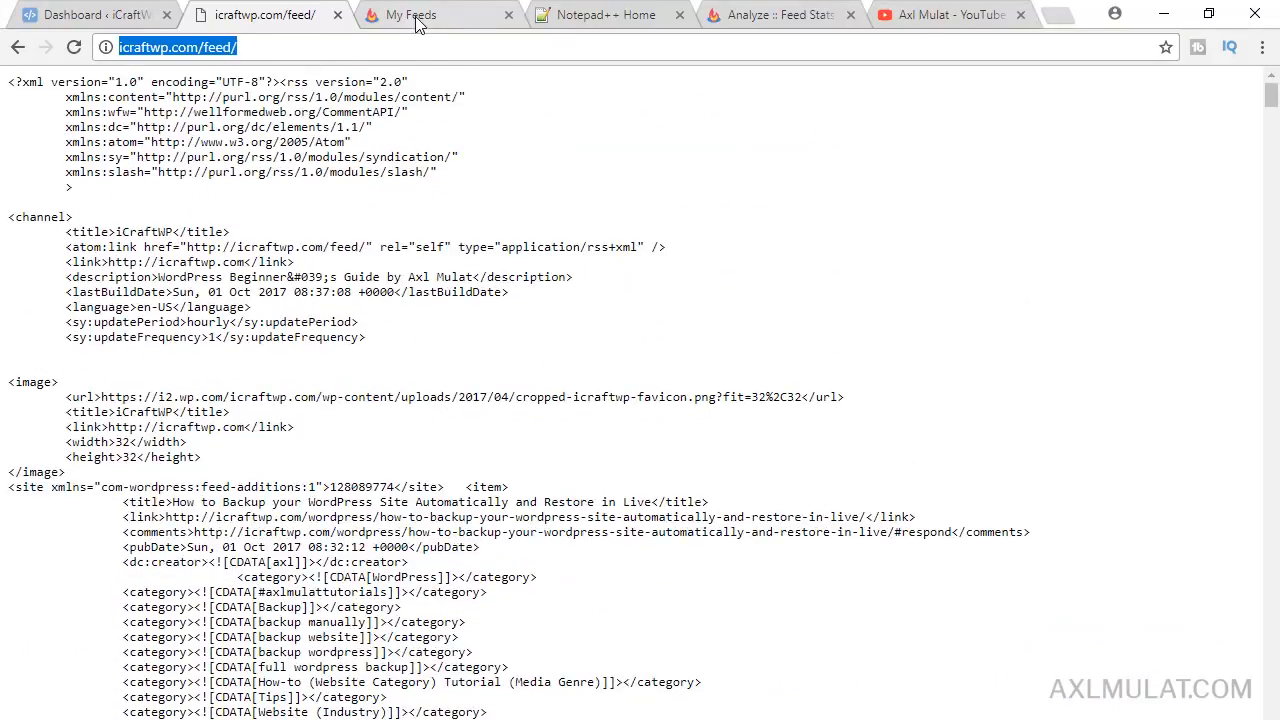
{"action": "left_click", "coordinate": [408, 14]}
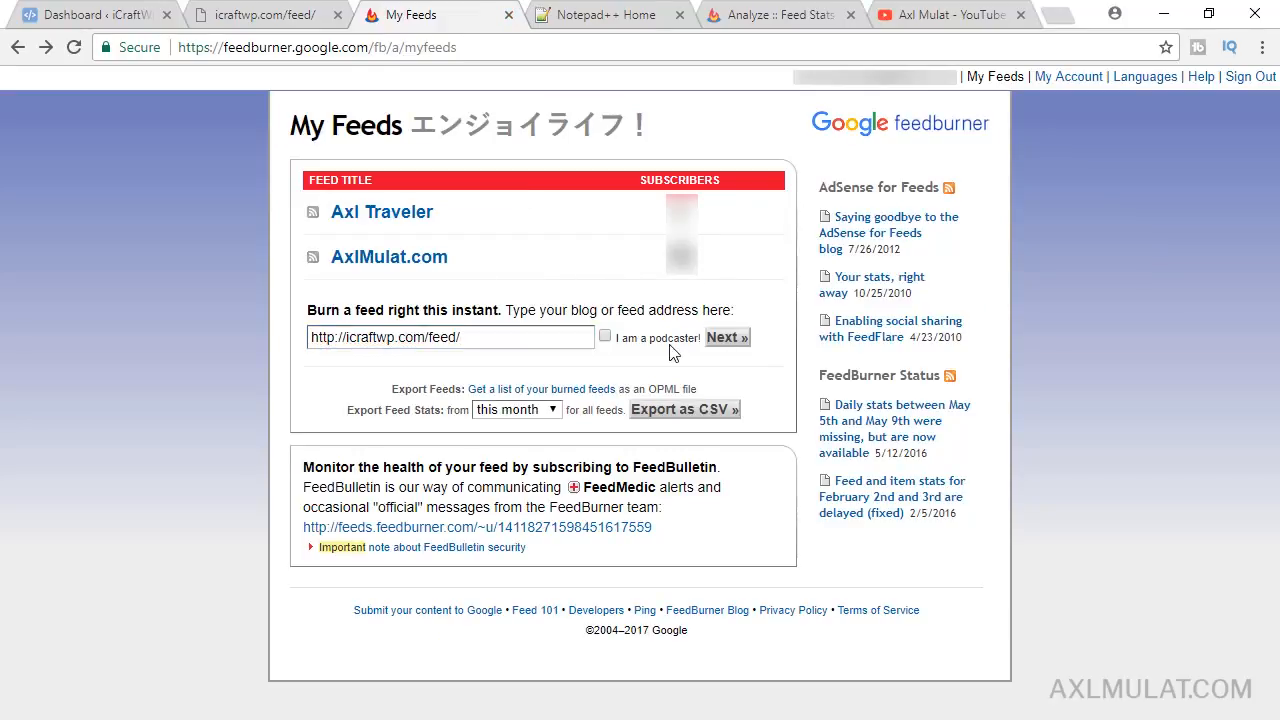
Burn the feed, keeping the title iCraftWP and the address icraftwp.
{"action": "left_click", "coordinate": [728, 336]}
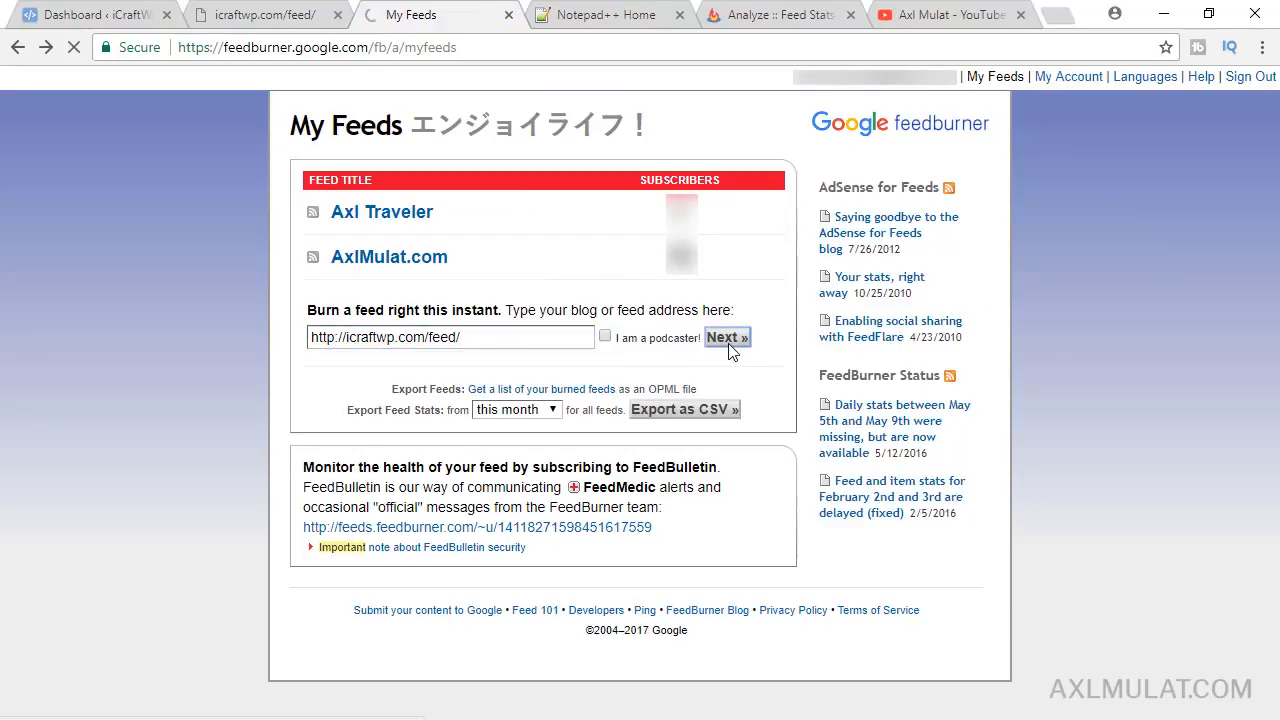
{"action": "left_click", "coordinate": [728, 336]}
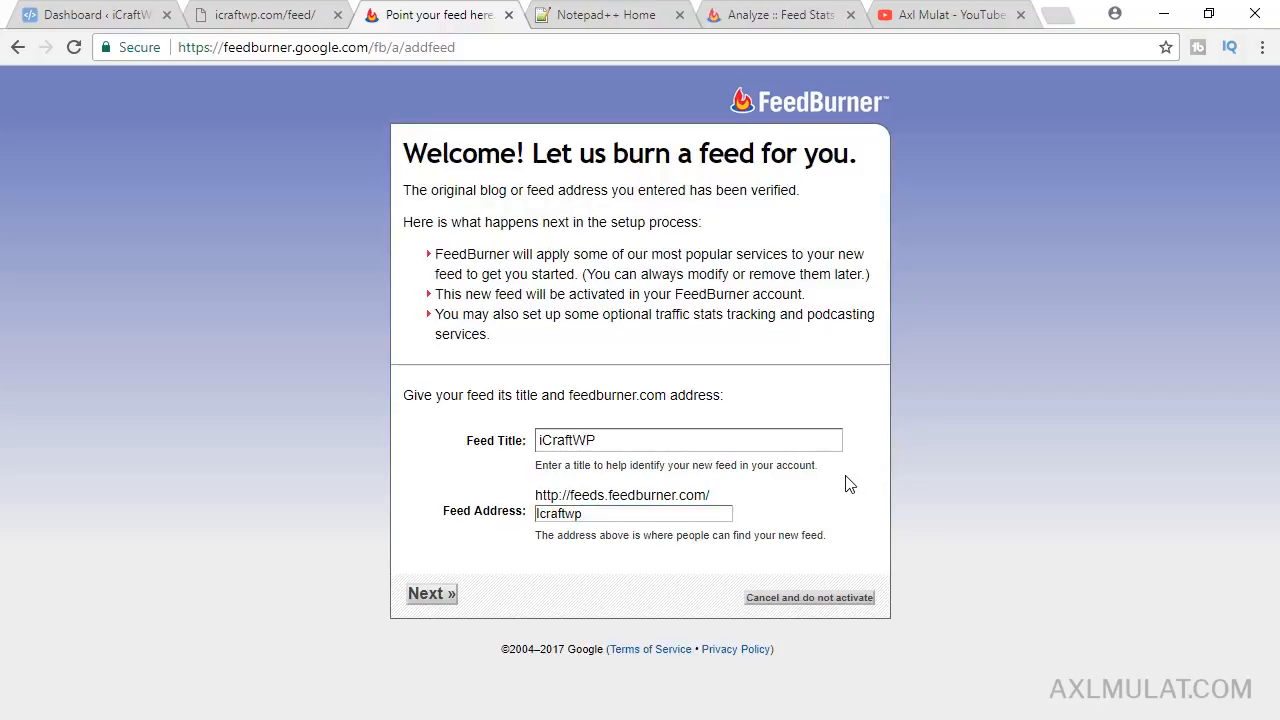
{"action": "left_click", "coordinate": [430, 592]}
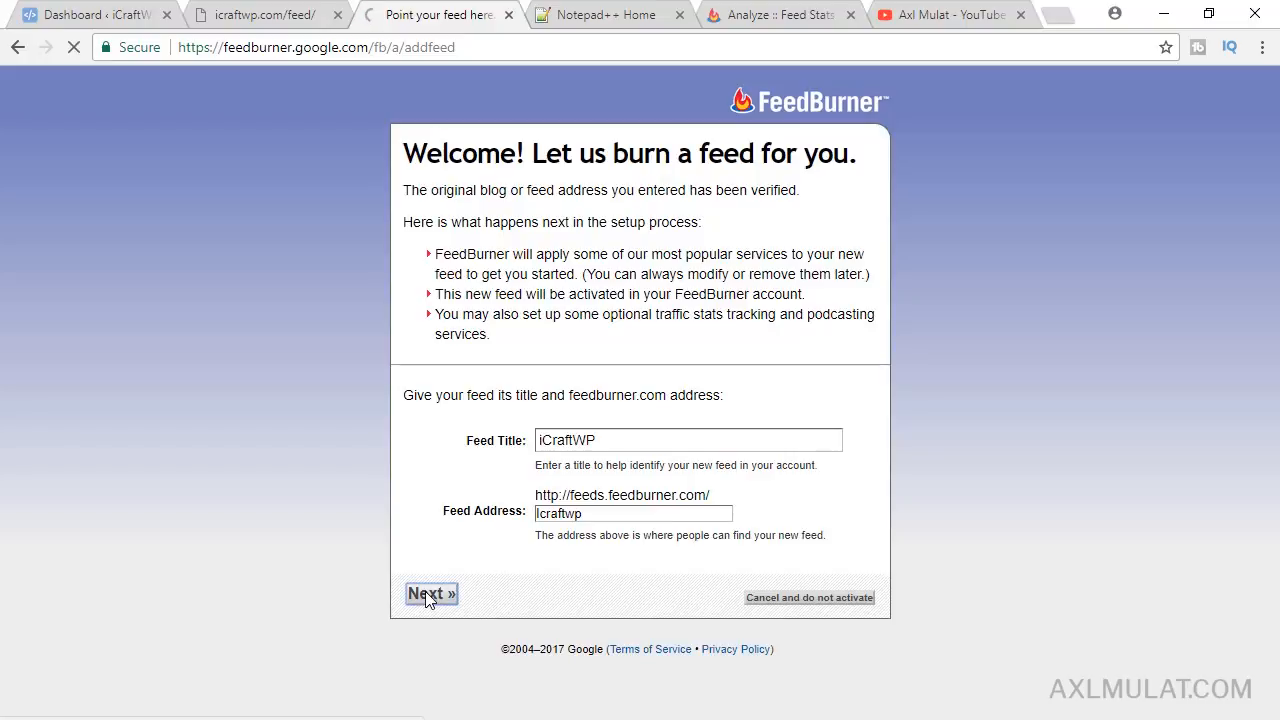
{"action": "left_click", "coordinate": [428, 592]}
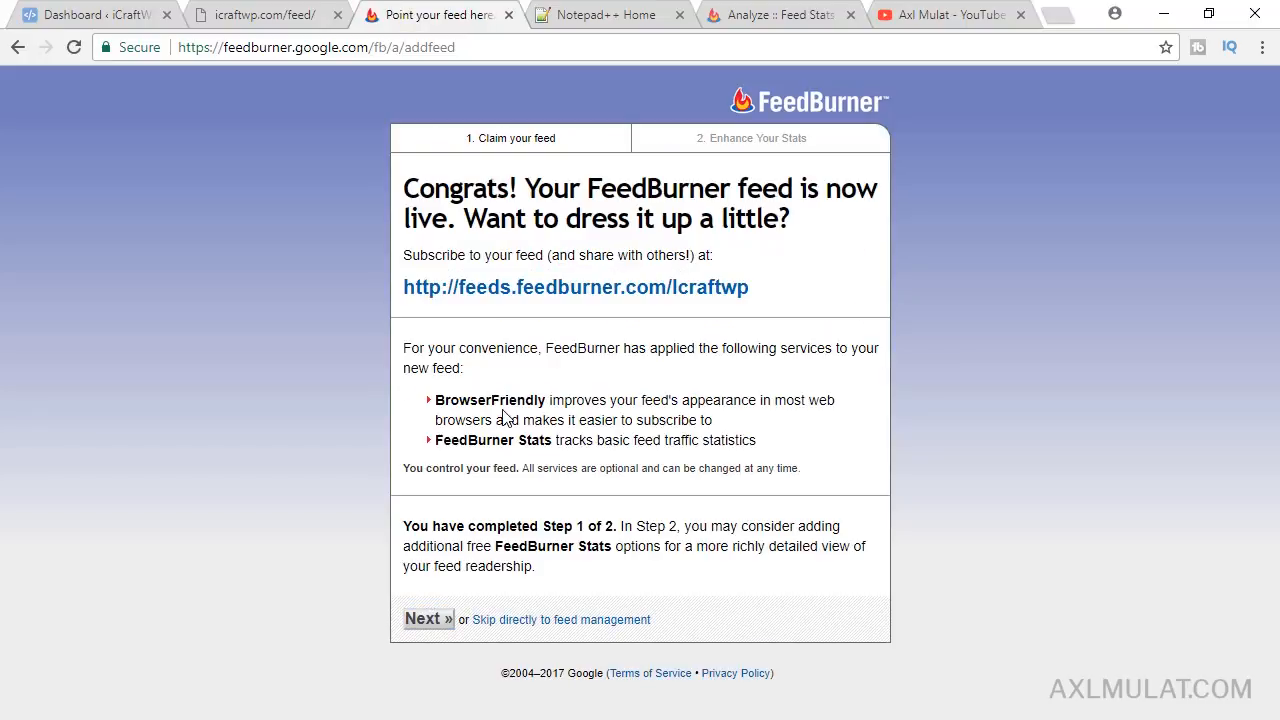
{"action": "mouse_move", "coordinate": [784, 300]}
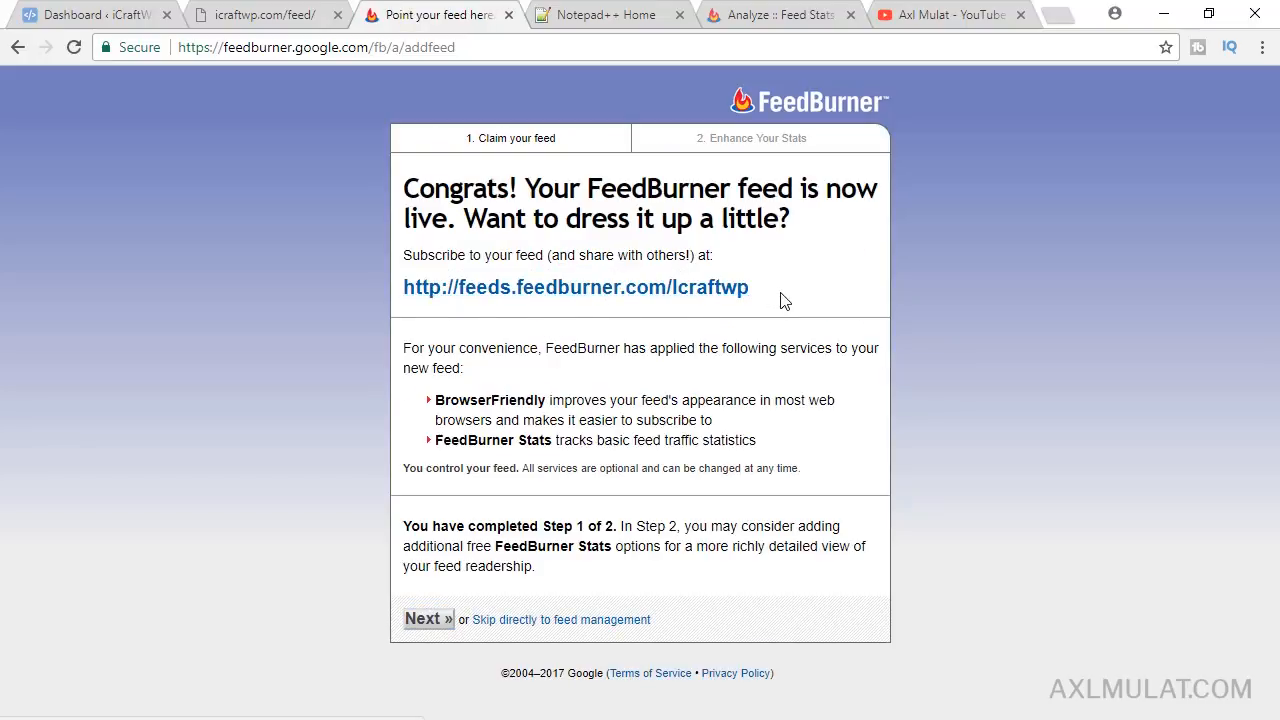
Copy the new feeds.feedburner.com/Icraftwp URL and finish setup with default stats options.
{"action": "double_click", "coordinate": [576, 288]}
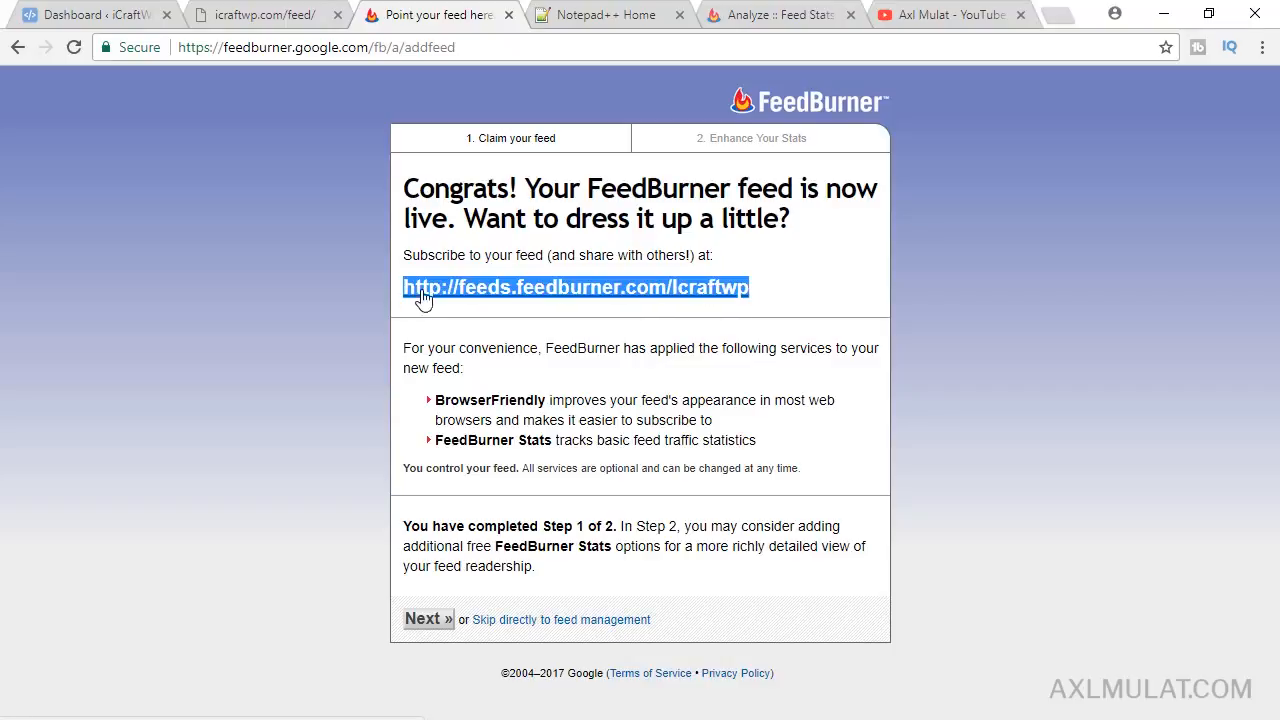
{"action": "left_click", "coordinate": [1058, 14]}
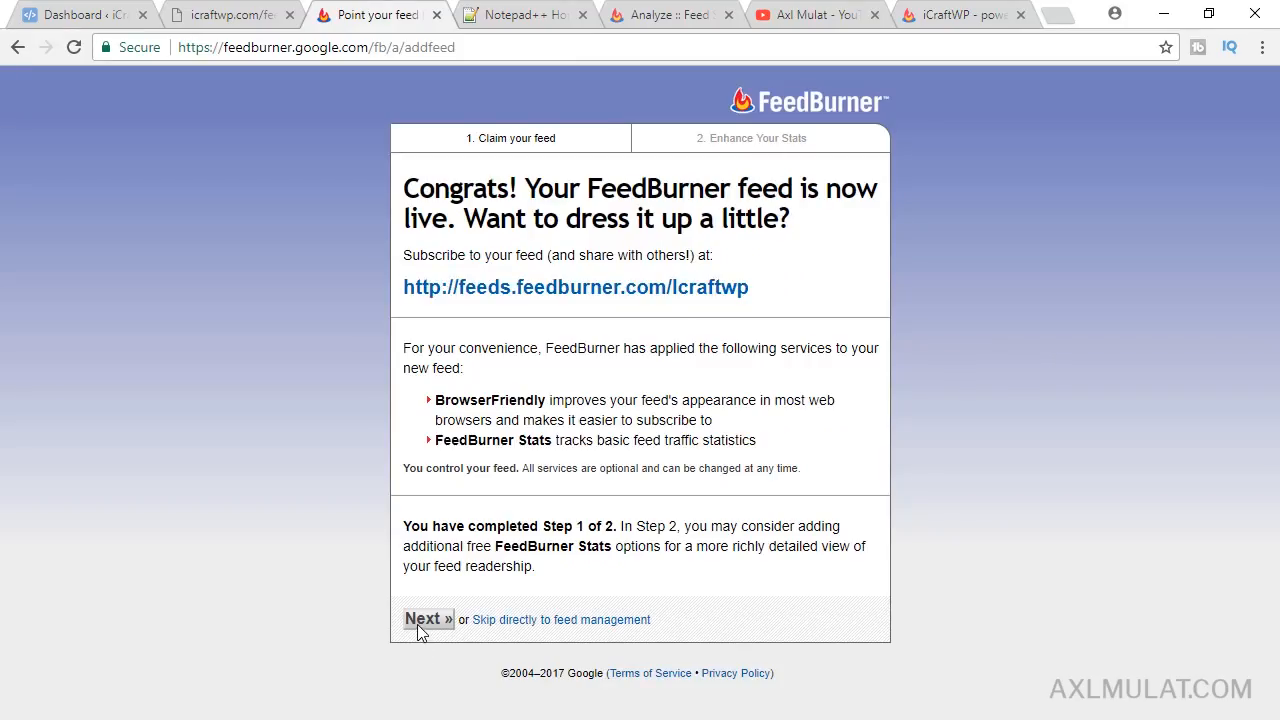
{"action": "left_click", "coordinate": [428, 620]}
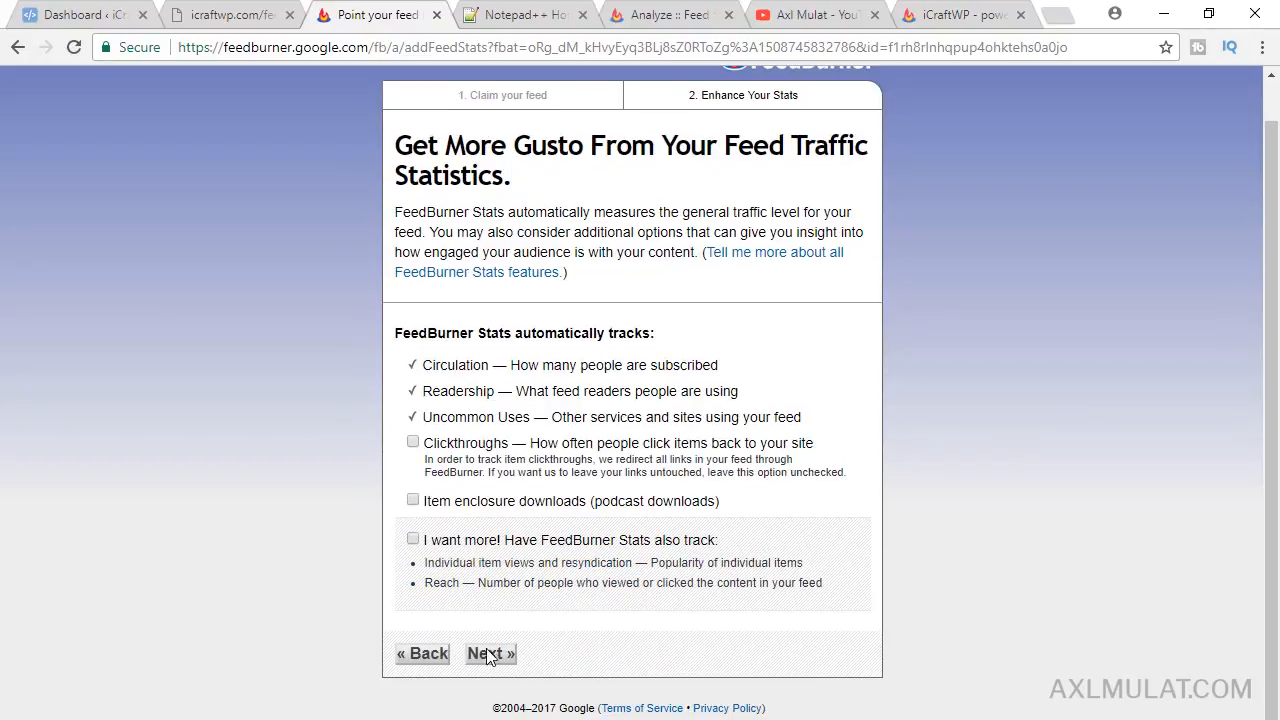
{"action": "left_click", "coordinate": [488, 652]}
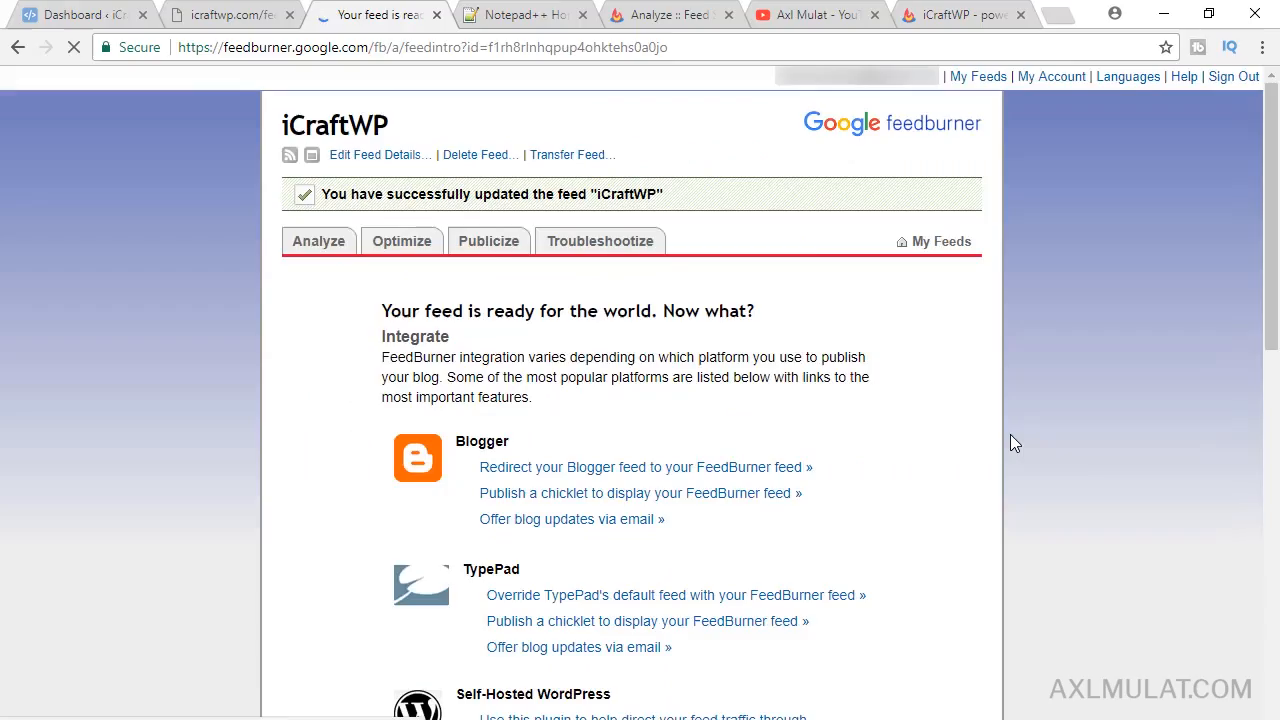
Activate Email Subscriptions under Publicize so Subscription Management shows the form code.
{"action": "scroll", "scroll_direction": "down", "scroll_amount": 3}
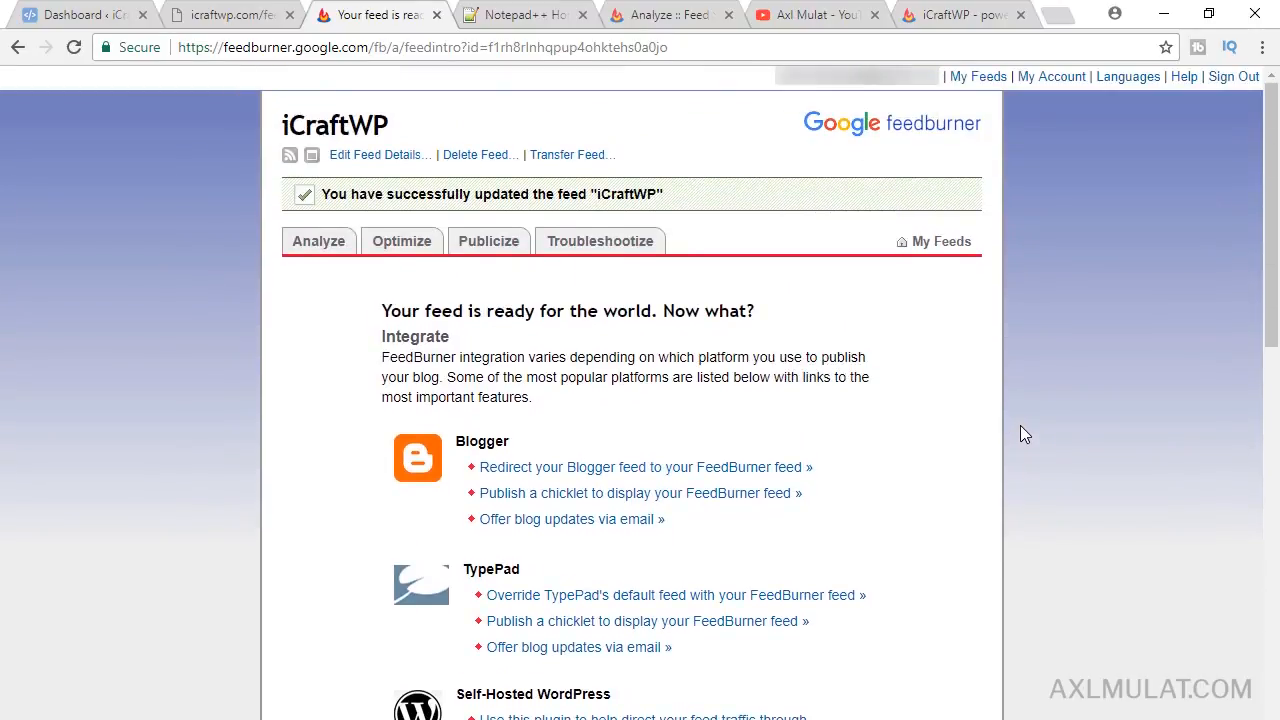
{"action": "mouse_move", "coordinate": [488, 252]}
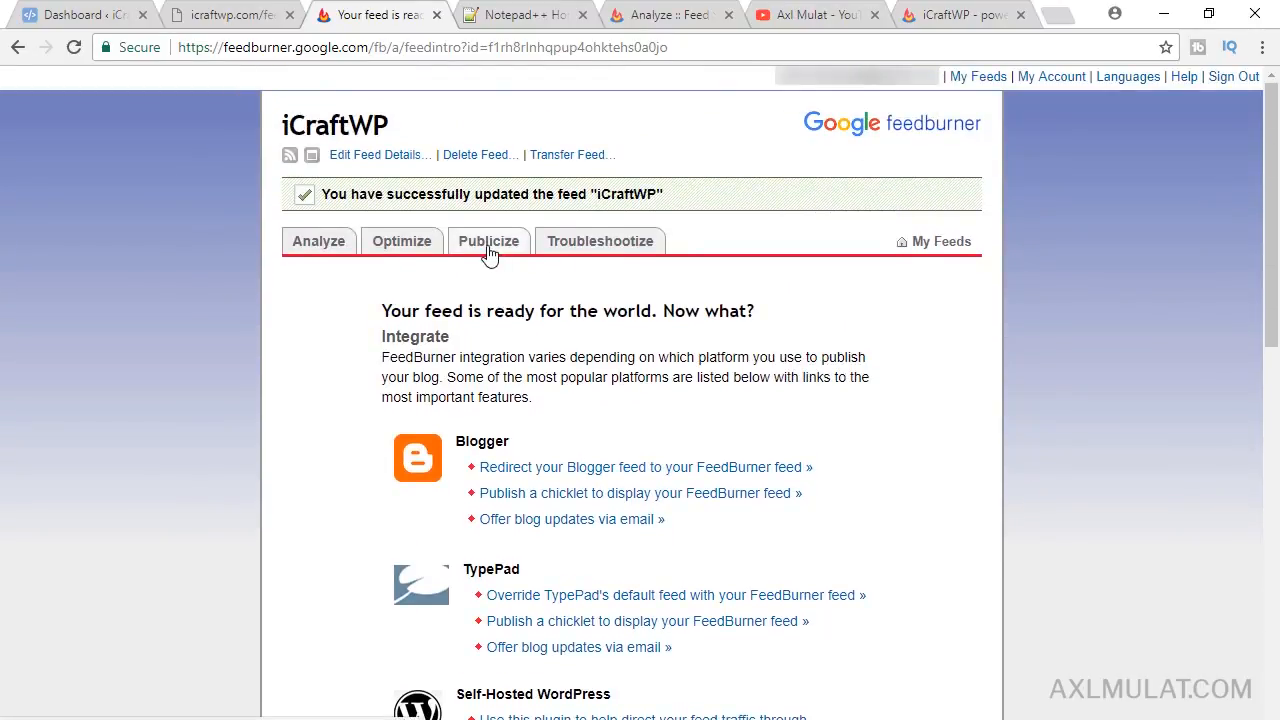
{"action": "left_click", "coordinate": [488, 240]}
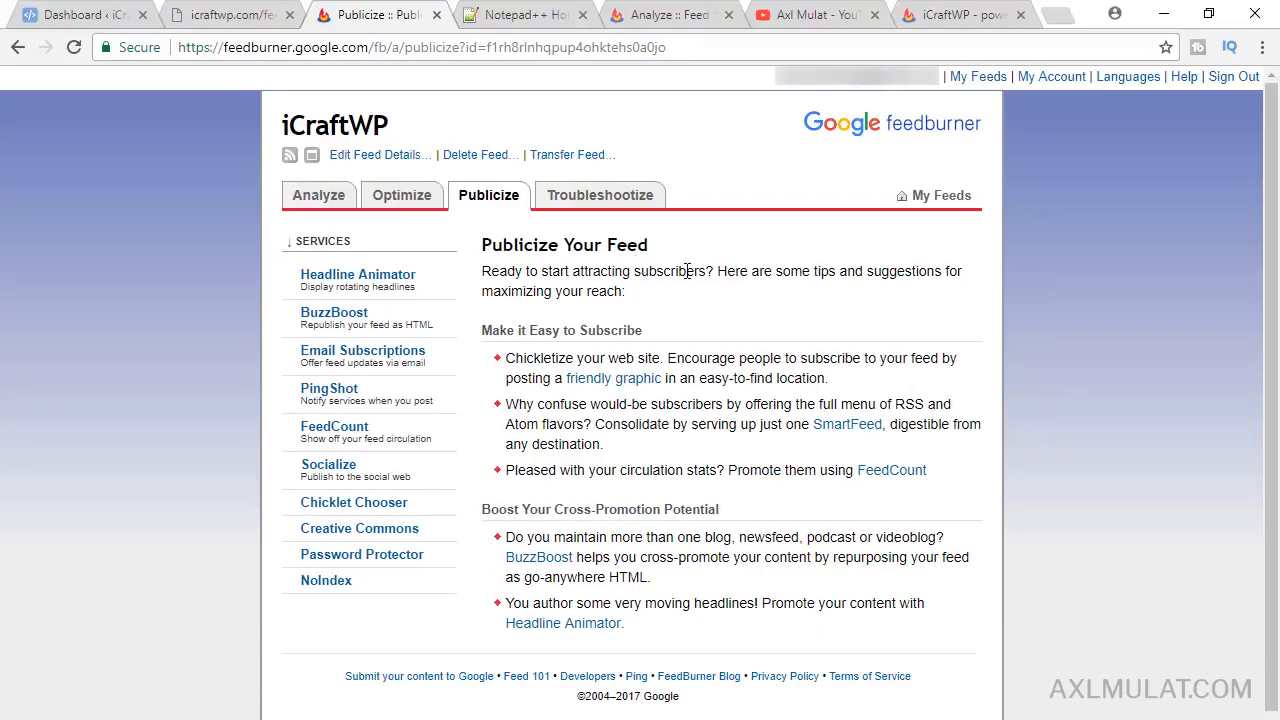
{"action": "mouse_move", "coordinate": [870, 336]}
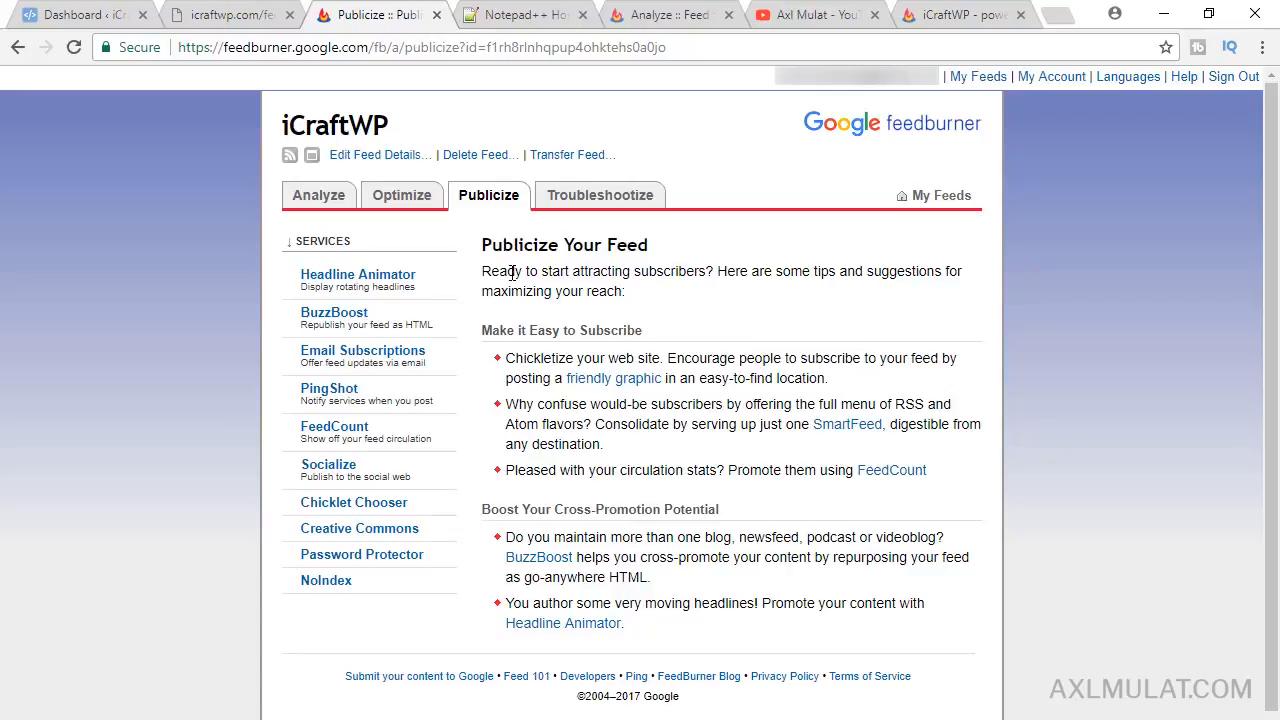
{"action": "left_click", "coordinate": [364, 350]}
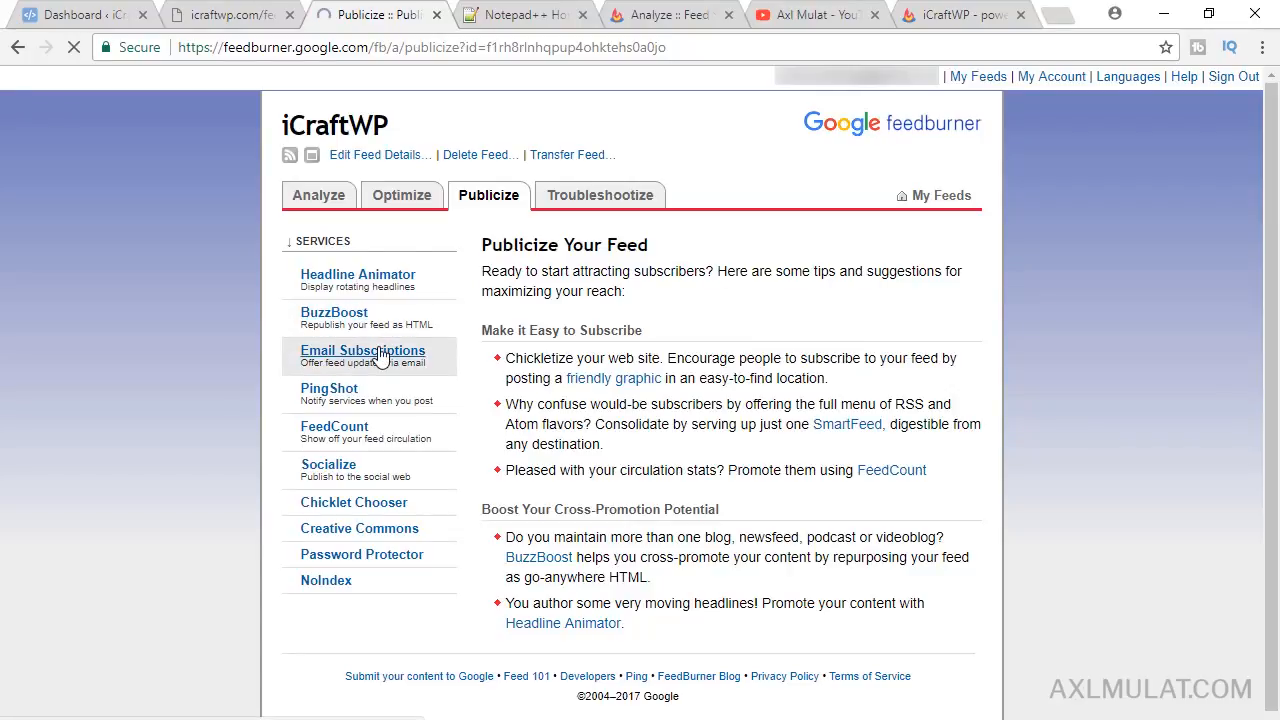
{"action": "left_click", "coordinate": [364, 350]}
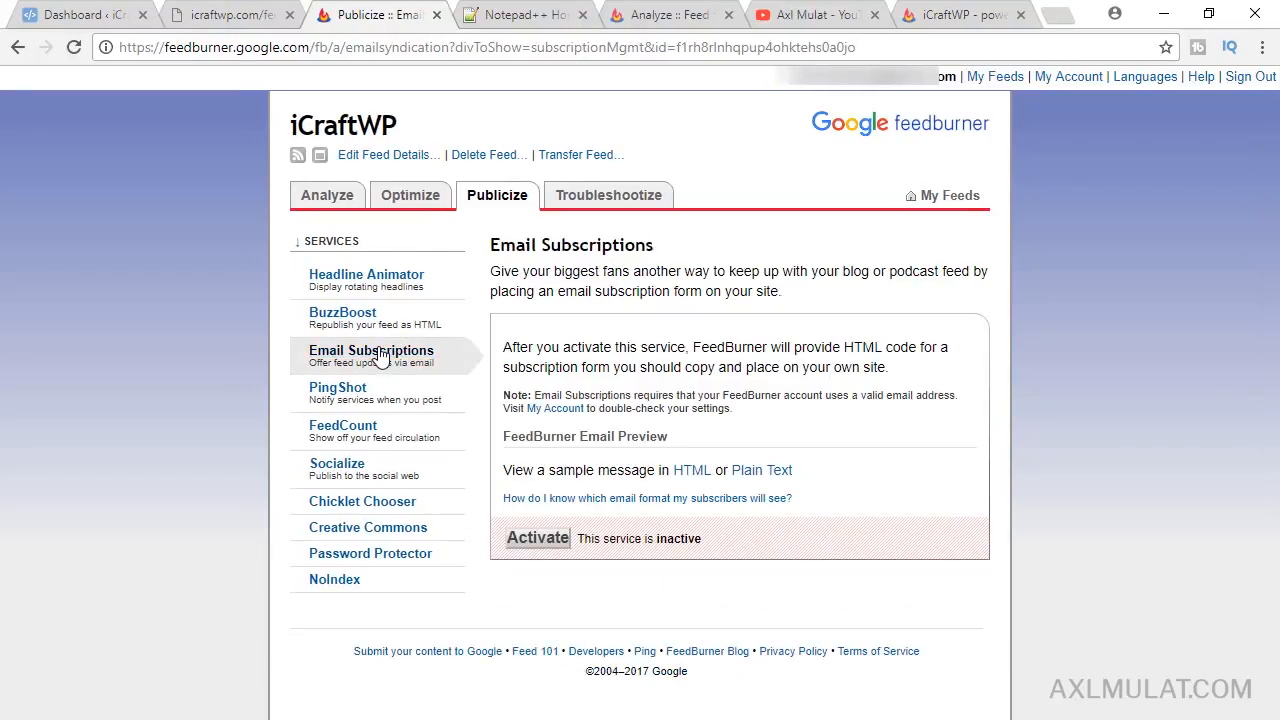
{"action": "left_click", "coordinate": [538, 538]}
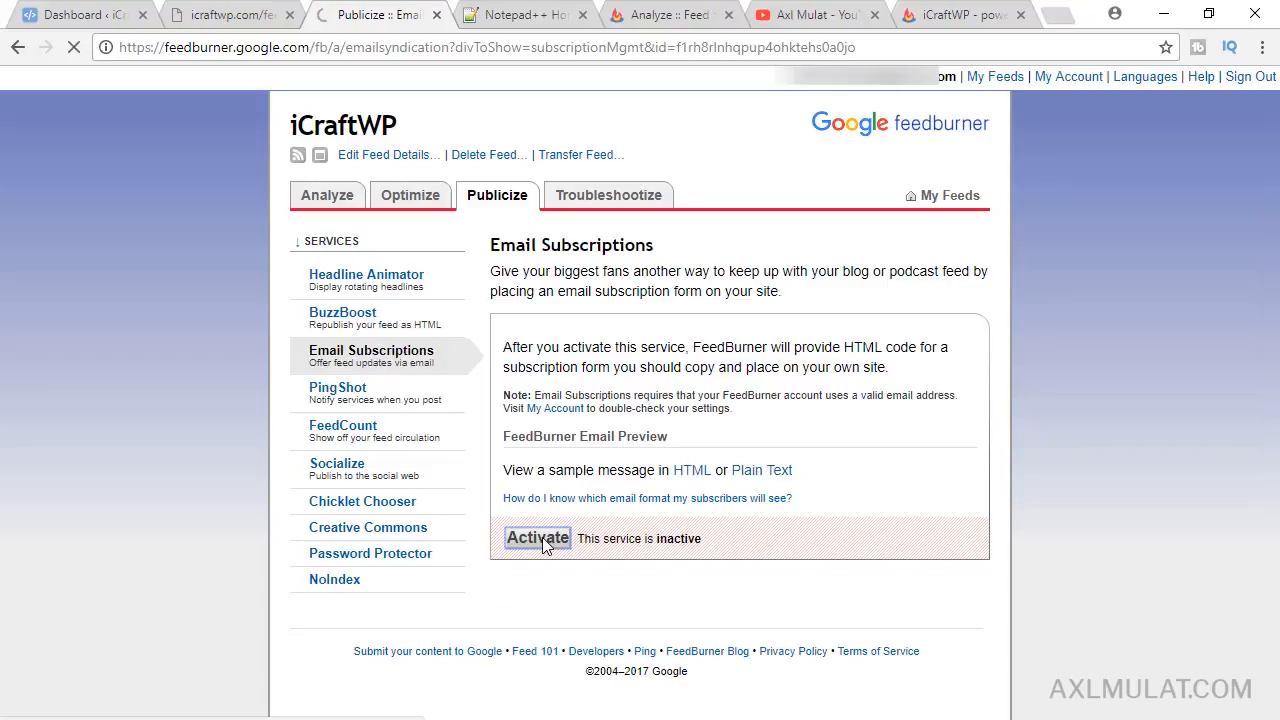
{"action": "left_click", "coordinate": [538, 538]}
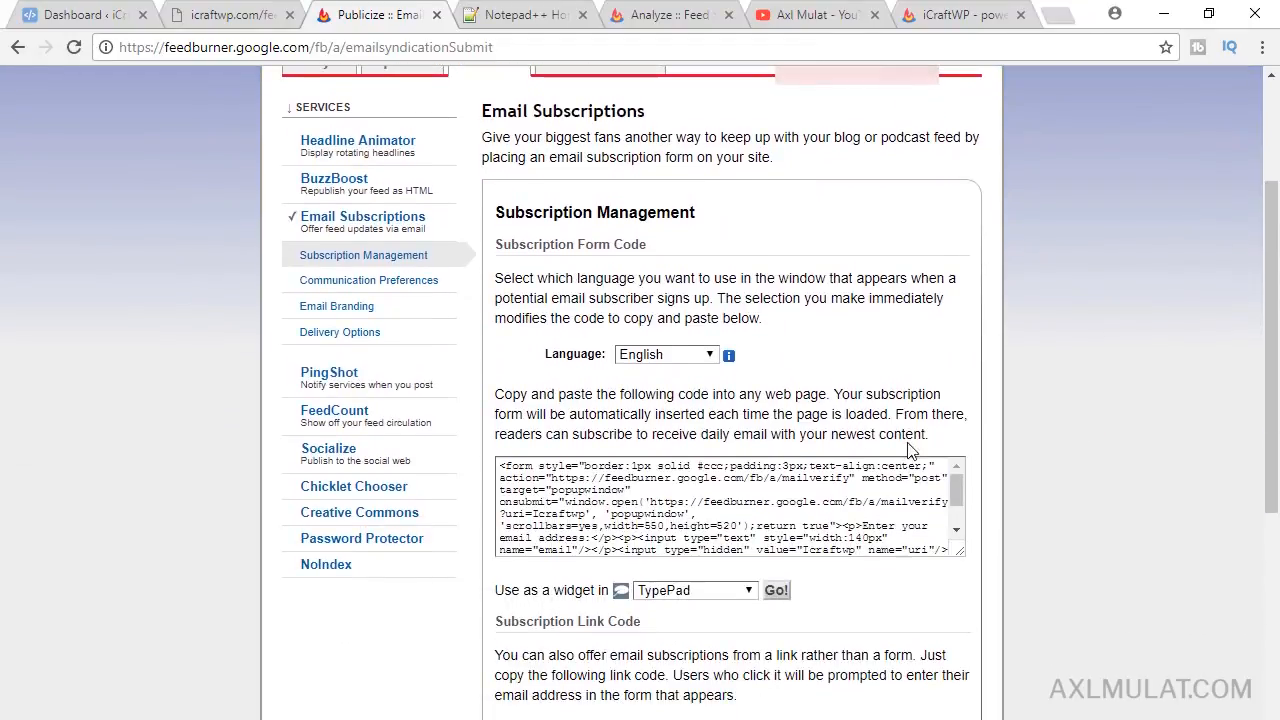
{"action": "mouse_move", "coordinate": [810, 500]}
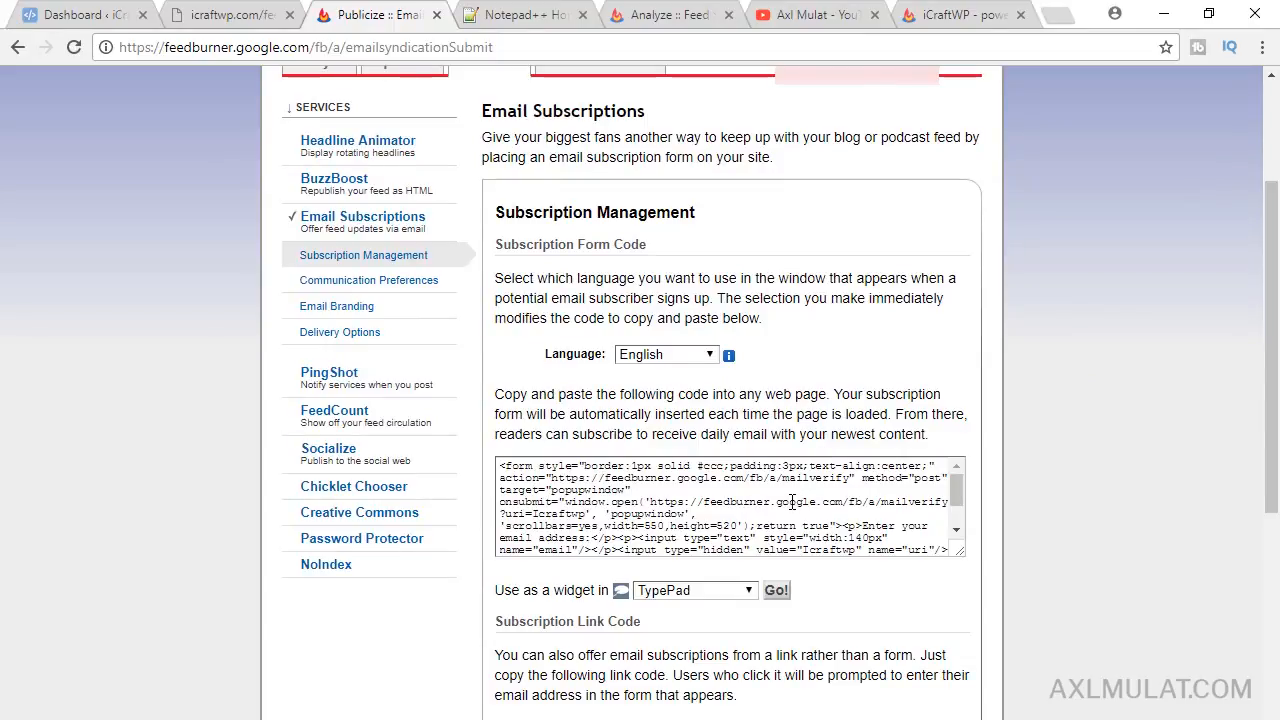
{"action": "left_click", "coordinate": [340, 332]}
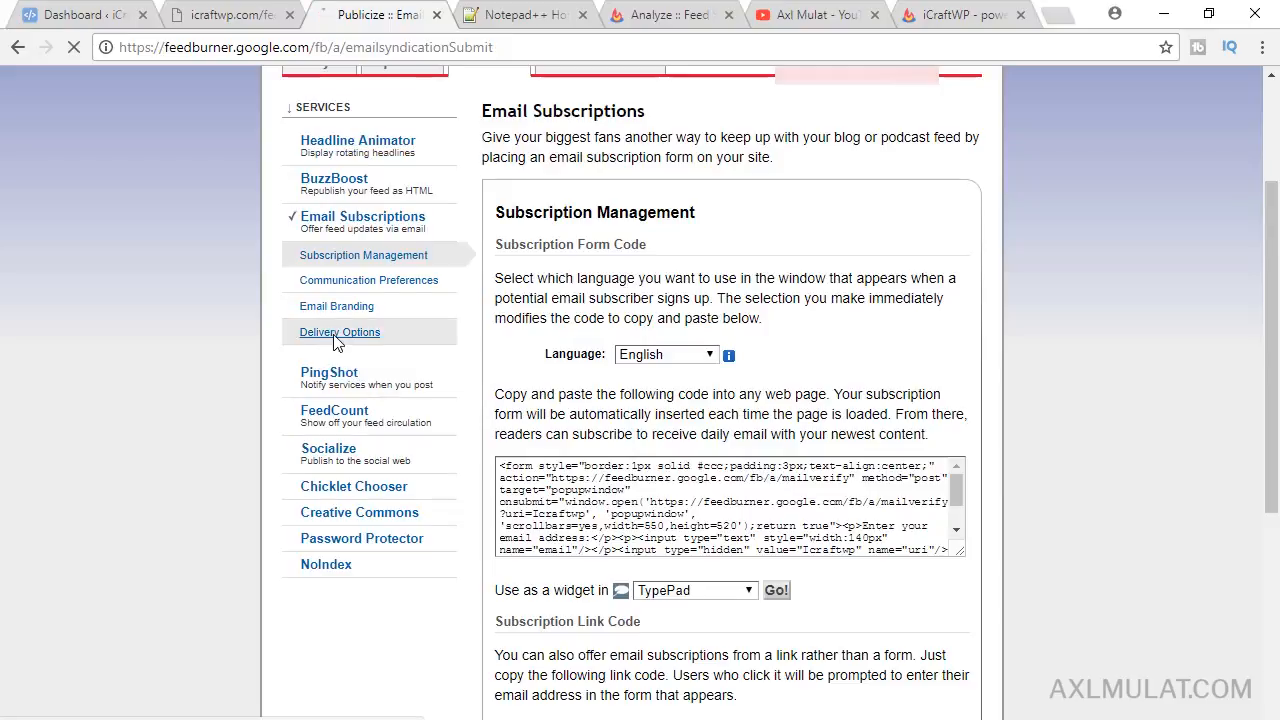
Set delivery to GMT+05:30 Chennai, Kolkata, Mumbai, New Delhi at 7:00 pm - 9:00 pm and save.
{"action": "left_click", "coordinate": [340, 332]}
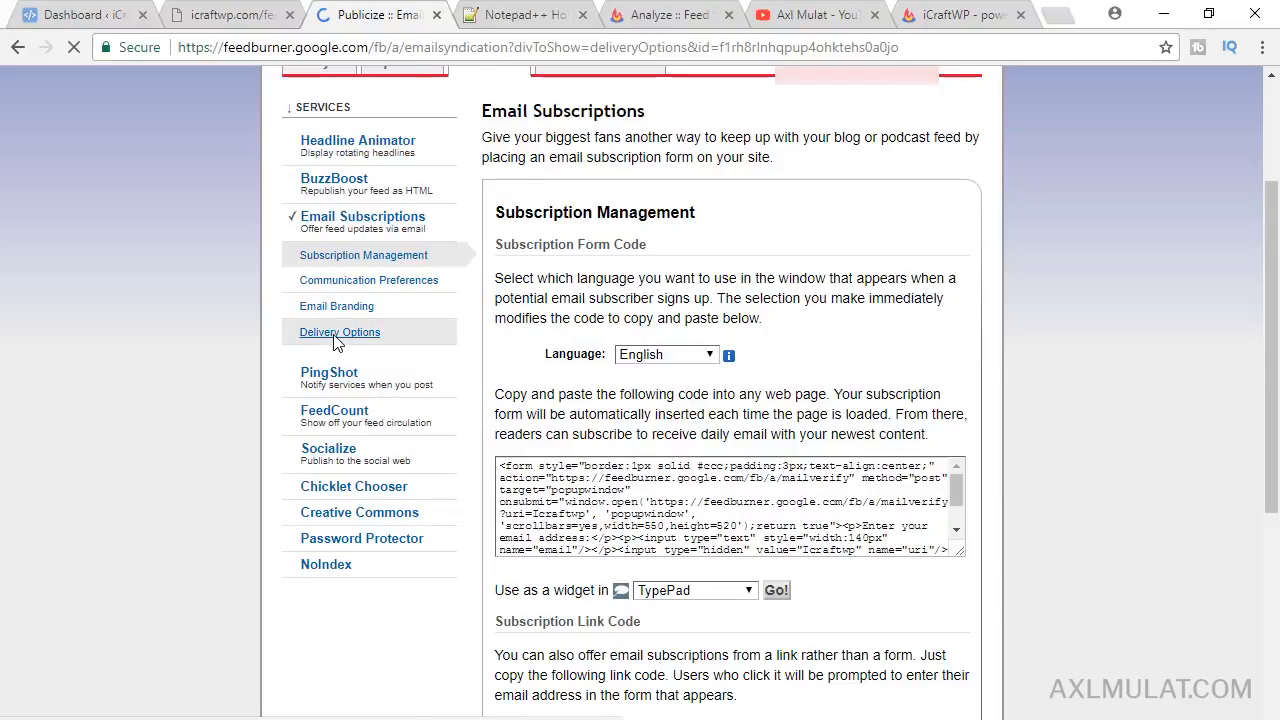
{"action": "left_click", "coordinate": [340, 332]}
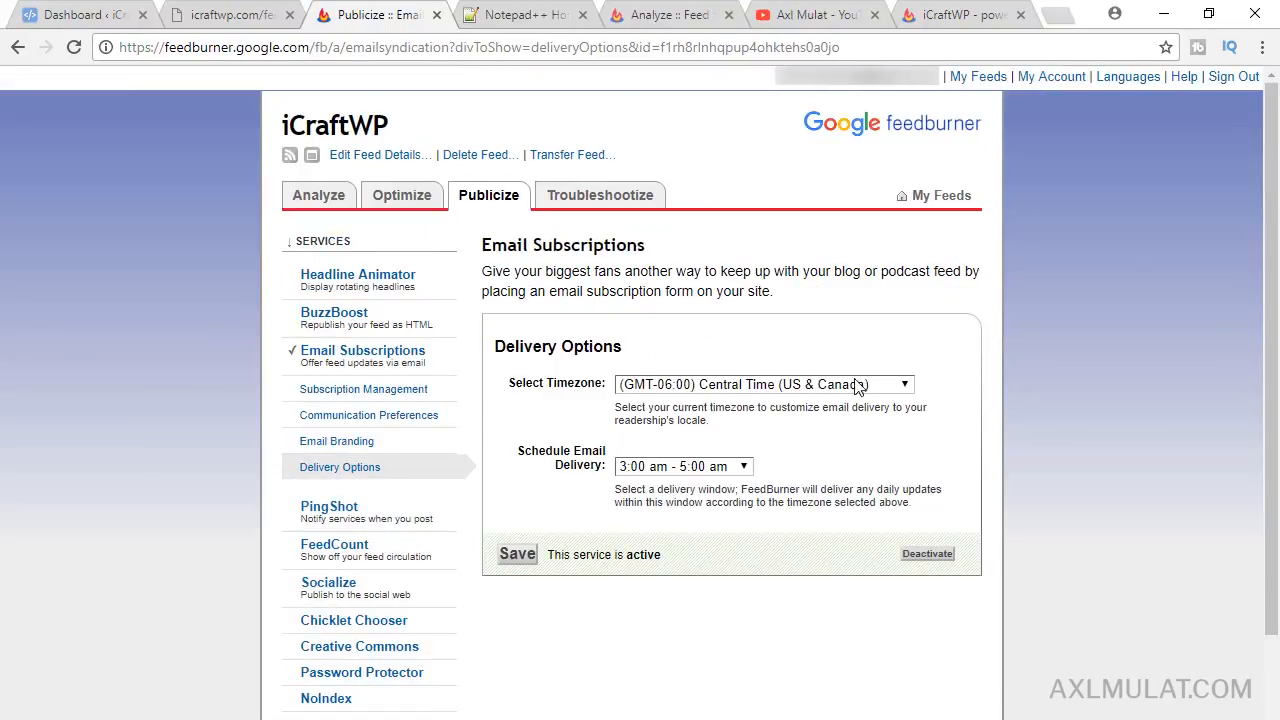
{"action": "left_click", "coordinate": [760, 384]}
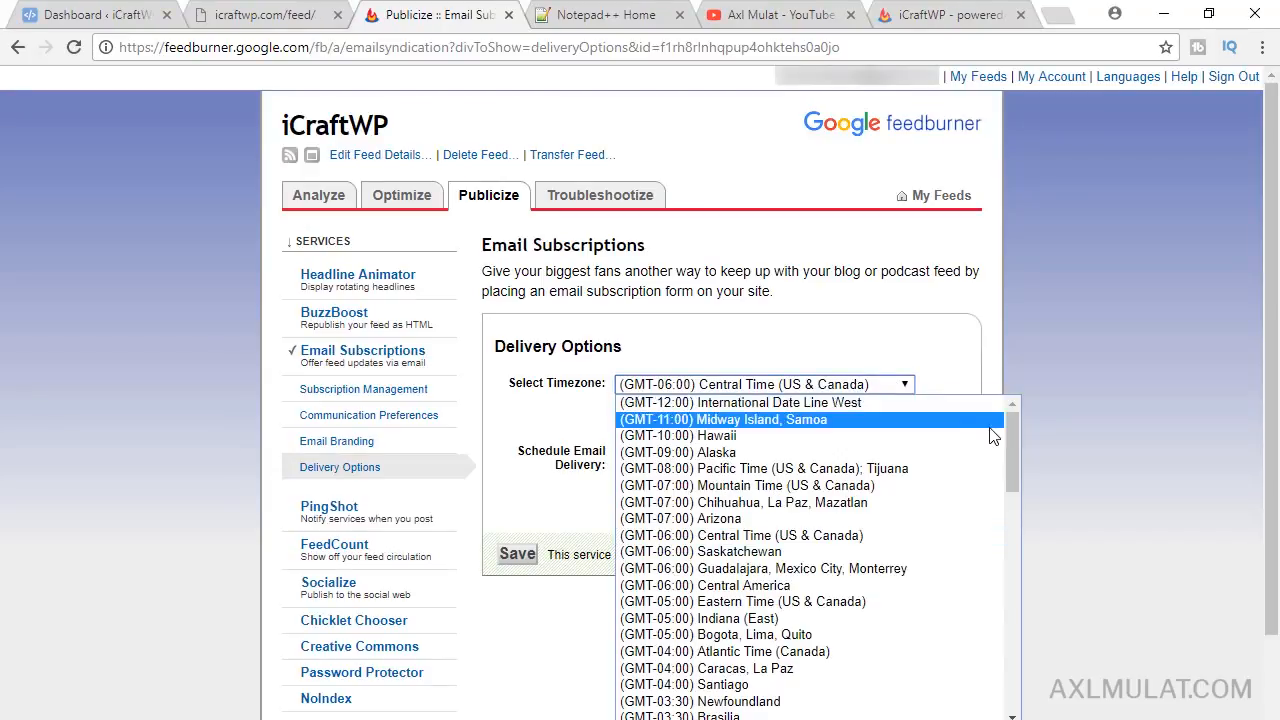
{"action": "scroll", "scroll_direction": "down", "scroll_amount": 3}
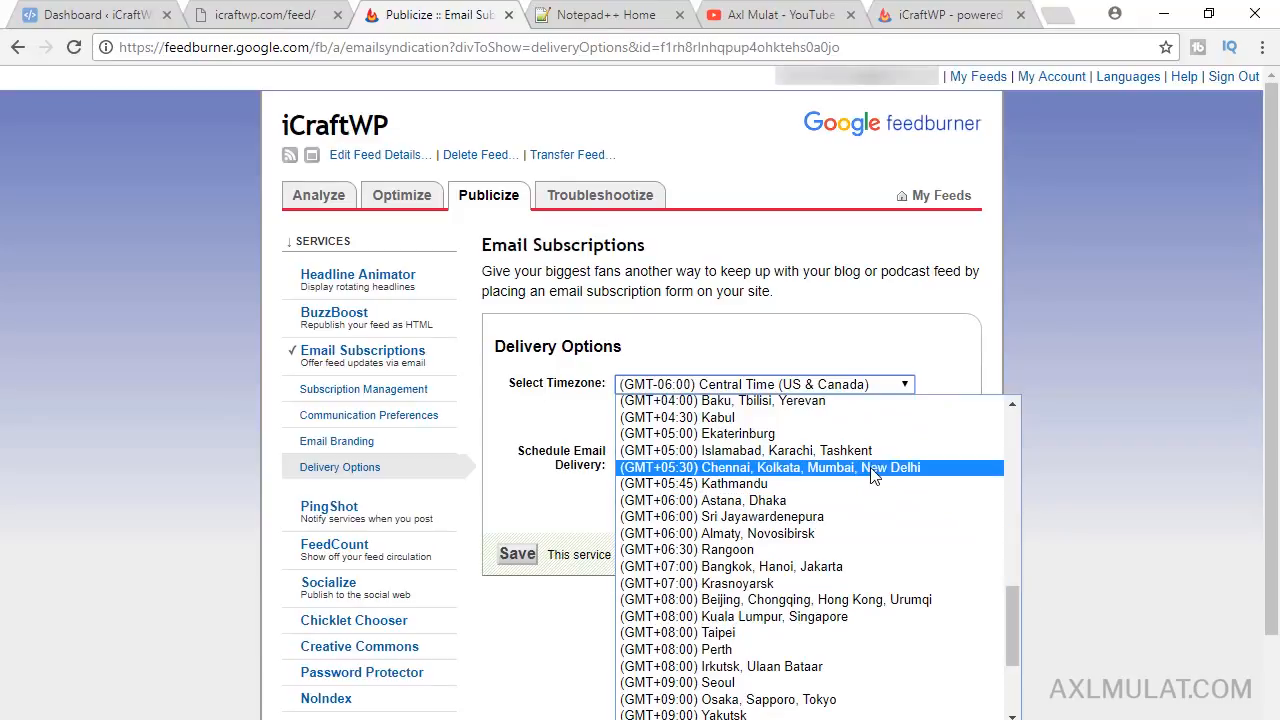
{"action": "left_click", "coordinate": [770, 468]}
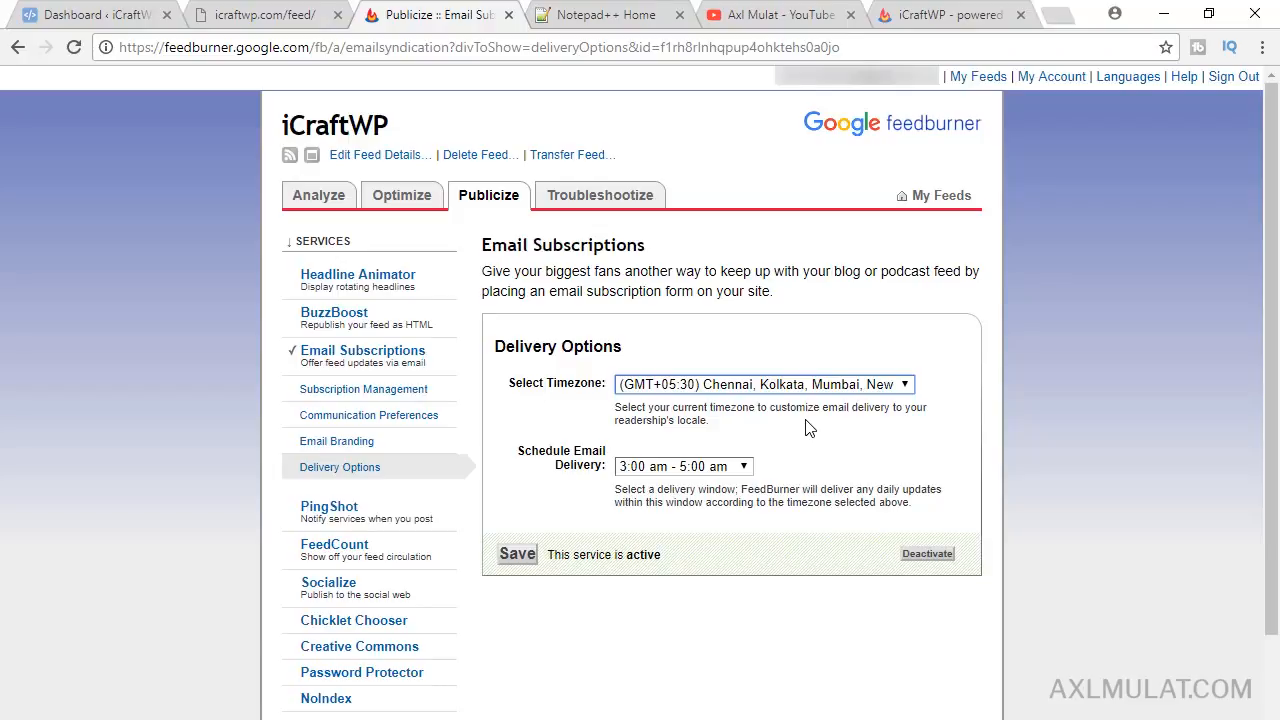
{"action": "mouse_move", "coordinate": [868, 408]}
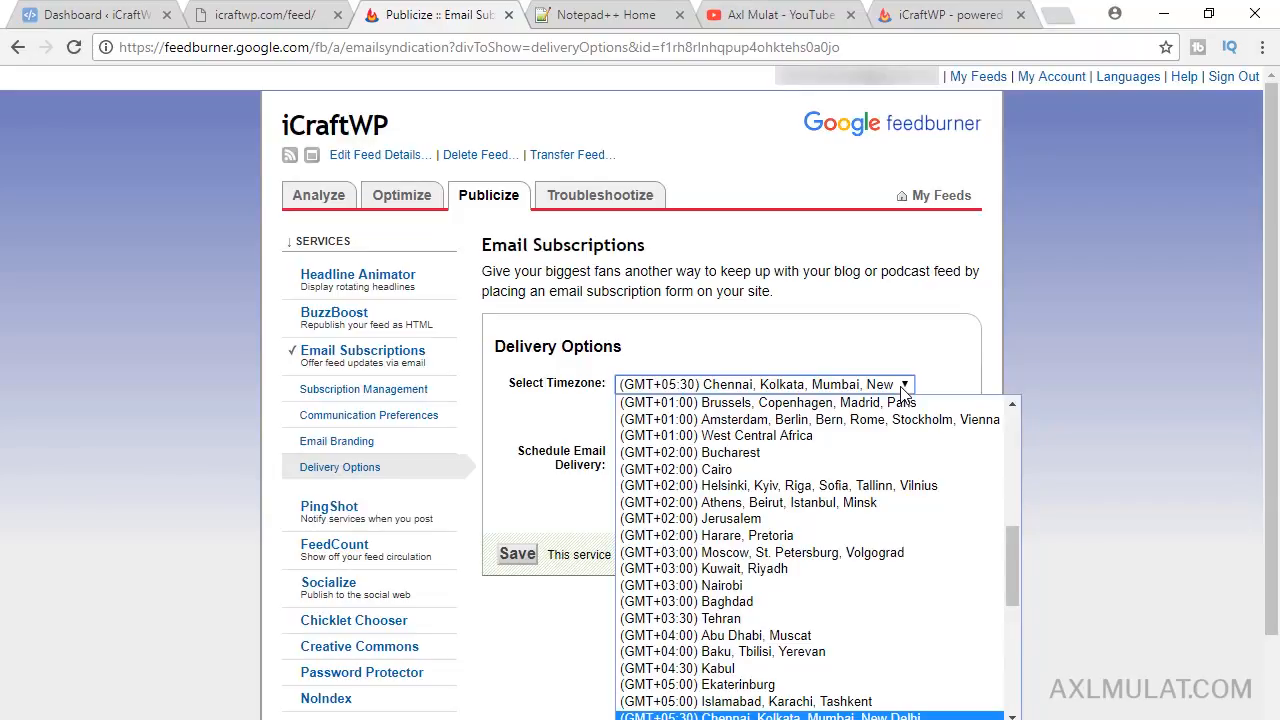
{"action": "scroll", "scroll_direction": "down", "scroll_amount": 3}
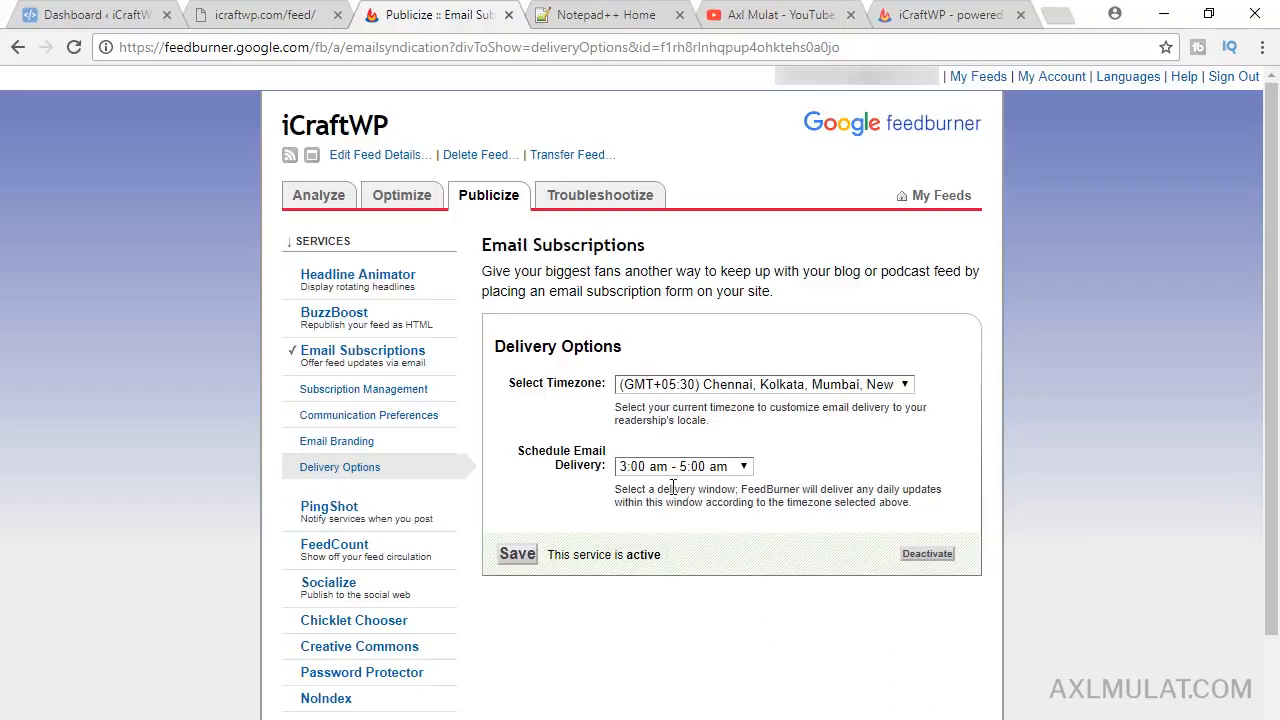
{"action": "left_click", "coordinate": [684, 466]}
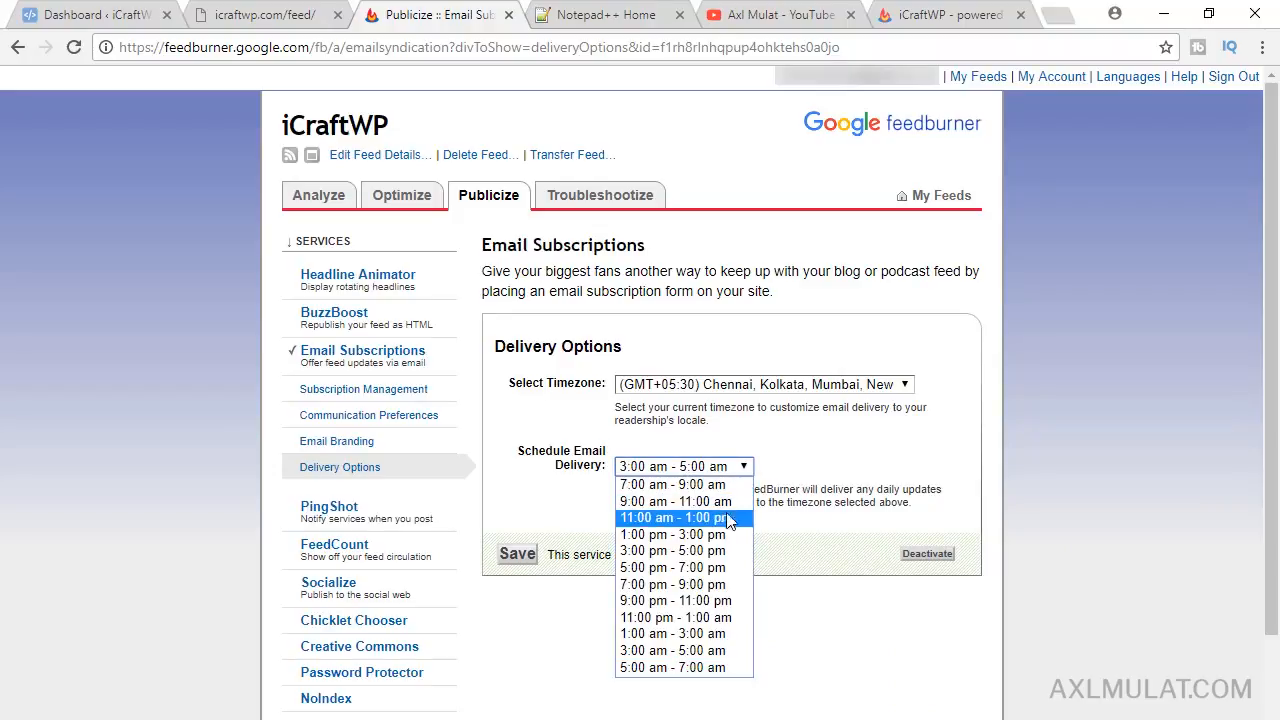
{"action": "mouse_move", "coordinate": [700, 568]}
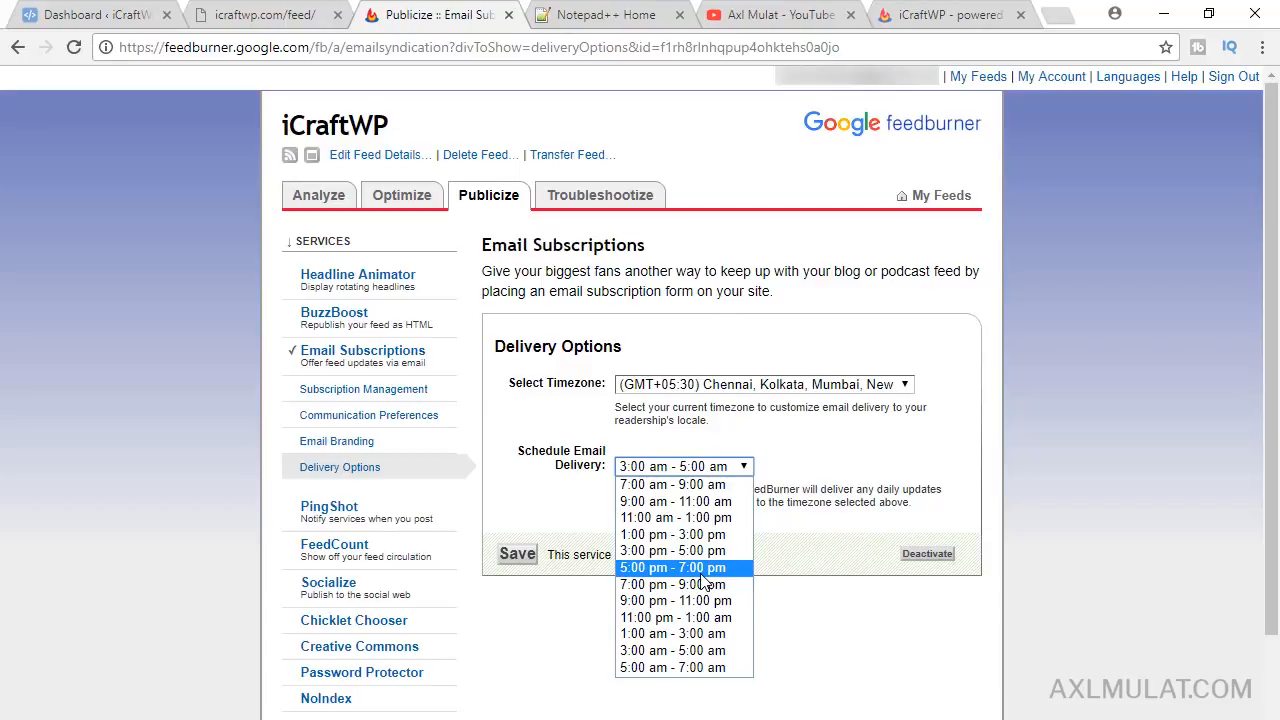
{"action": "left_click", "coordinate": [676, 584]}
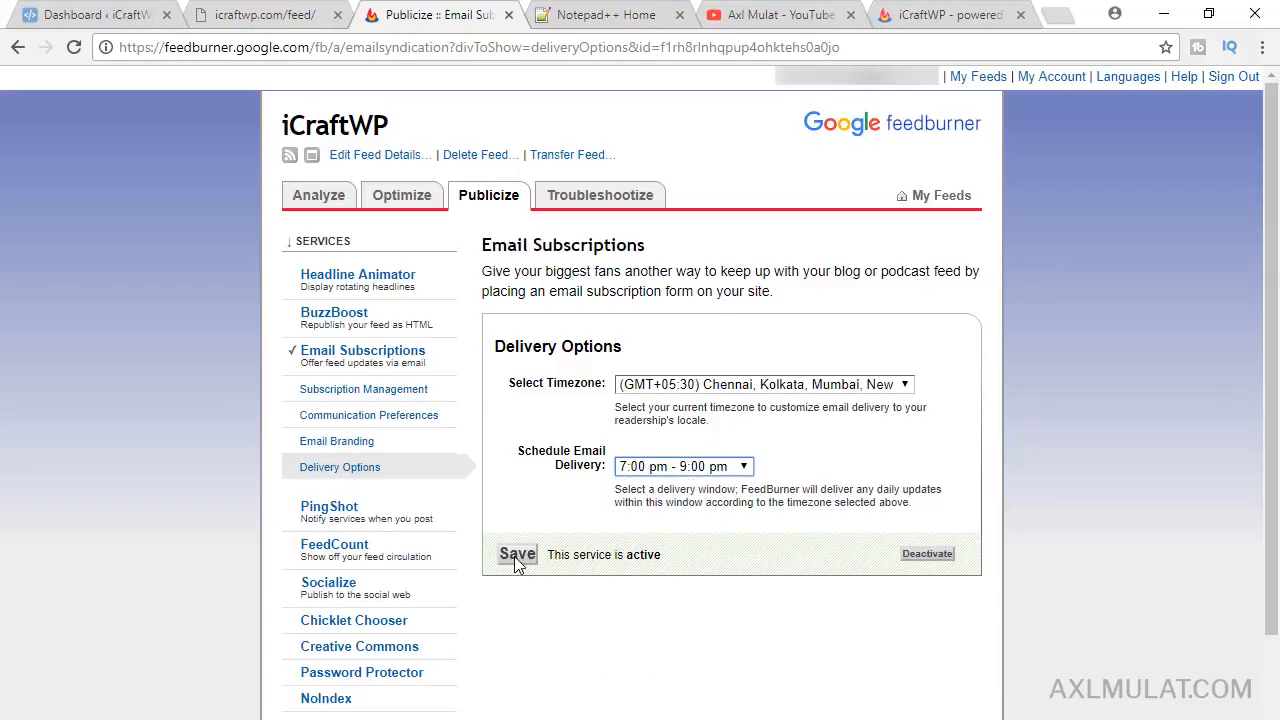
{"action": "left_click", "coordinate": [516, 554]}
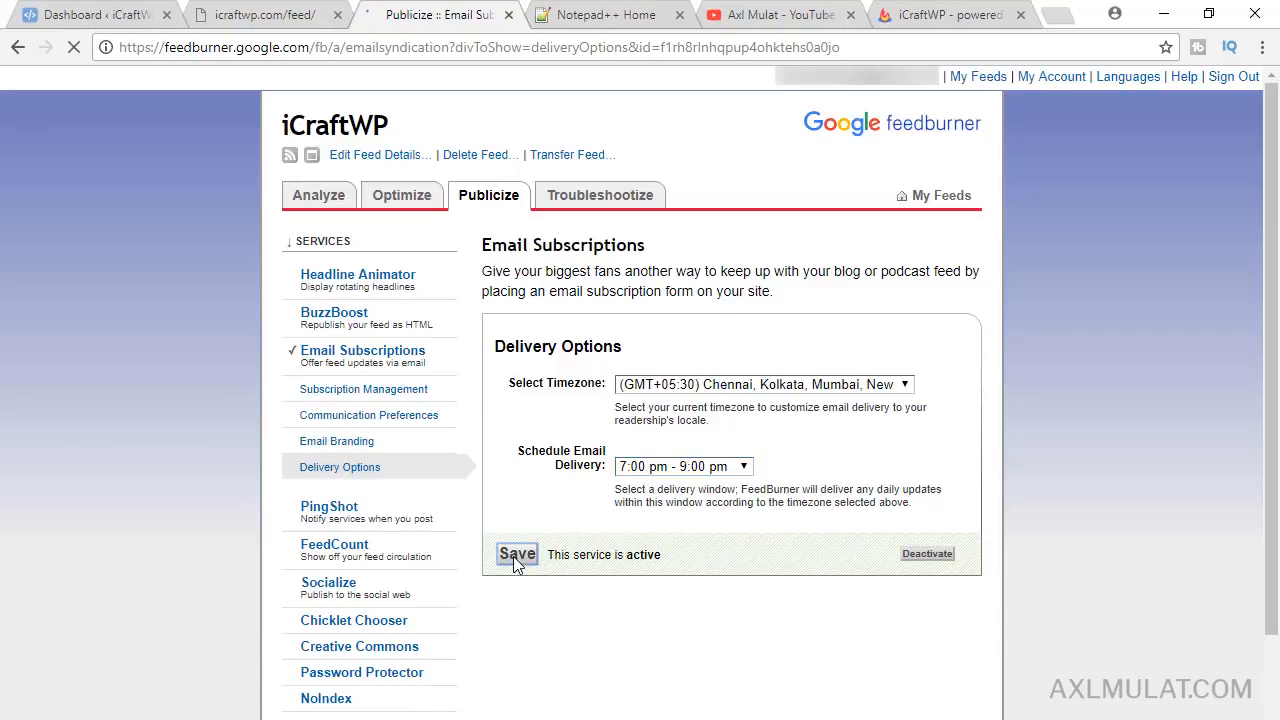
{"action": "left_click", "coordinate": [516, 554]}
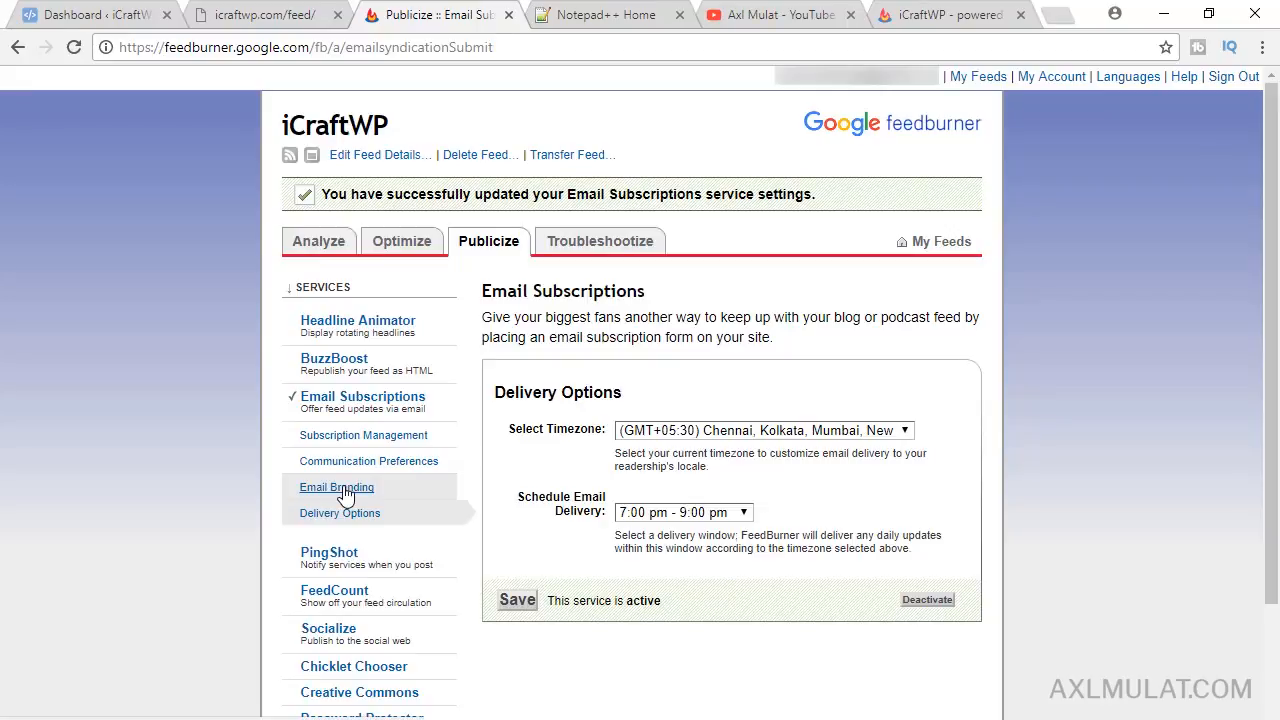
In Email Branding, prefix the subject with ${latestItemTitle} - so it reads ${latestItemTitle} - iCraftWP.
{"action": "left_click", "coordinate": [336, 488]}
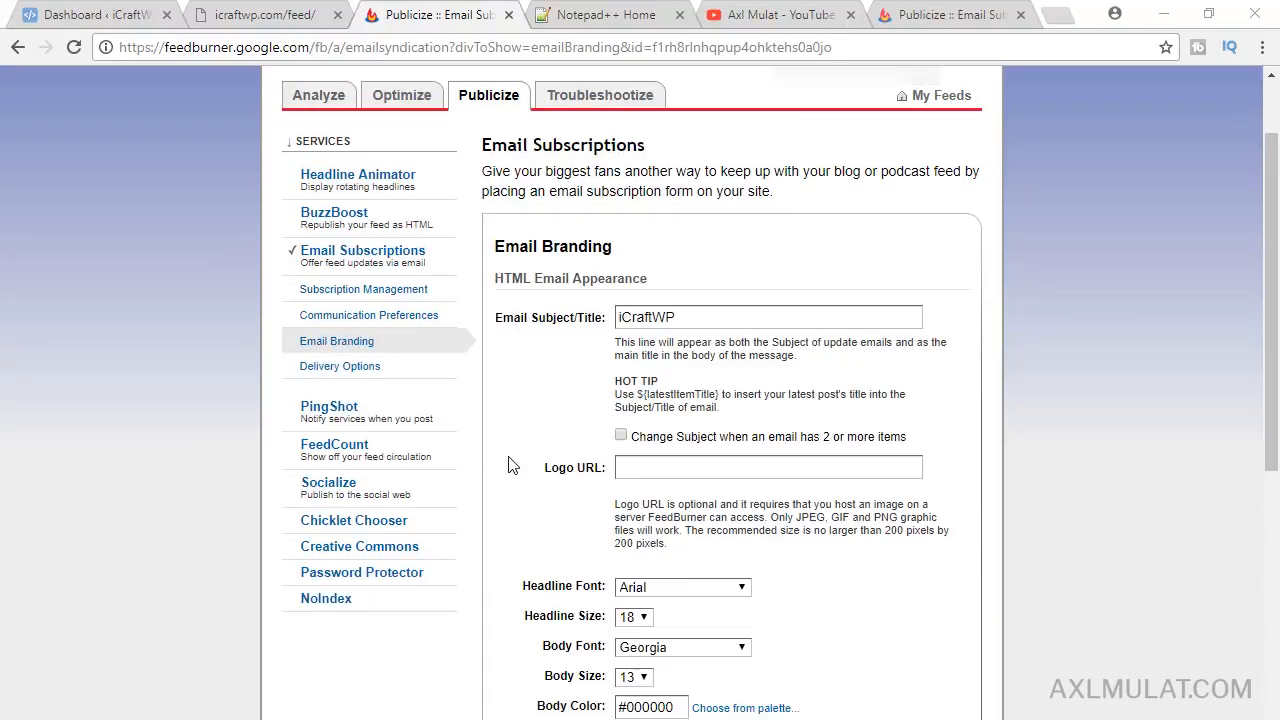
{"action": "mouse_move", "coordinate": [548, 358]}
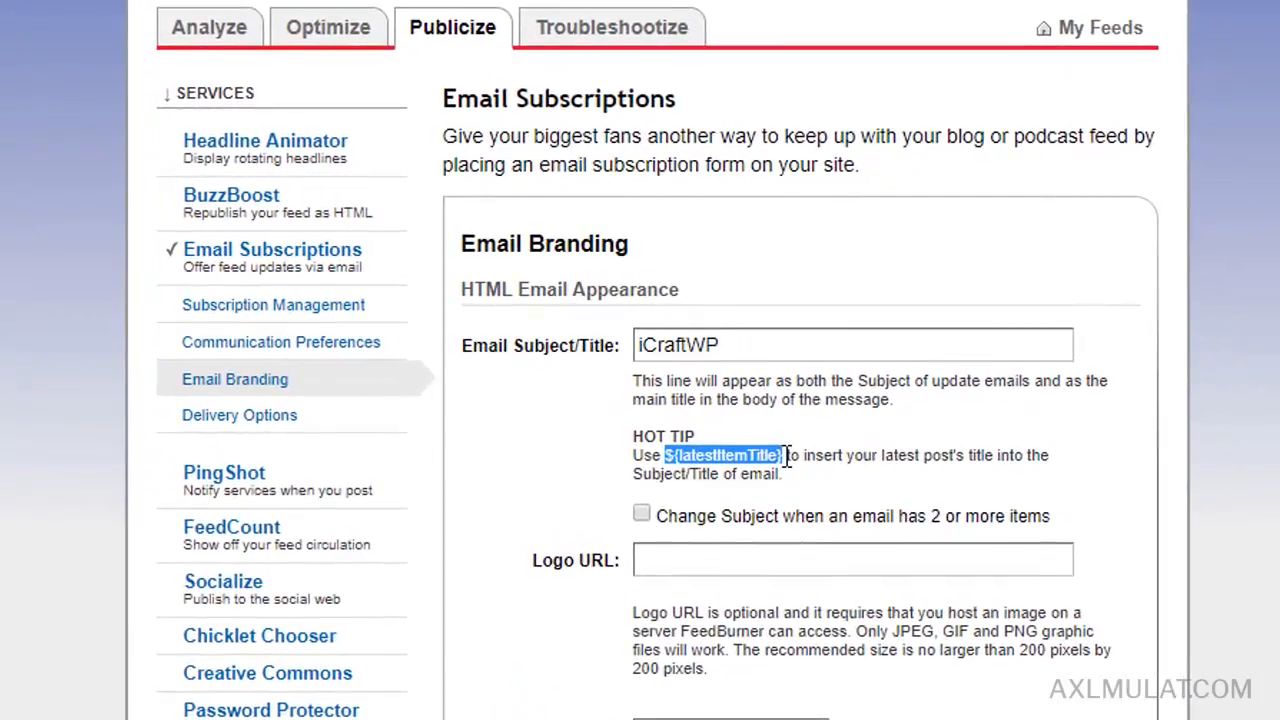
{"action": "mouse_move", "coordinate": [896, 308]}
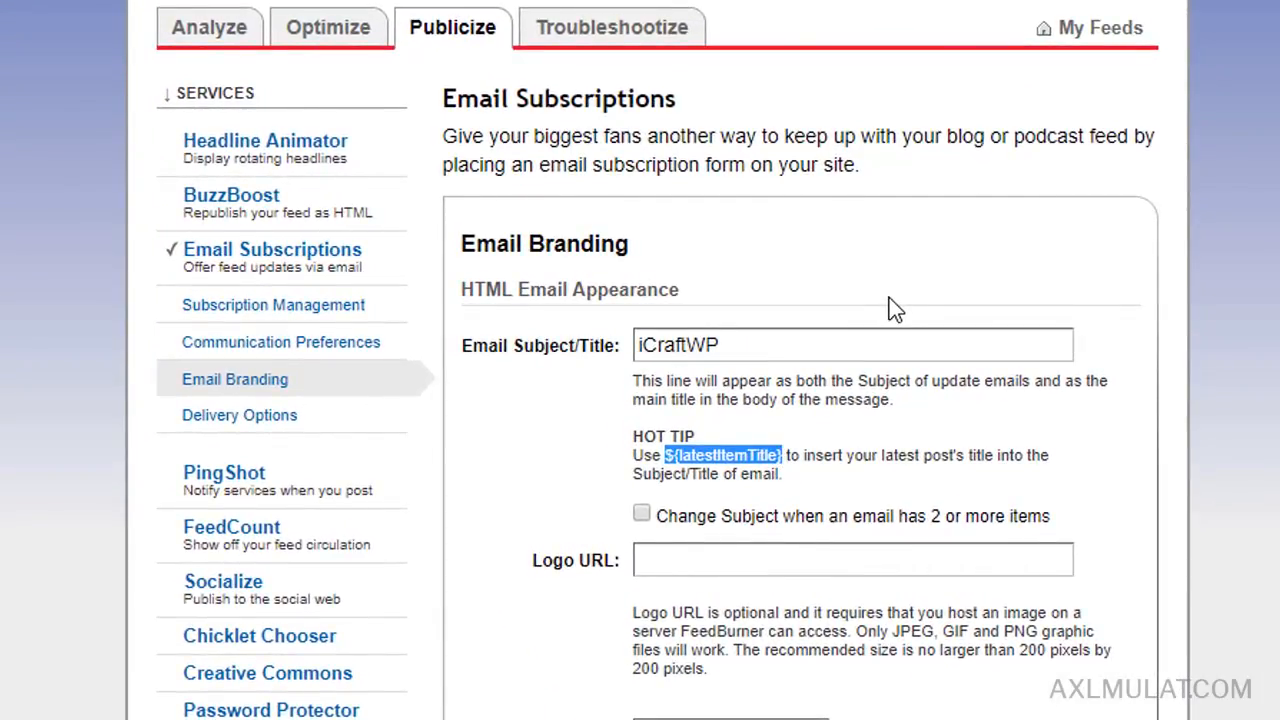
{"action": "left_click", "coordinate": [852, 344]}
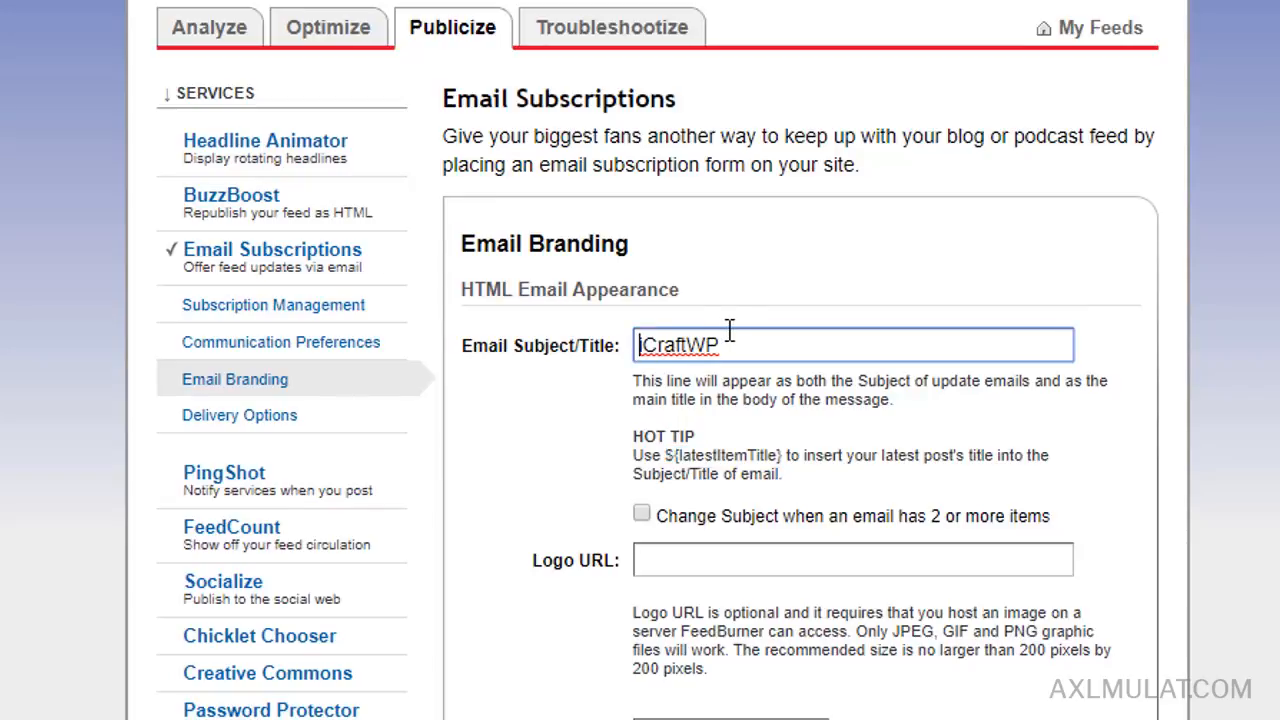
{"action": "type", "text": "${latestItemTitle} -"}
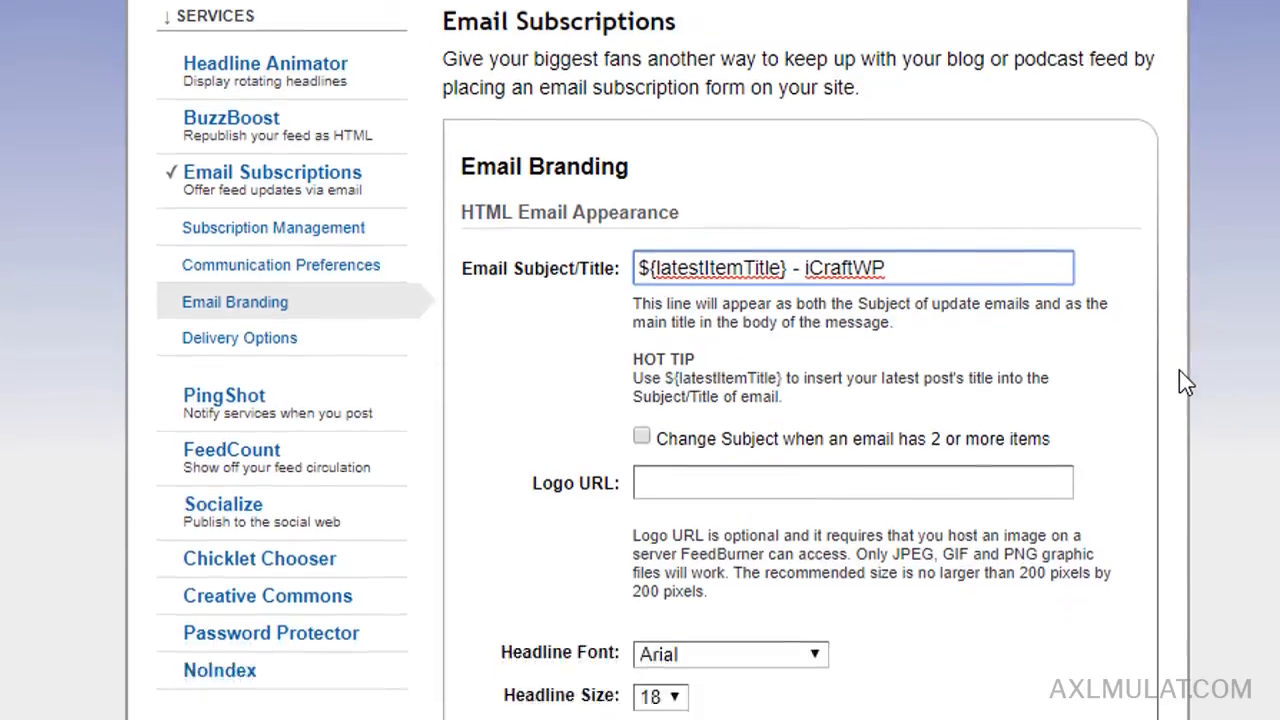
{"action": "scroll", "scroll_direction": "down", "scroll_amount": 3}
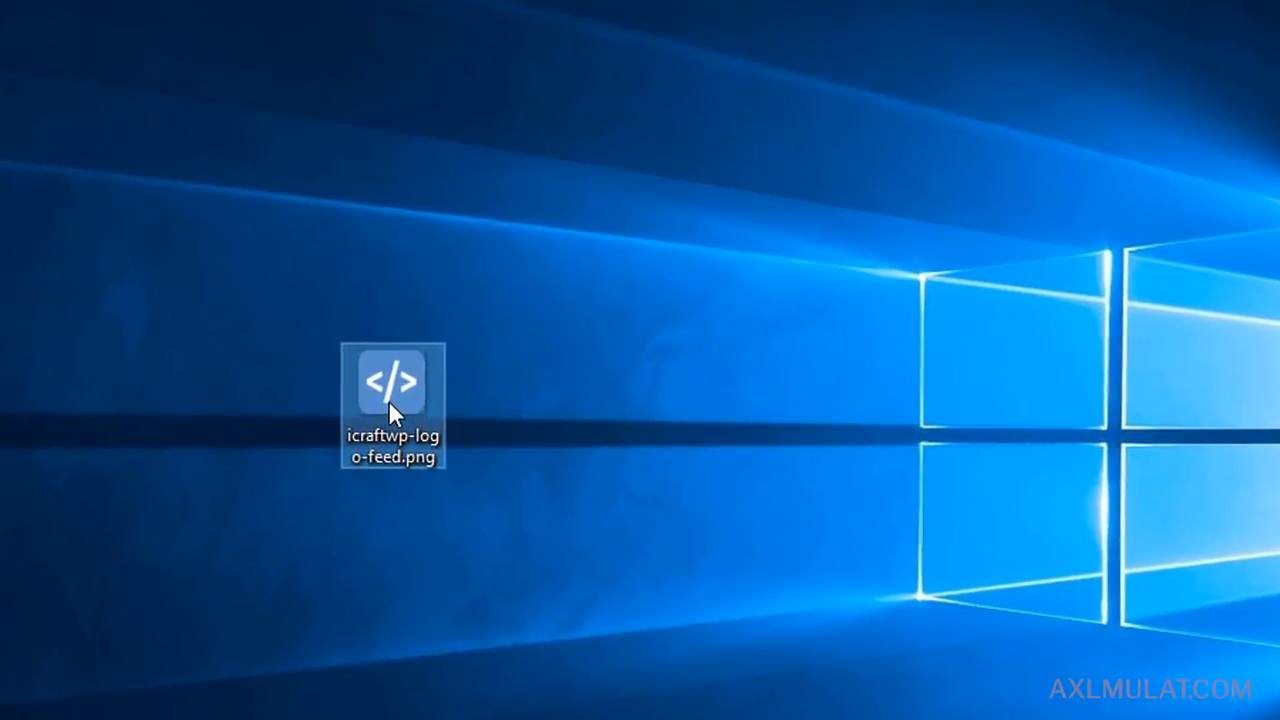
{"action": "mouse_move", "coordinate": [384, 400]}
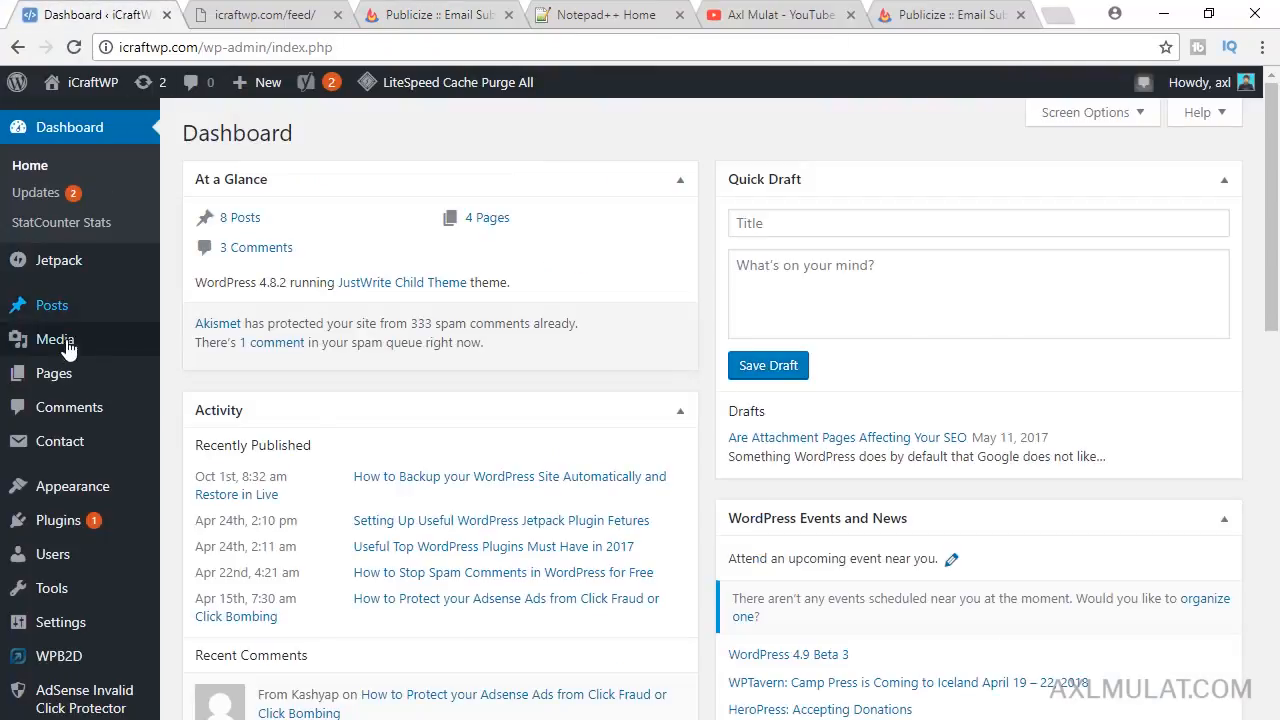
{"action": "mouse_move", "coordinate": [56, 340]}
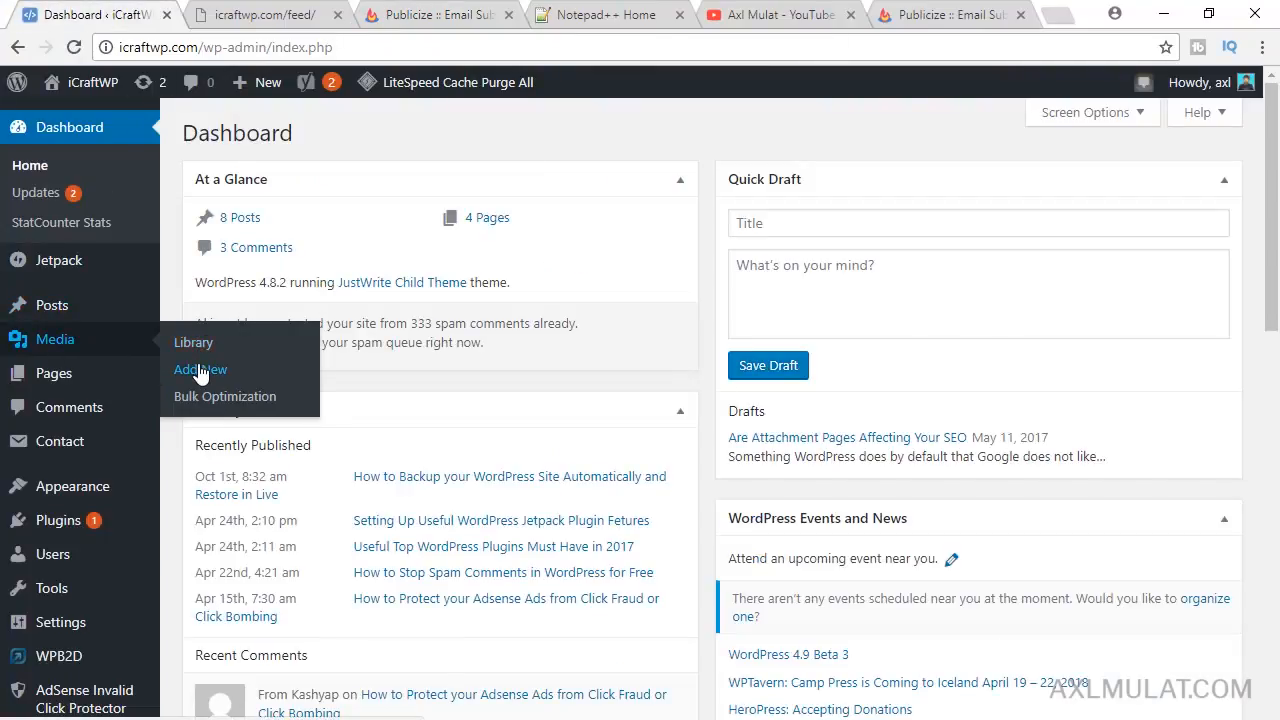
Upload icraftwp-logo-feed.png via Media > Add New and view its media details.
{"action": "left_click", "coordinate": [200, 368]}
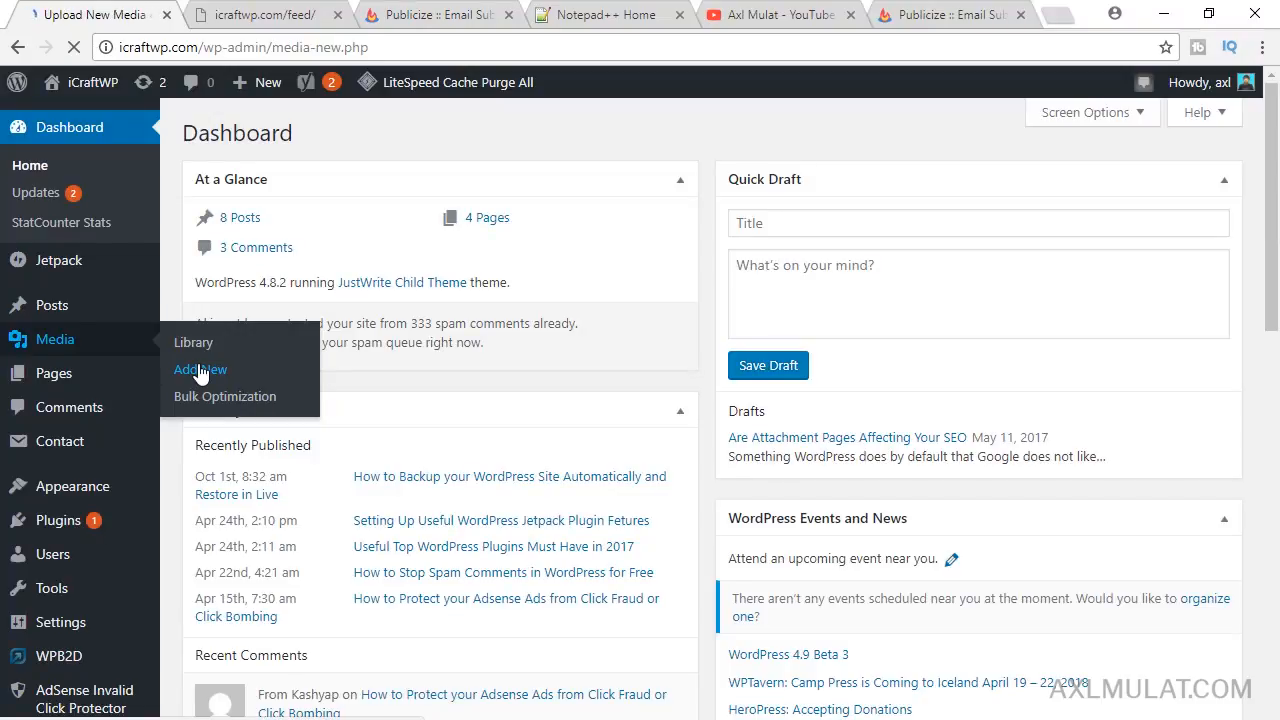
{"action": "left_click", "coordinate": [200, 368]}
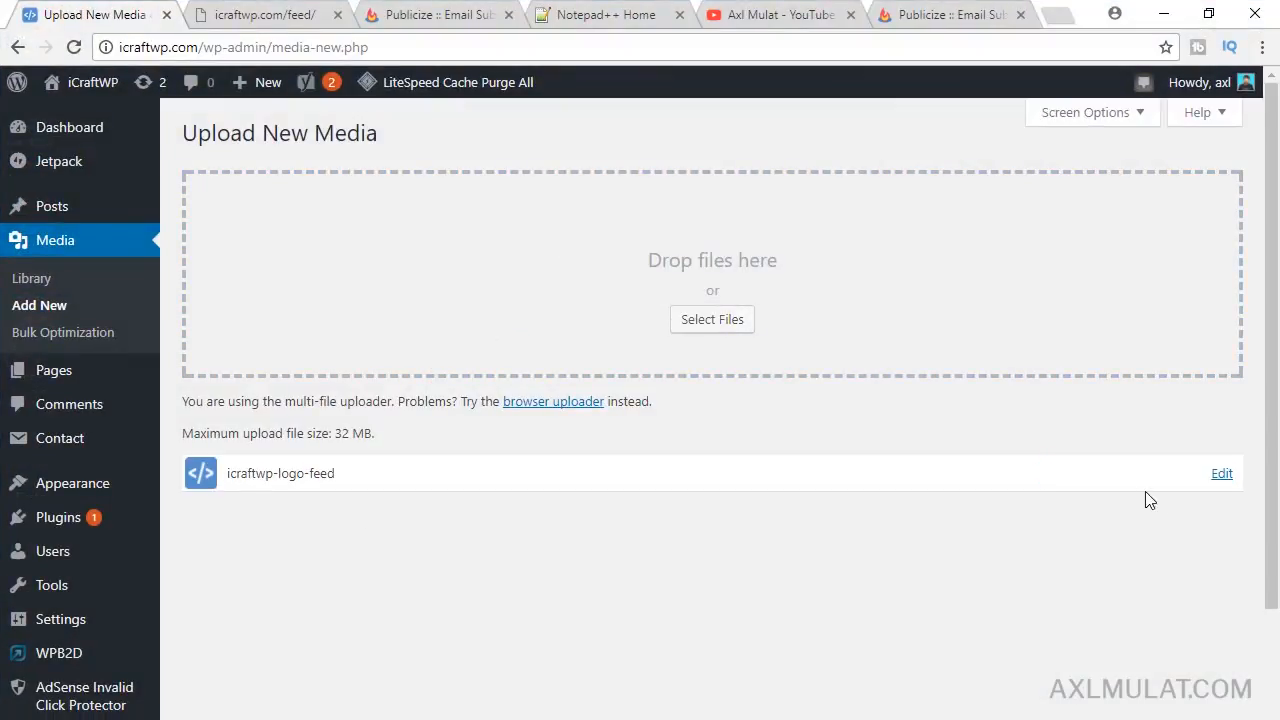
{"action": "left_click", "coordinate": [1222, 472]}
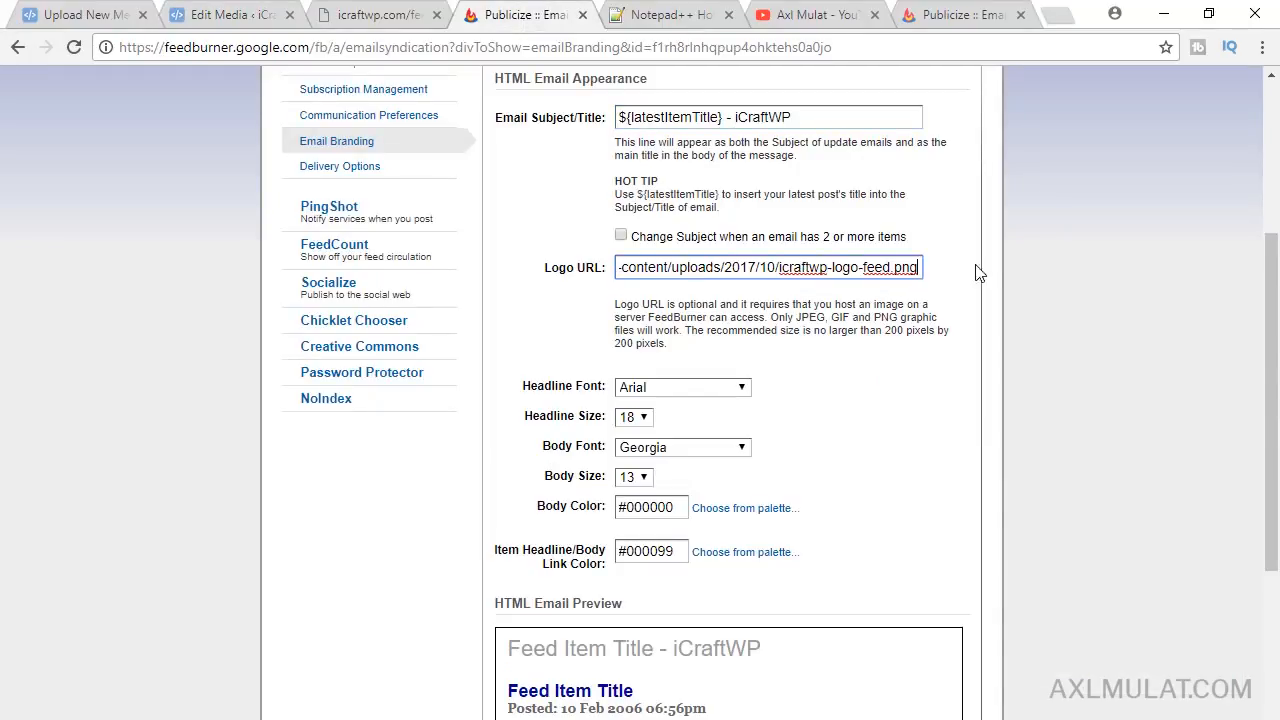
Set body font Arial, body size 14, body and link colour #444444, and save the branding.
{"action": "scroll", "scroll_direction": "down", "scroll_amount": 3}
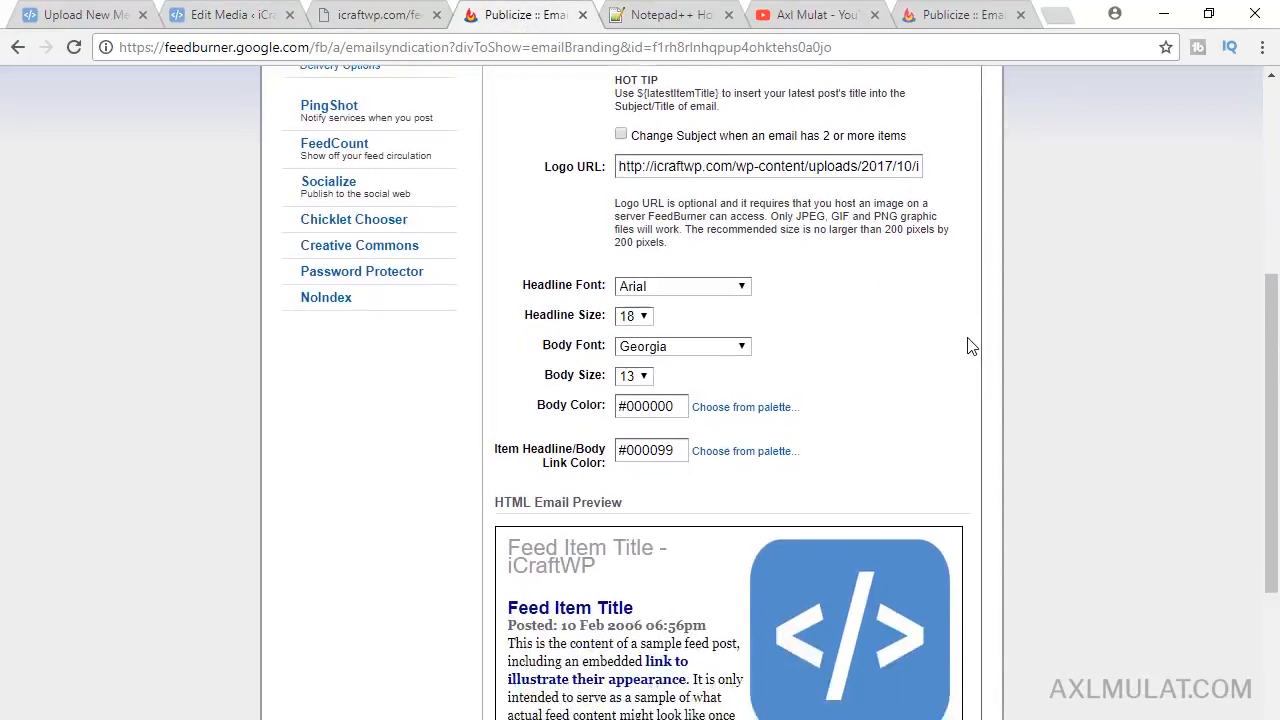
{"action": "scroll", "scroll_direction": "down", "scroll_amount": 3}
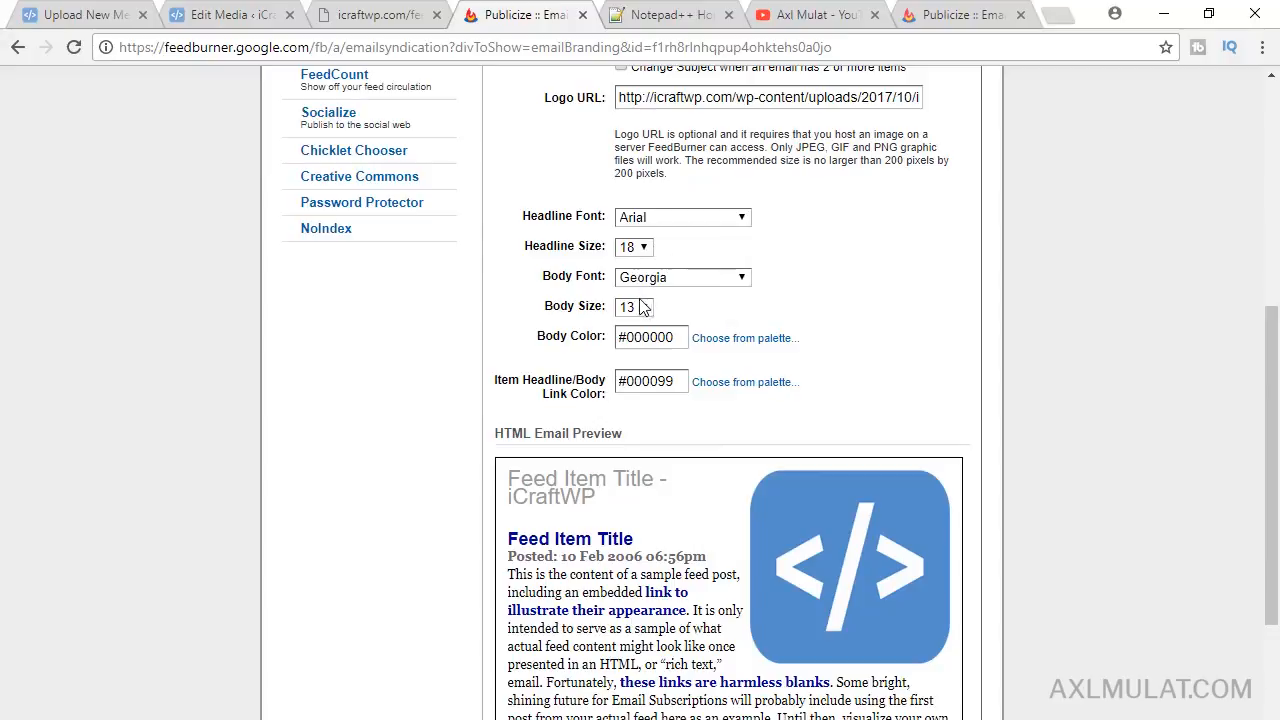
{"action": "left_click", "coordinate": [682, 276]}
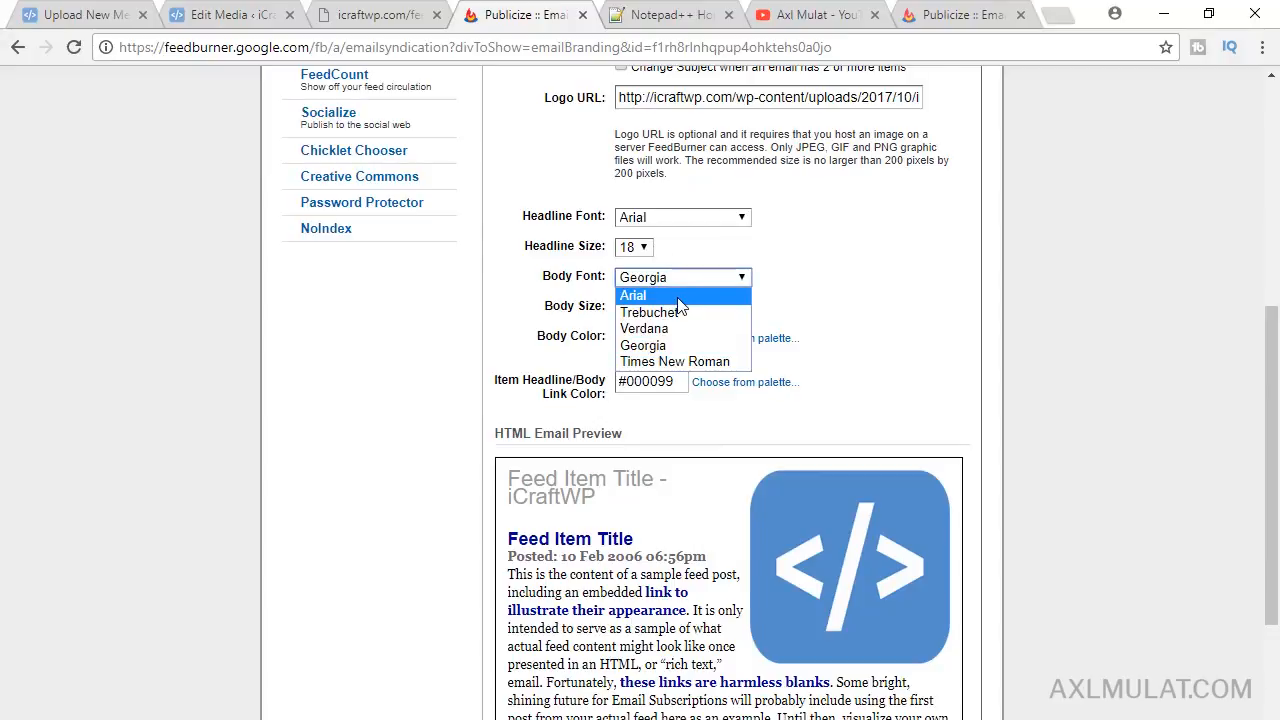
{"action": "left_click", "coordinate": [632, 296]}
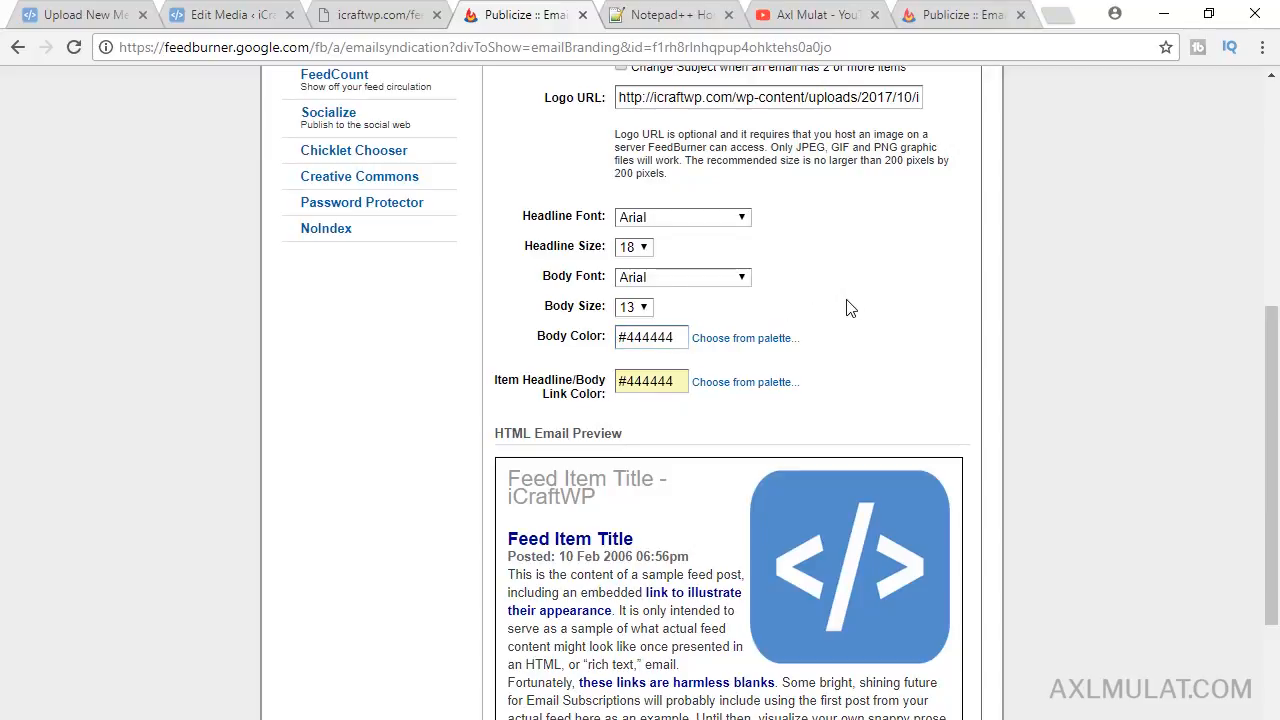
{"action": "mouse_move", "coordinate": [640, 278]}
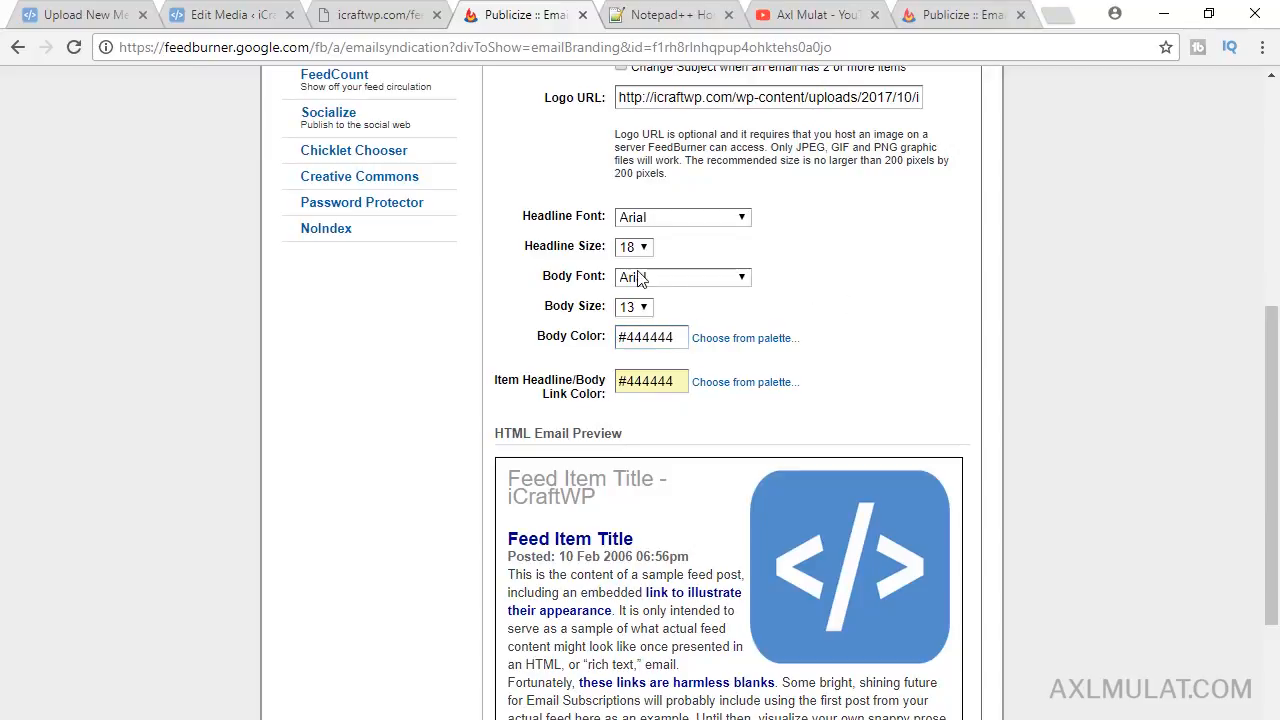
{"action": "left_click", "coordinate": [632, 306]}
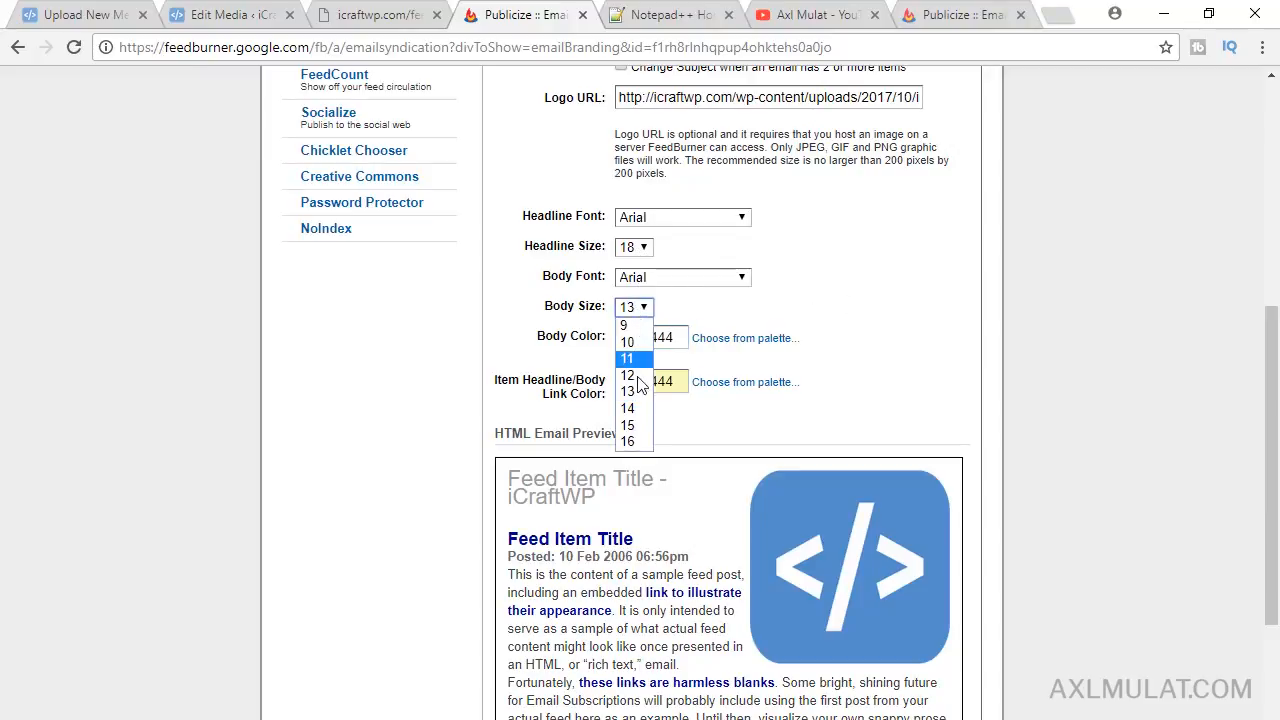
{"action": "left_click", "coordinate": [628, 408]}
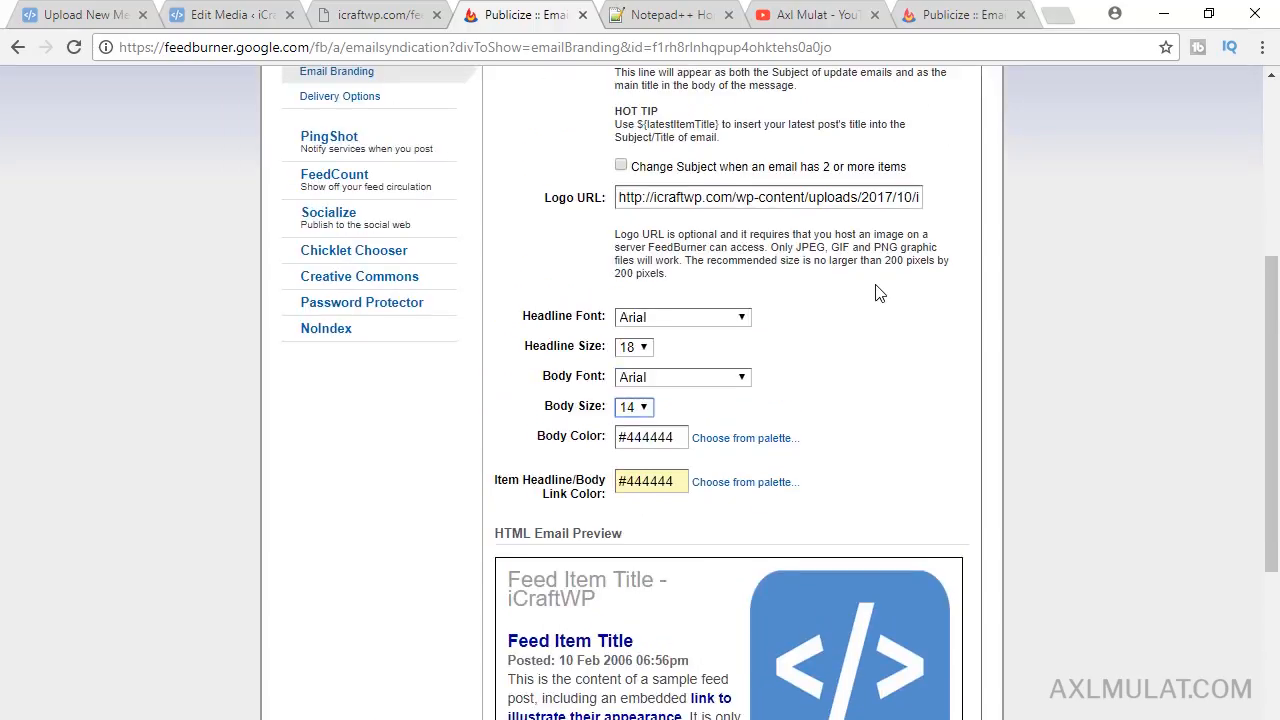
{"action": "scroll", "scroll_direction": "down", "scroll_amount": 3}
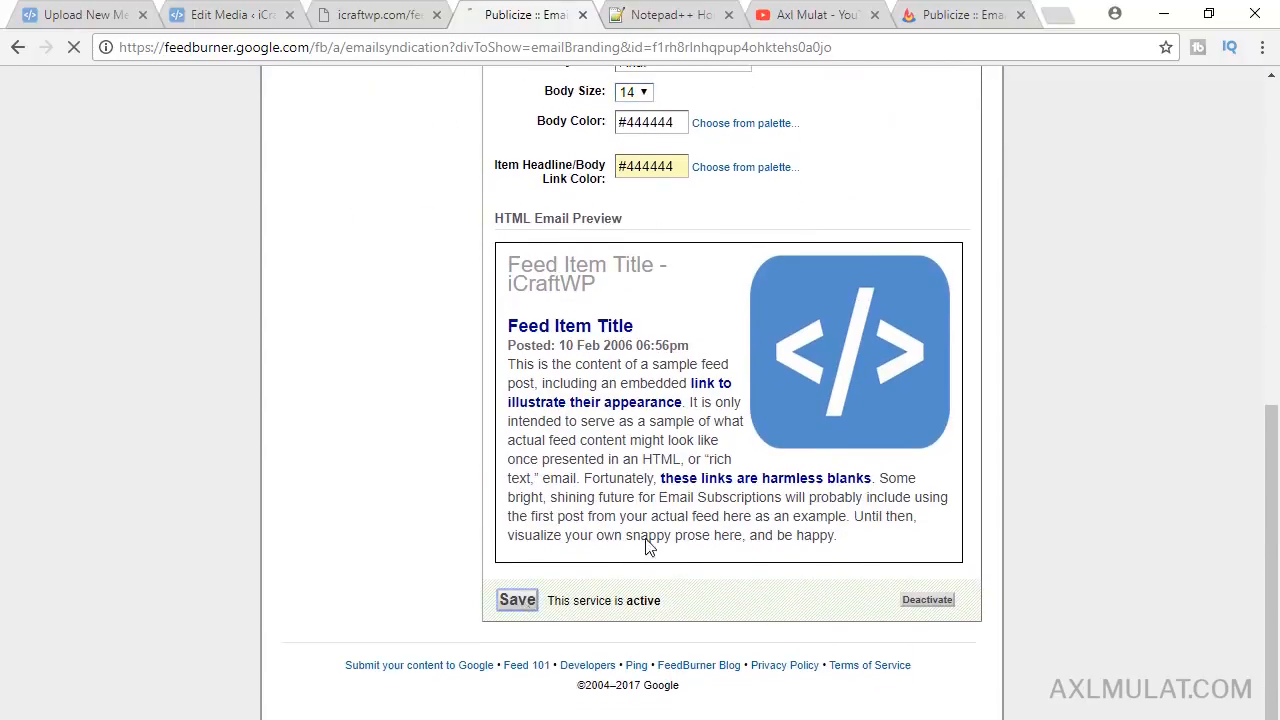
{"action": "left_click", "coordinate": [516, 600]}
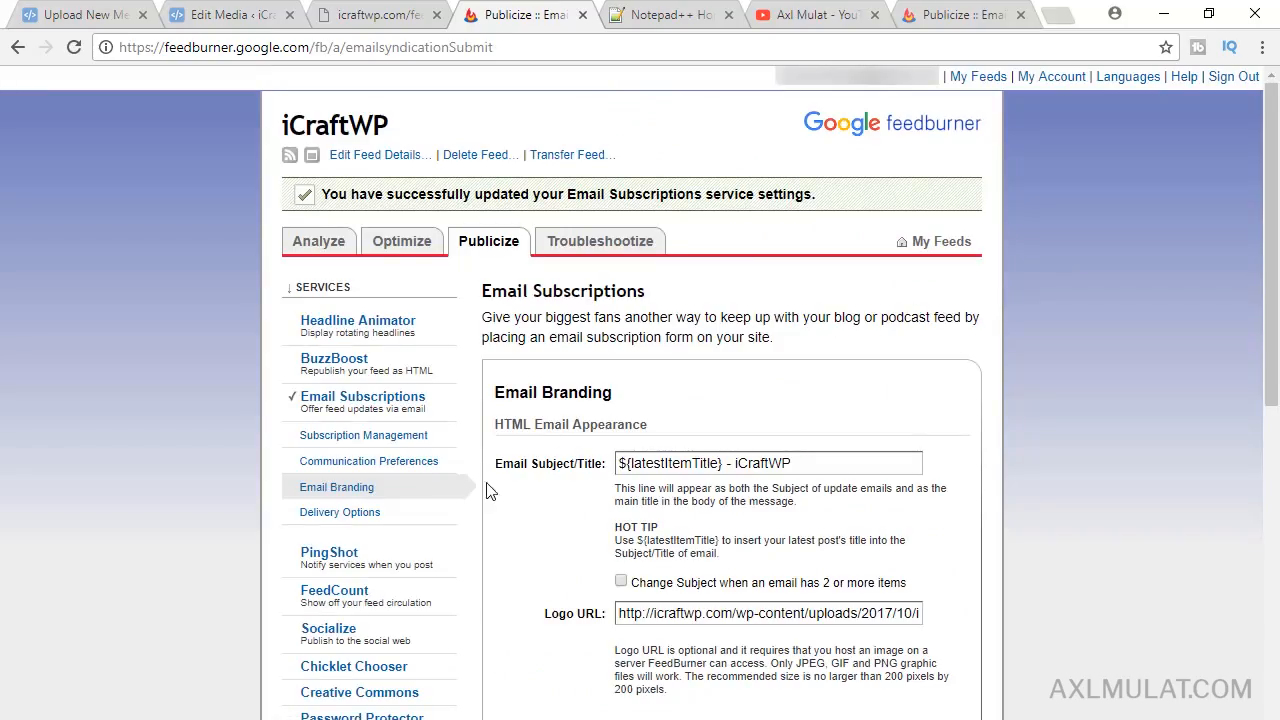
{"action": "left_click", "coordinate": [368, 460]}
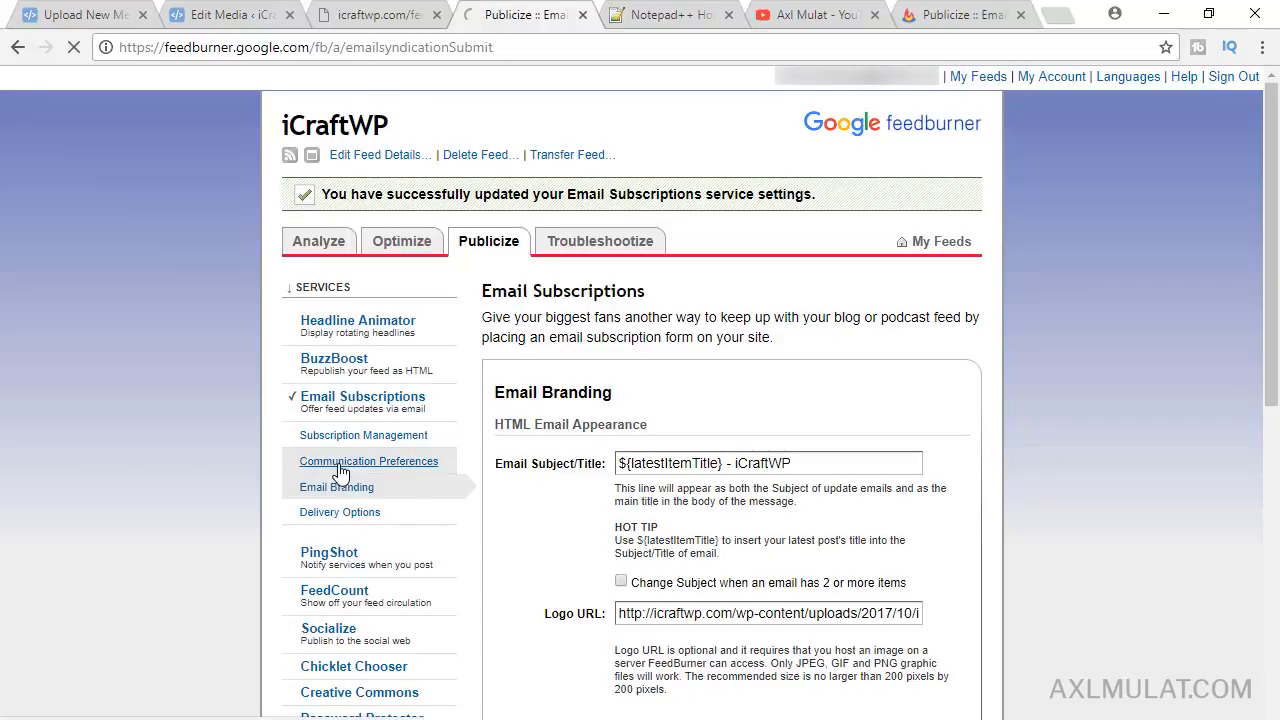
{"action": "left_click", "coordinate": [368, 460]}
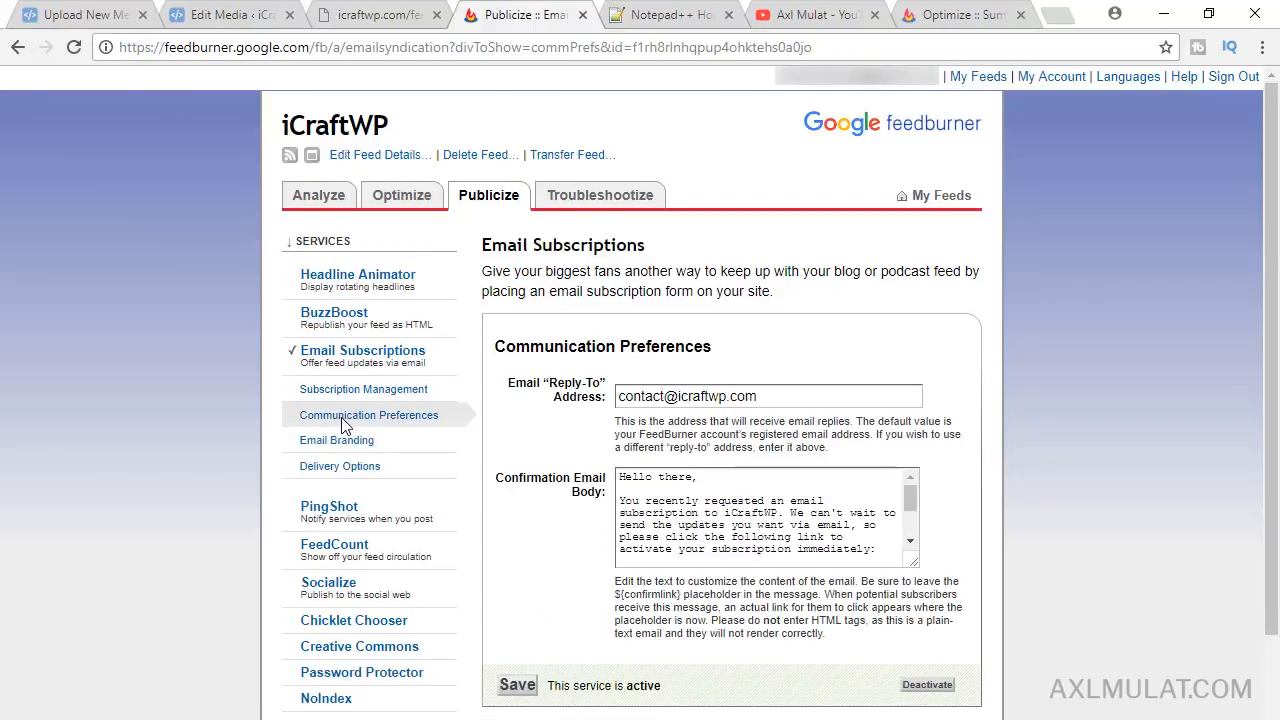
{"action": "mouse_move", "coordinate": [558, 438]}
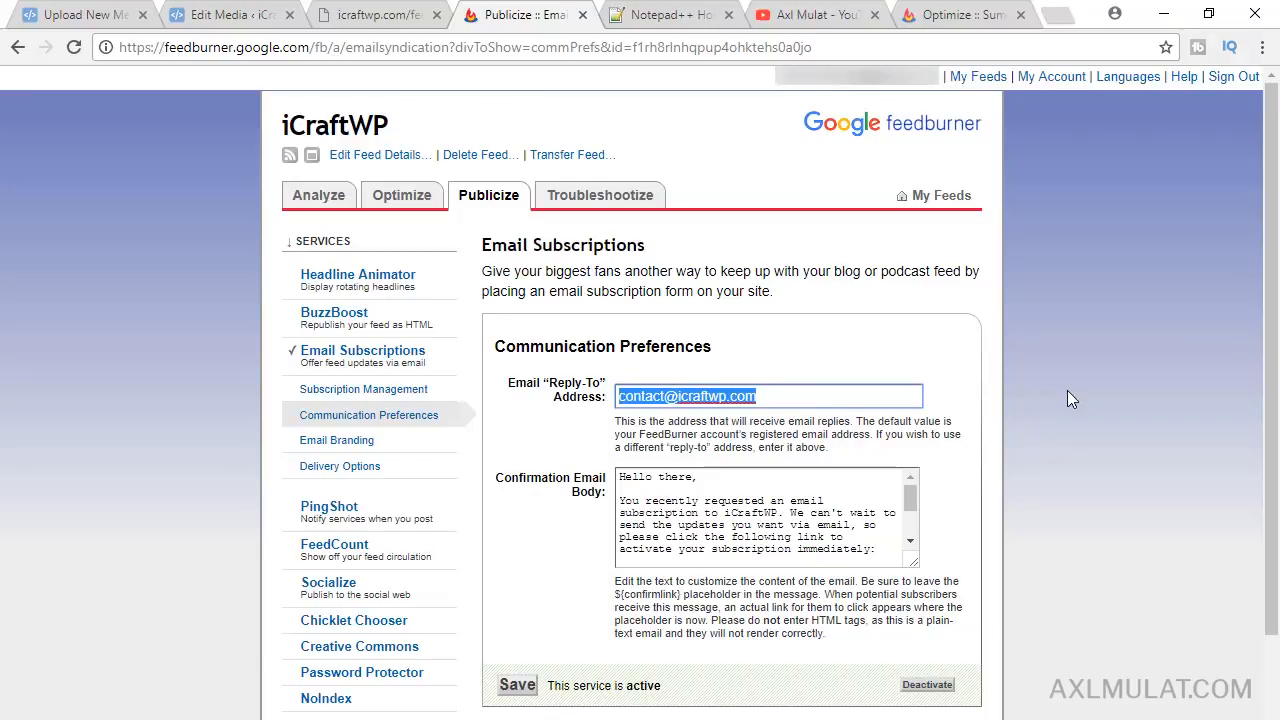
{"action": "scroll", "scroll_direction": "down", "scroll_amount": 3}
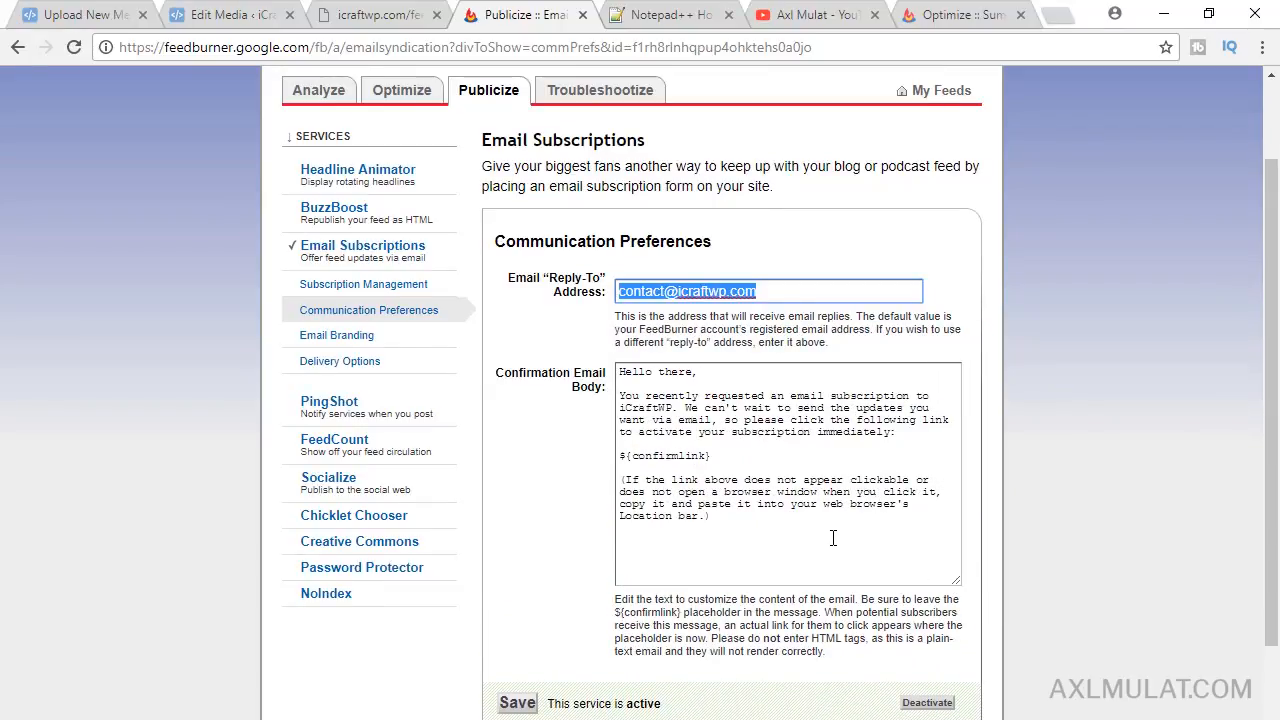
{"action": "mouse_move", "coordinate": [520, 462]}
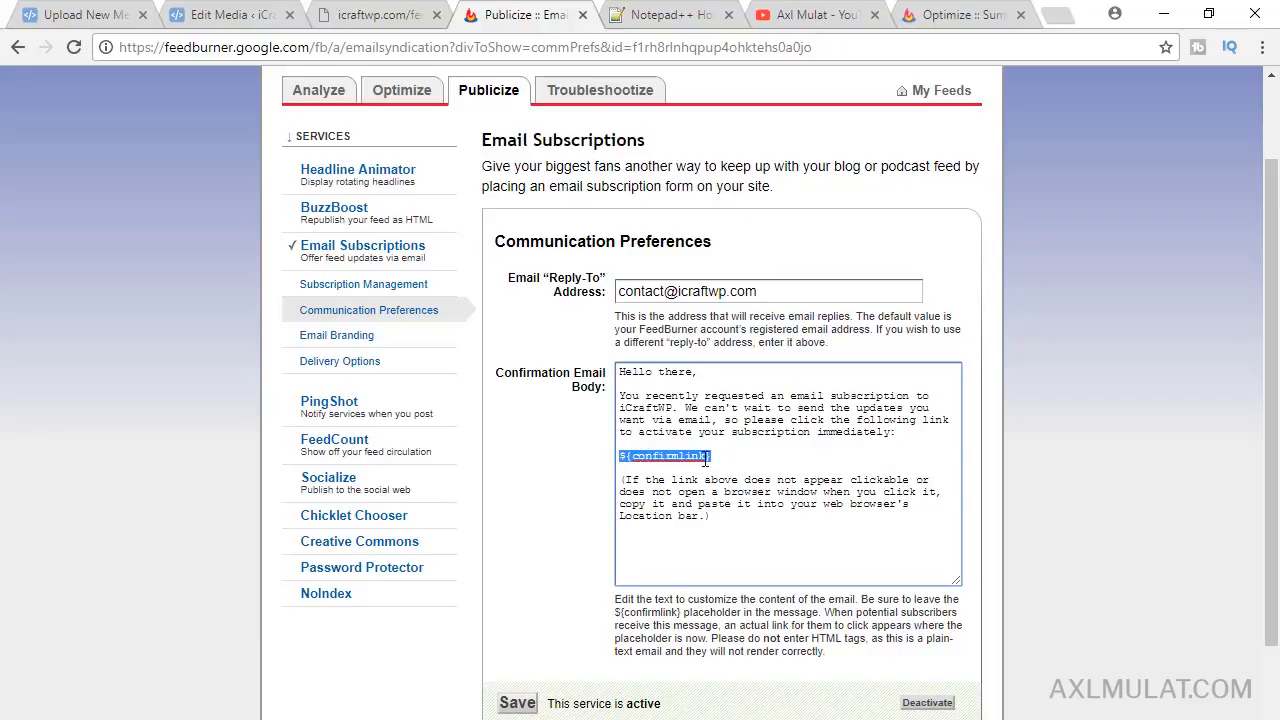
{"action": "mouse_move", "coordinate": [732, 458]}
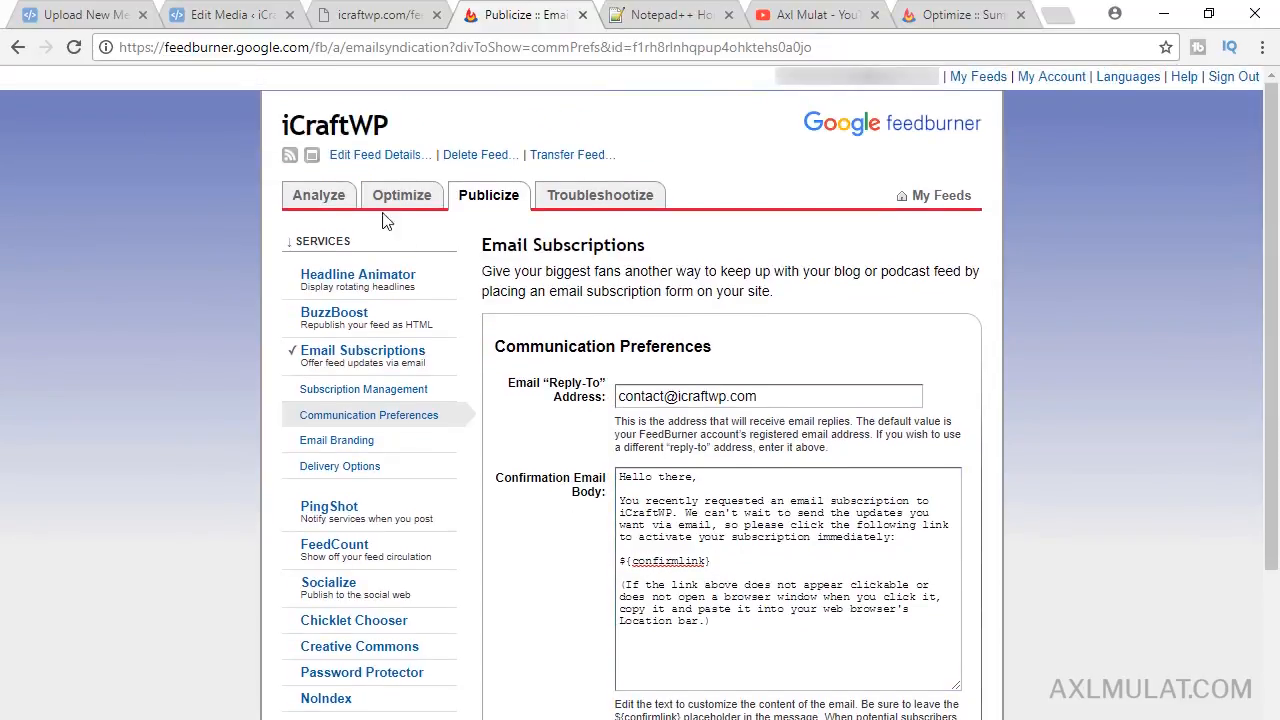
Activate Summary Burner with teaser 'Blog content summary only, click the Blog Title to Read More...' and save.
{"action": "left_click", "coordinate": [400, 196]}
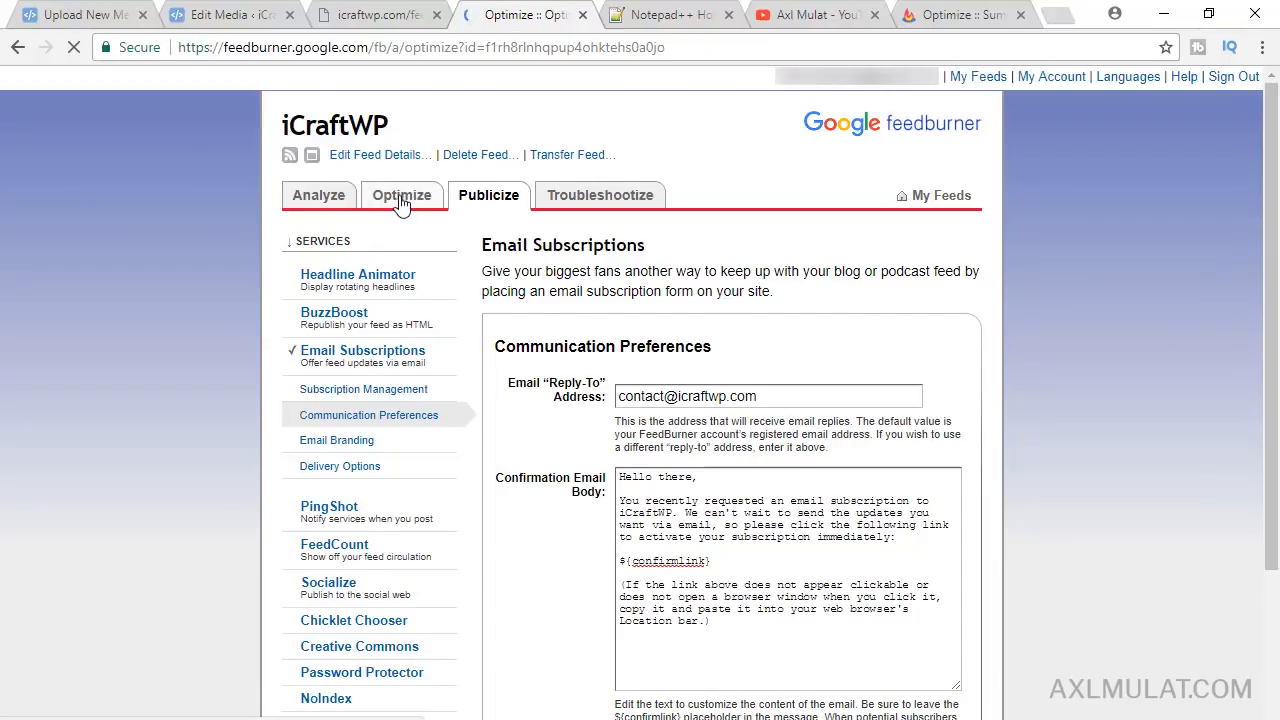
{"action": "left_click", "coordinate": [400, 196]}
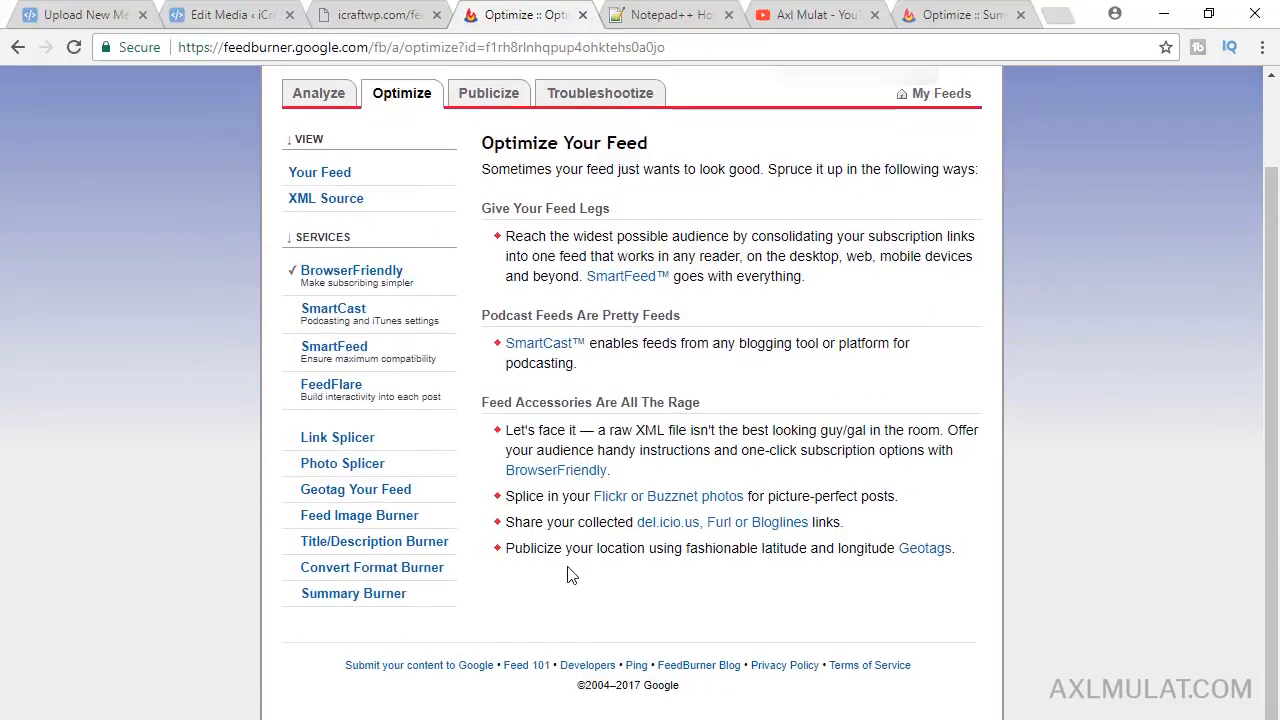
{"action": "left_click", "coordinate": [352, 592]}
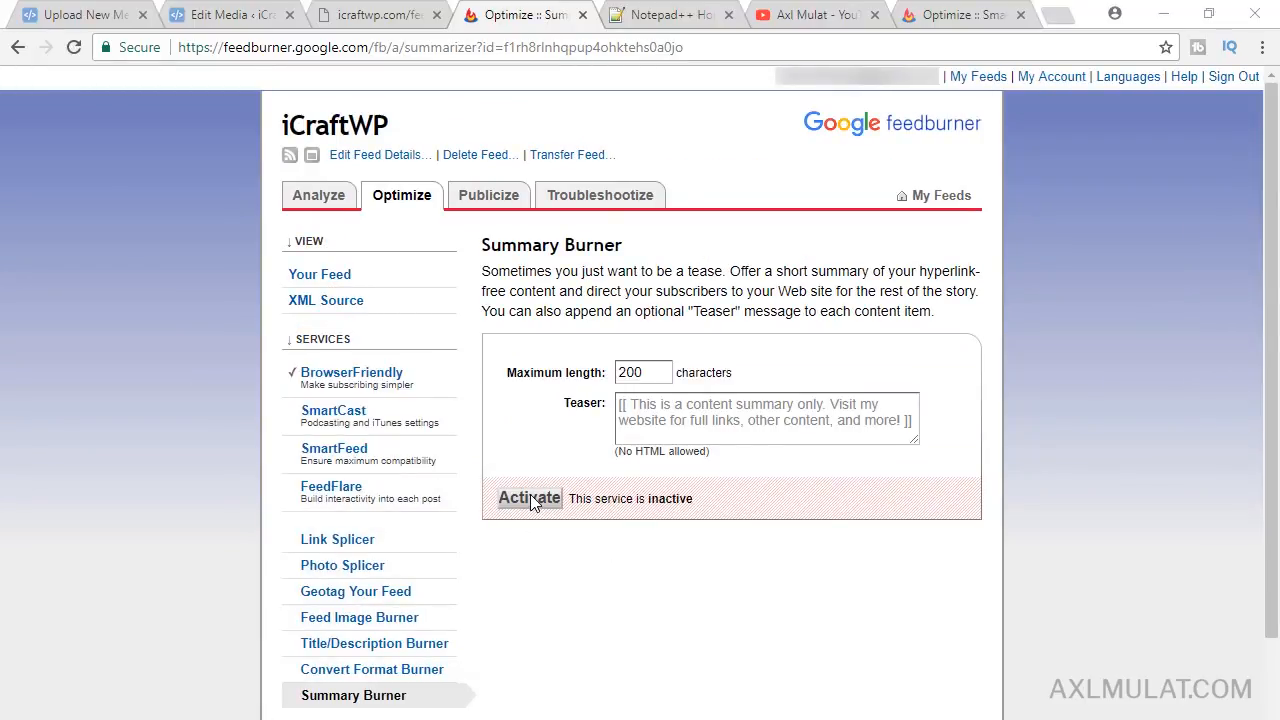
{"action": "left_click", "coordinate": [528, 498]}
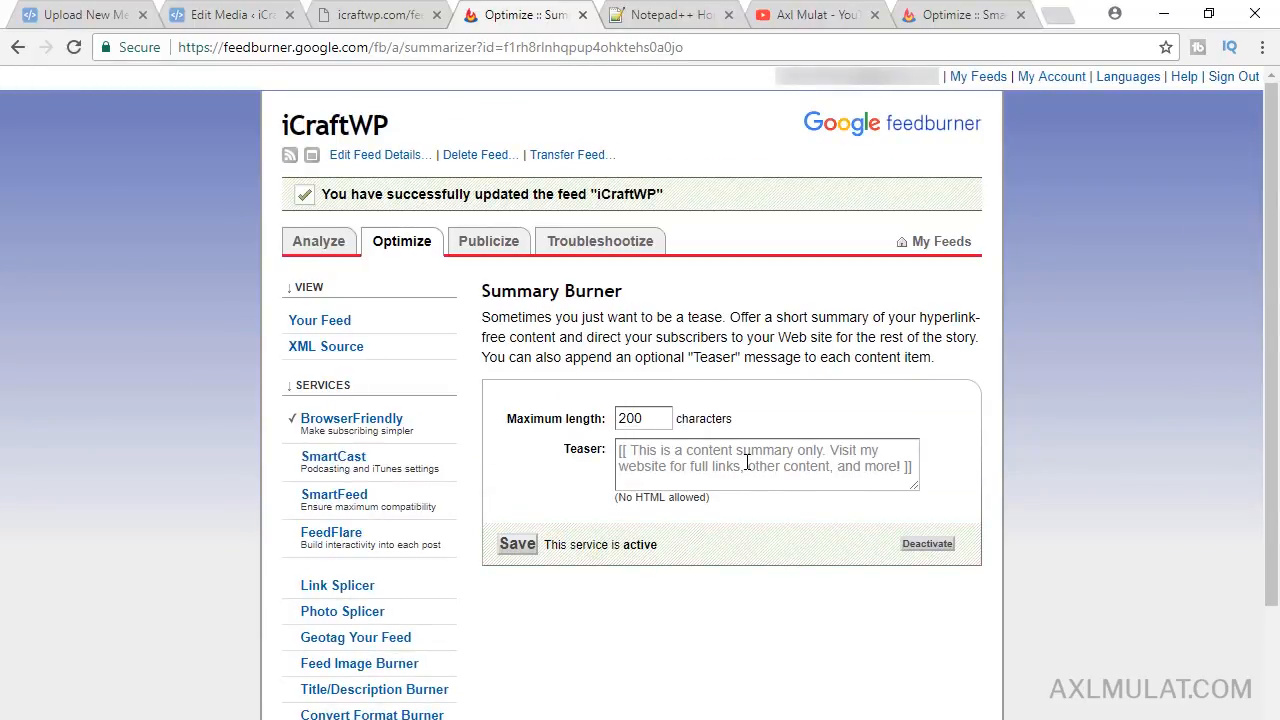
{"action": "type", "text": "Blog content summary only, click the Blog Title to Read More..."}
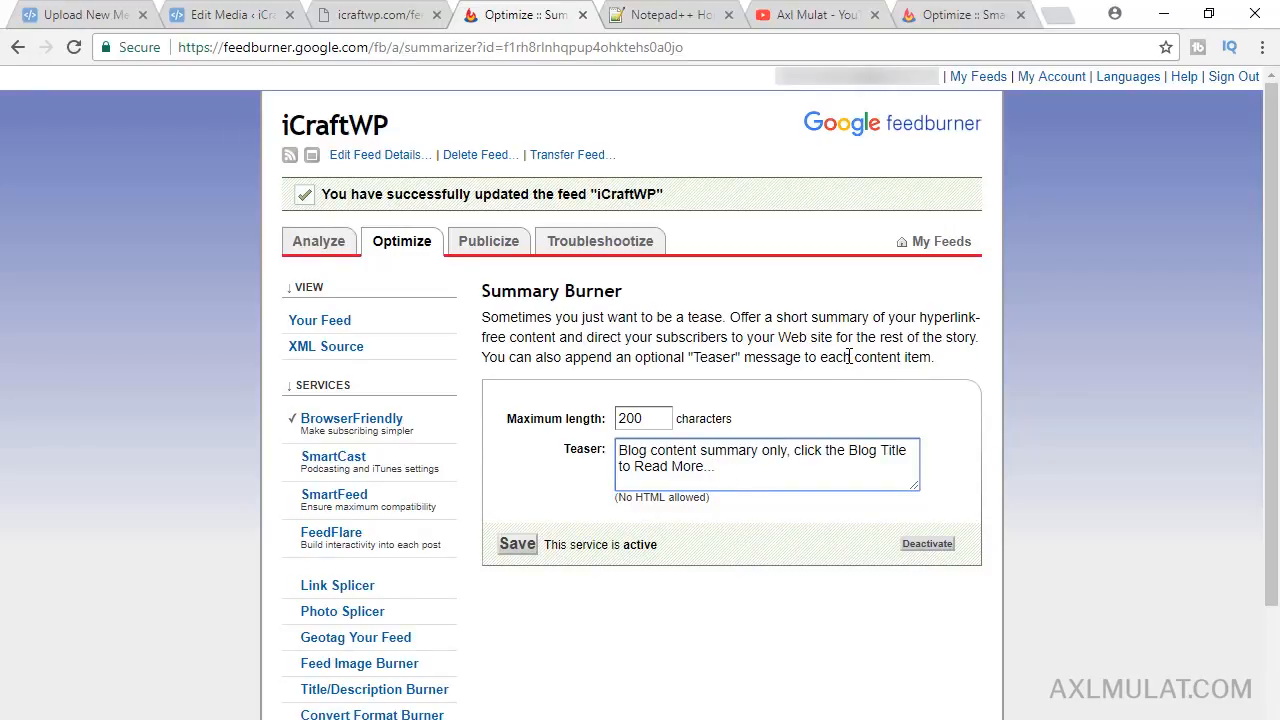
{"action": "left_click", "coordinate": [516, 544]}
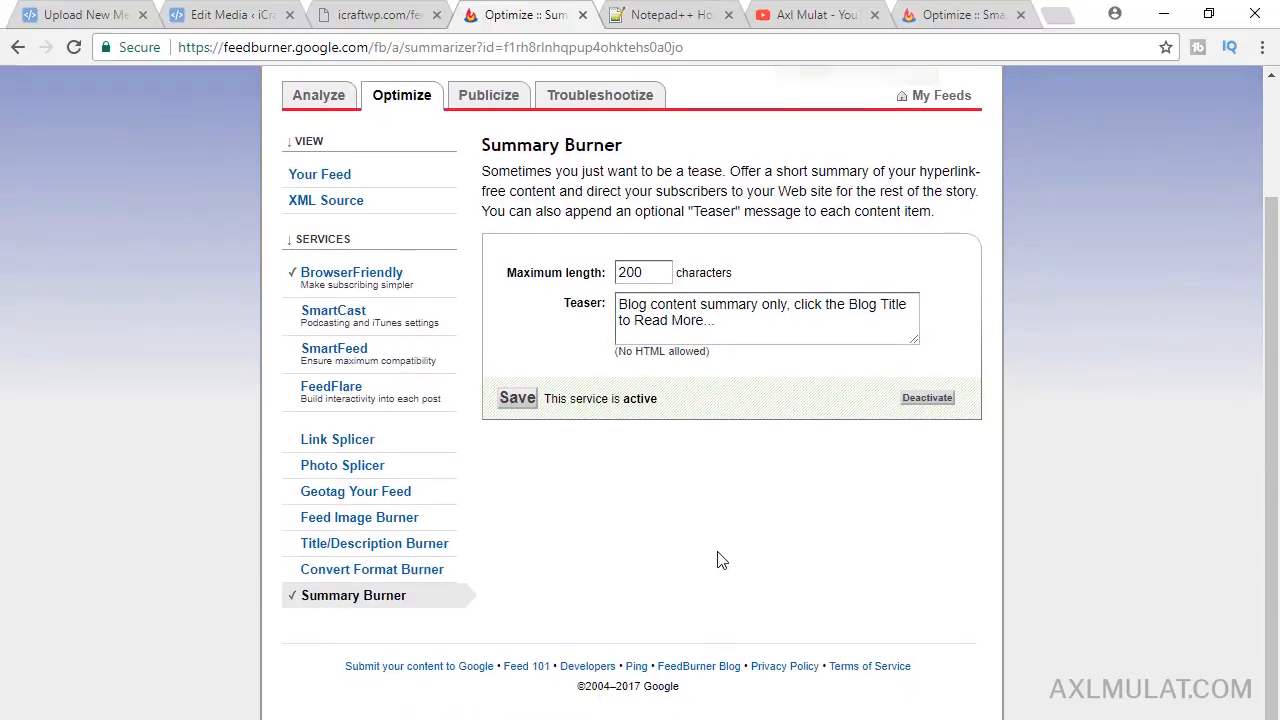
{"action": "mouse_move", "coordinate": [856, 576]}
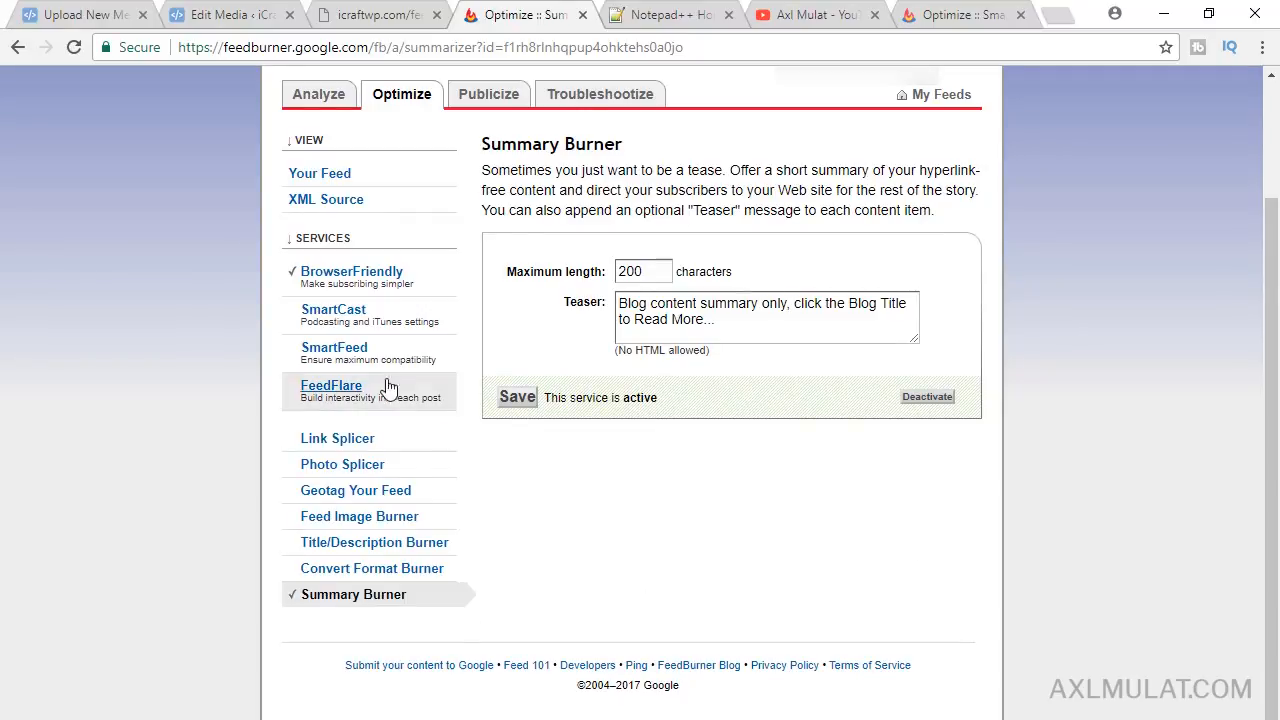
Activate SmartFeed, review the BrowserFriendly options, and return to the Publicize services page.
{"action": "left_click", "coordinate": [334, 348]}
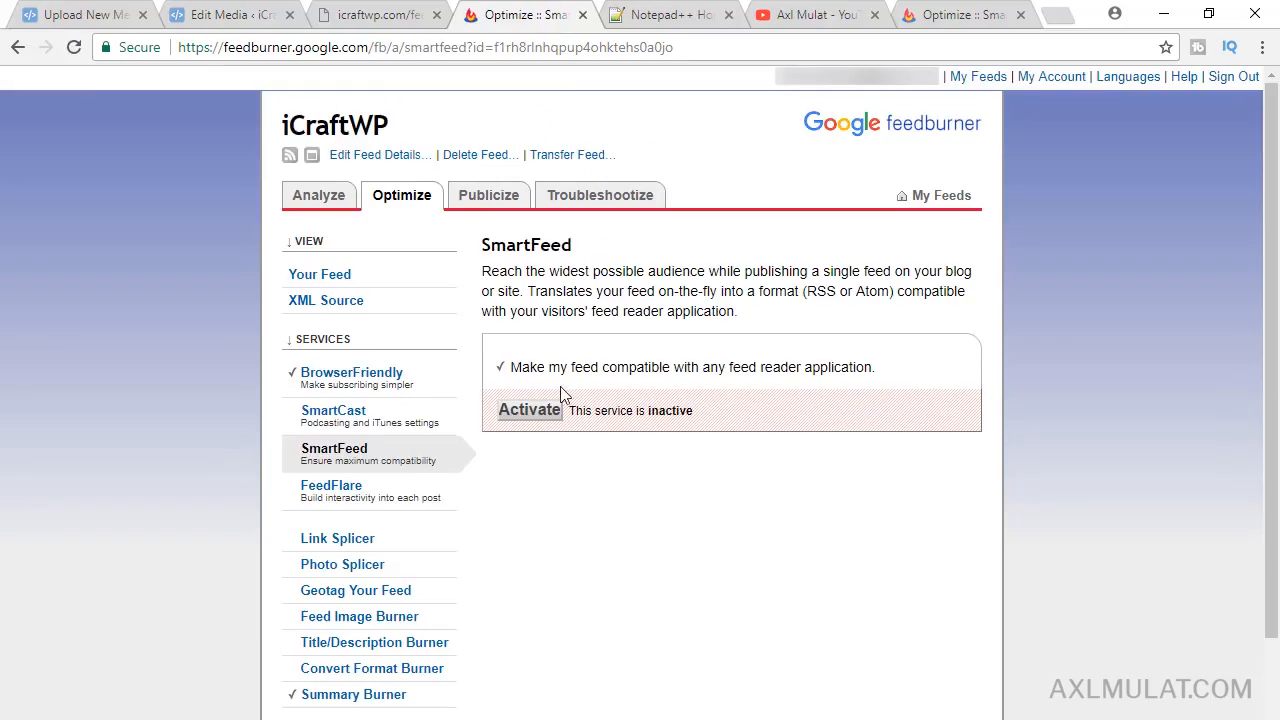
{"action": "left_click", "coordinate": [528, 410]}
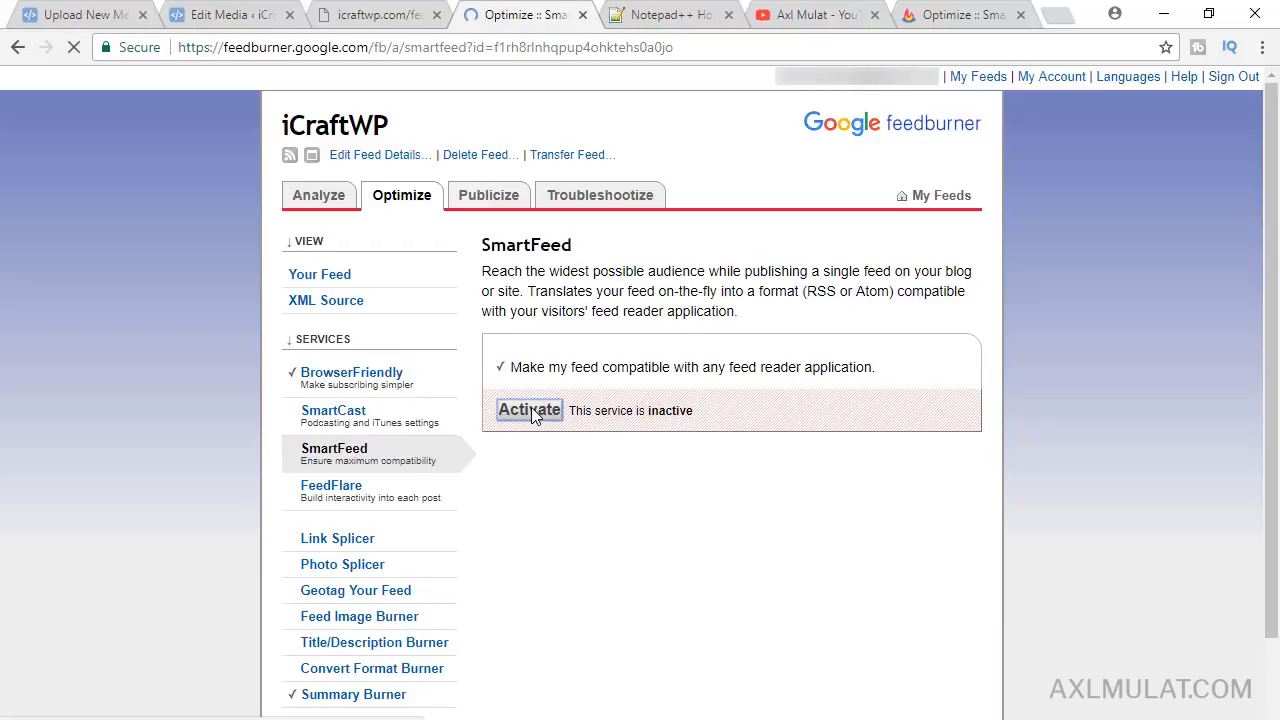
{"action": "left_click", "coordinate": [528, 410]}
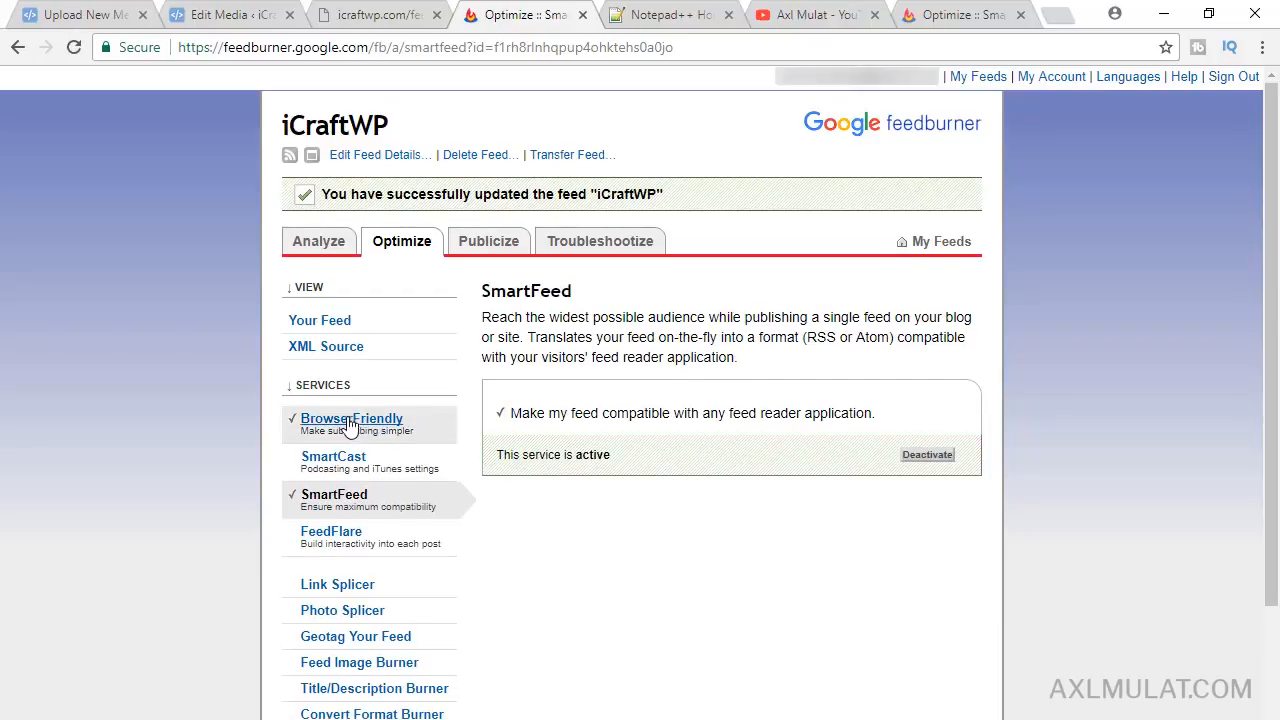
{"action": "left_click", "coordinate": [352, 418]}
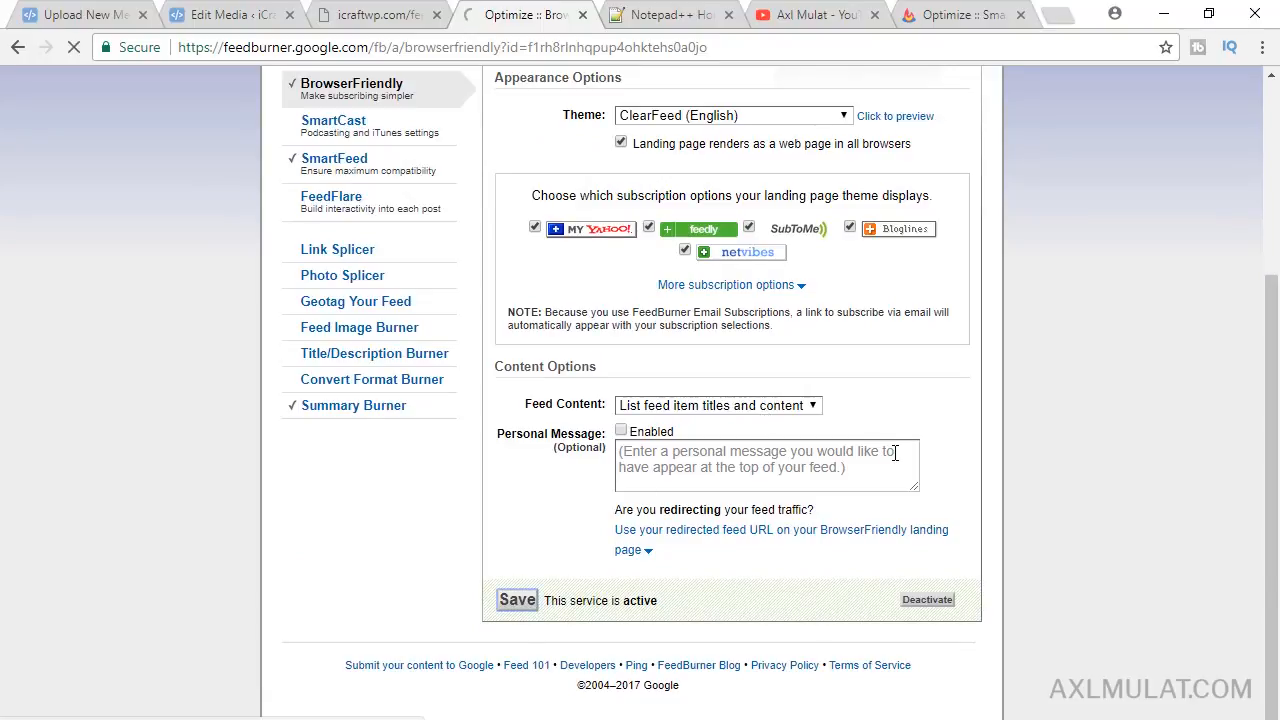
{"action": "left_click", "coordinate": [516, 600]}
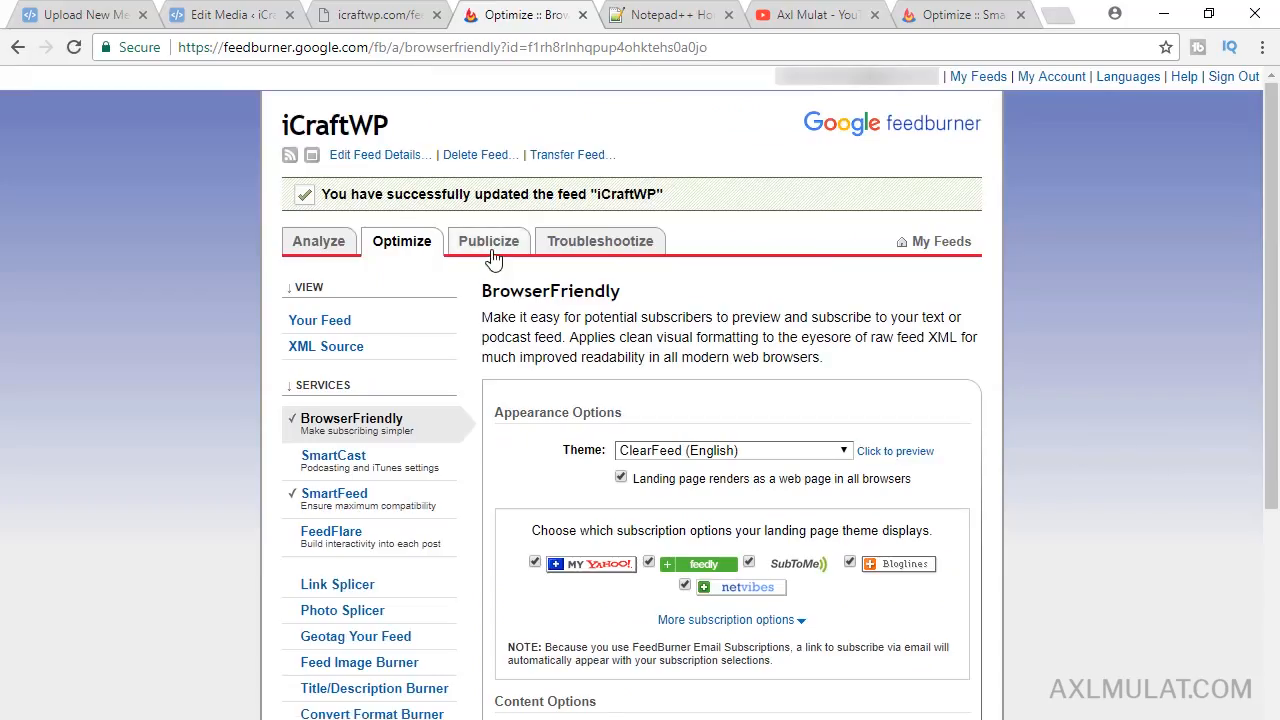
{"action": "left_click", "coordinate": [488, 240]}
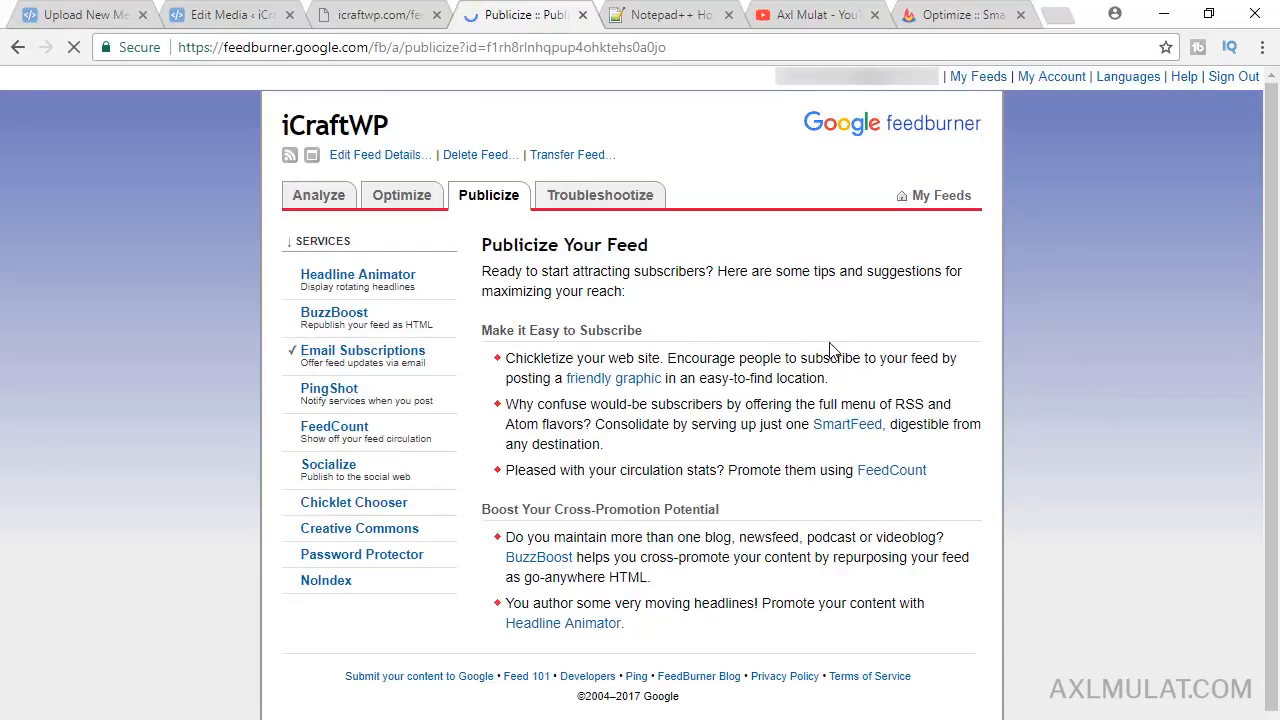
Select the entire Subscription Form Code HTML in FeedBurner and copy it, then go to the desktop.
{"action": "left_click", "coordinate": [364, 350]}
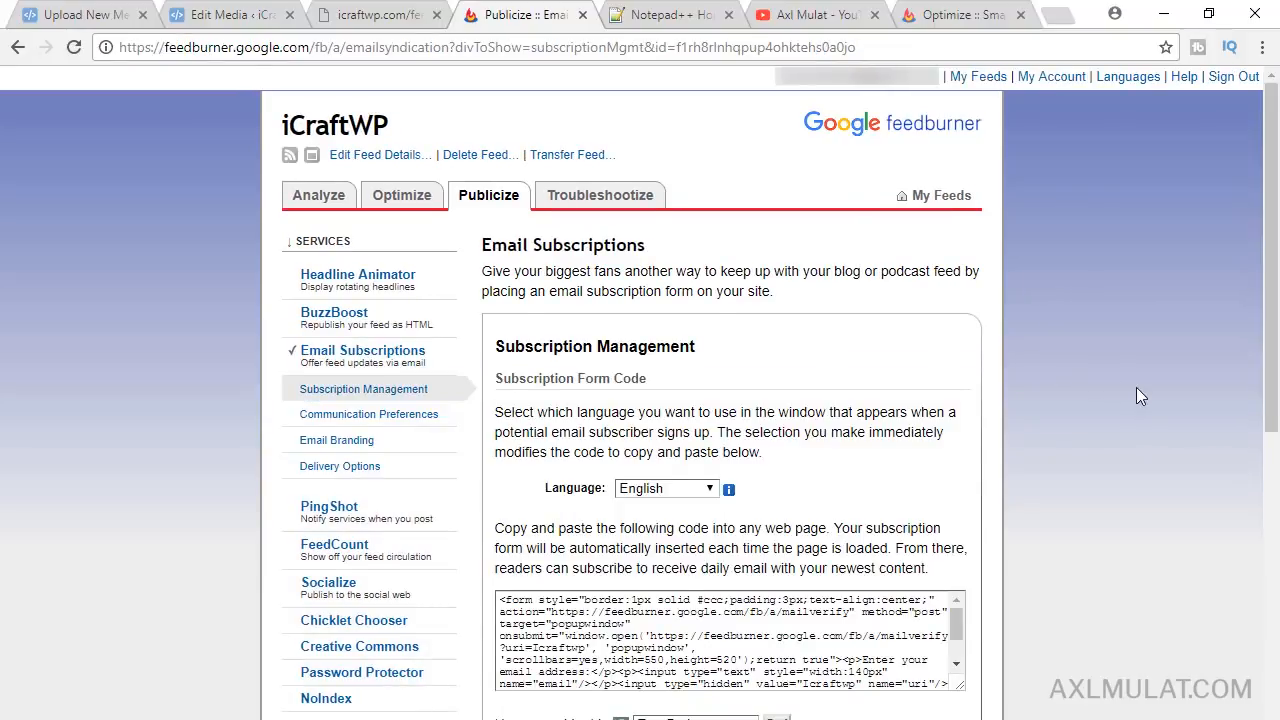
{"action": "scroll", "scroll_direction": "down", "scroll_amount": 3}
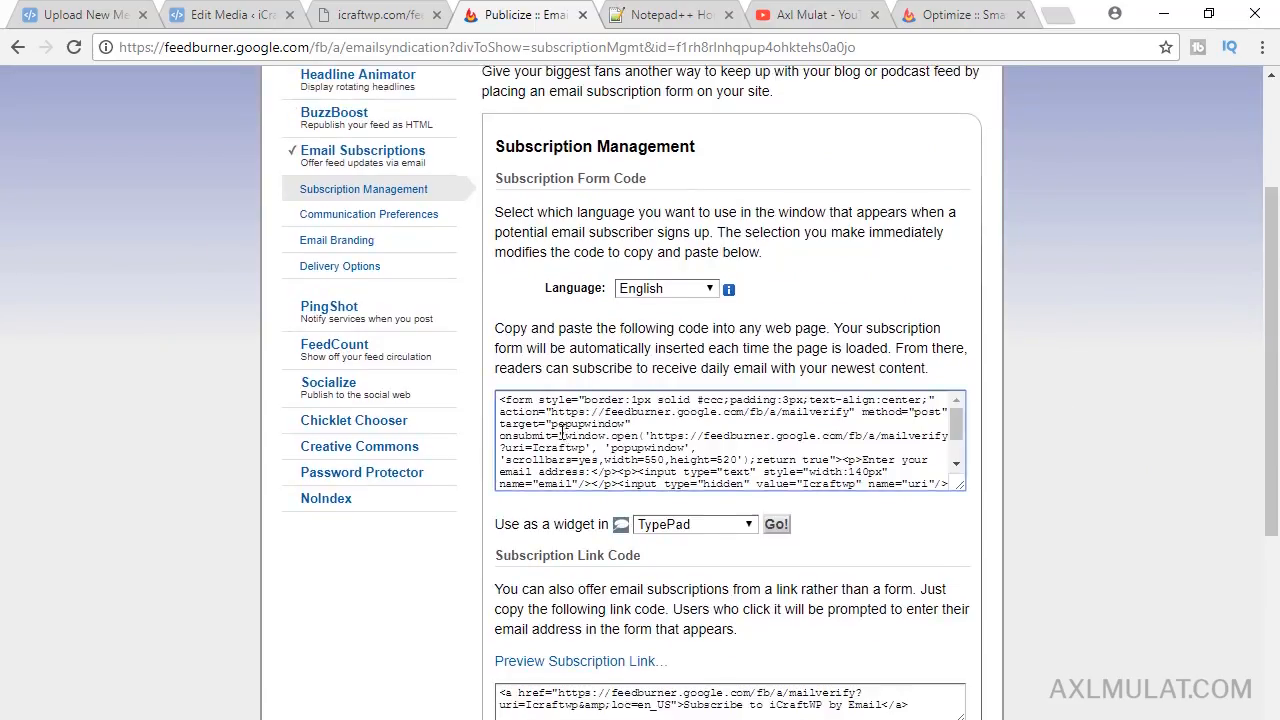
{"action": "left_click", "coordinate": [724, 440]}
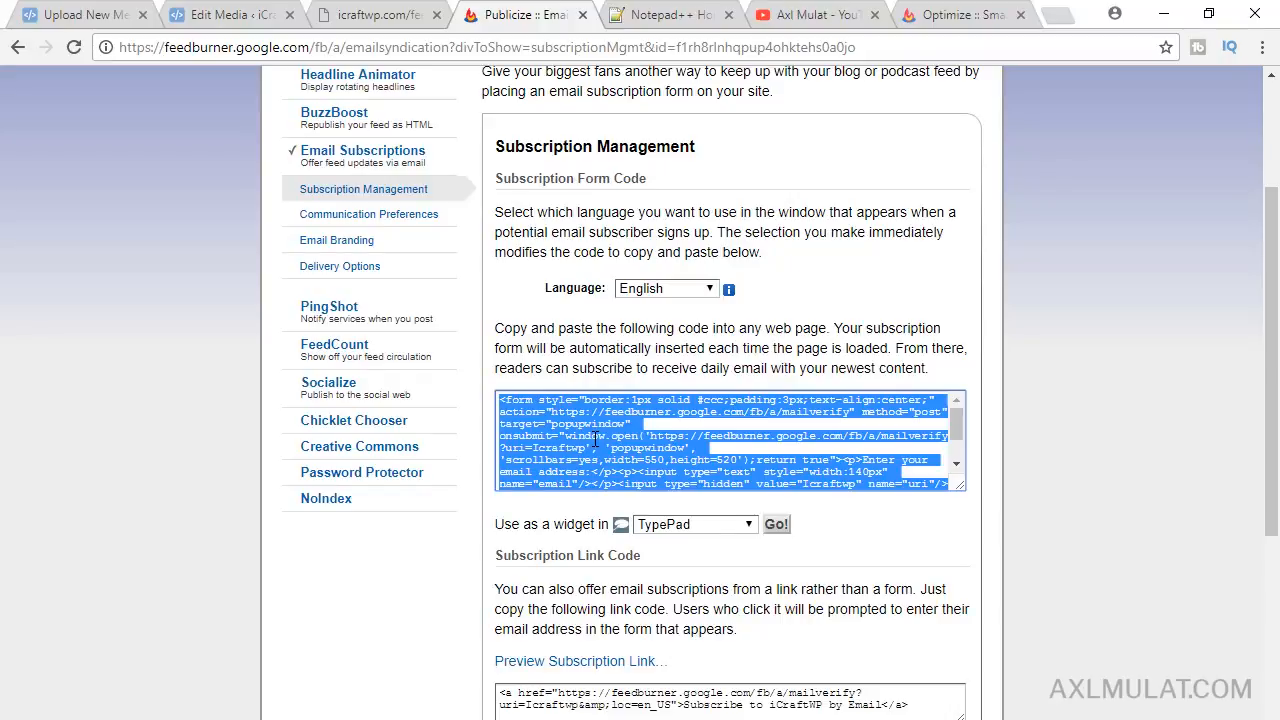
{"action": "left_click", "coordinate": [664, 14]}
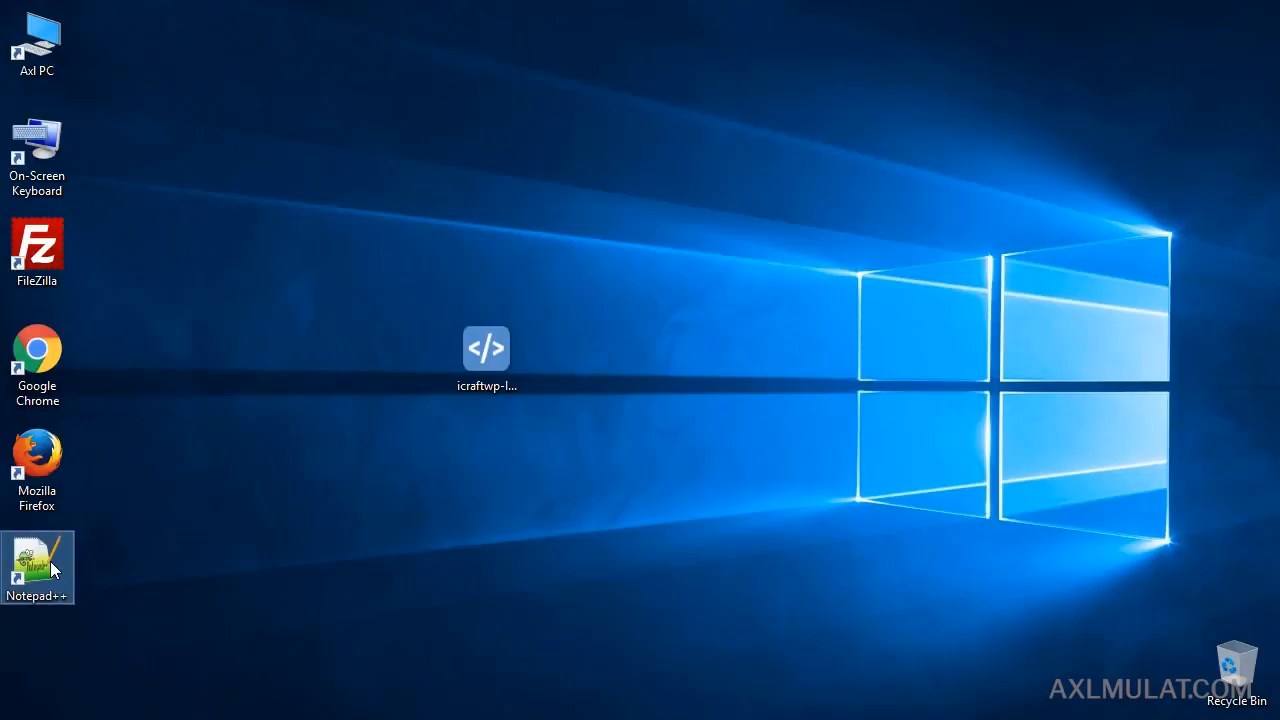
Paste the FeedBurner form code into a new Notepad++ document with HTML syntax language.
{"action": "double_click", "coordinate": [36, 568]}
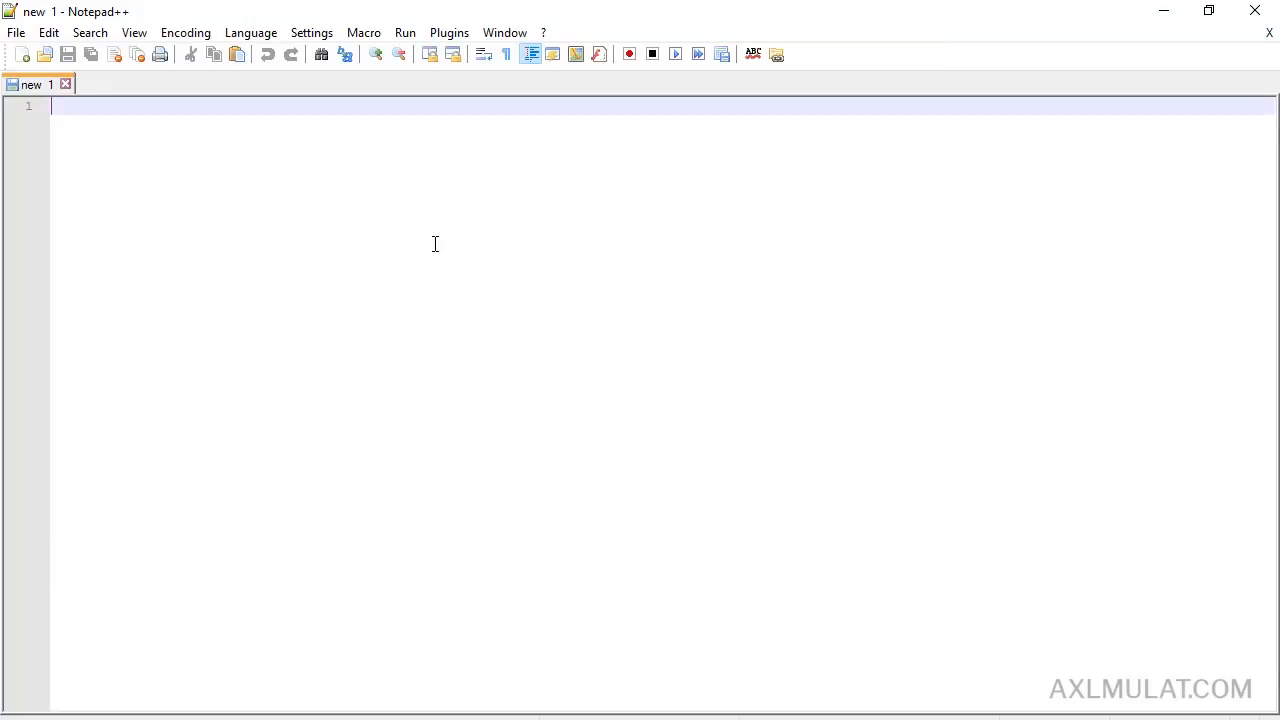
{"action": "type", "text": "value=\"en_US\"/><input type=\"submit\" value=\"Subscribe\" /><p>Delivered by <a href=\"https://feedburner.google.com\" target=\"_blank\">FeedBurner</a></p></form>"}
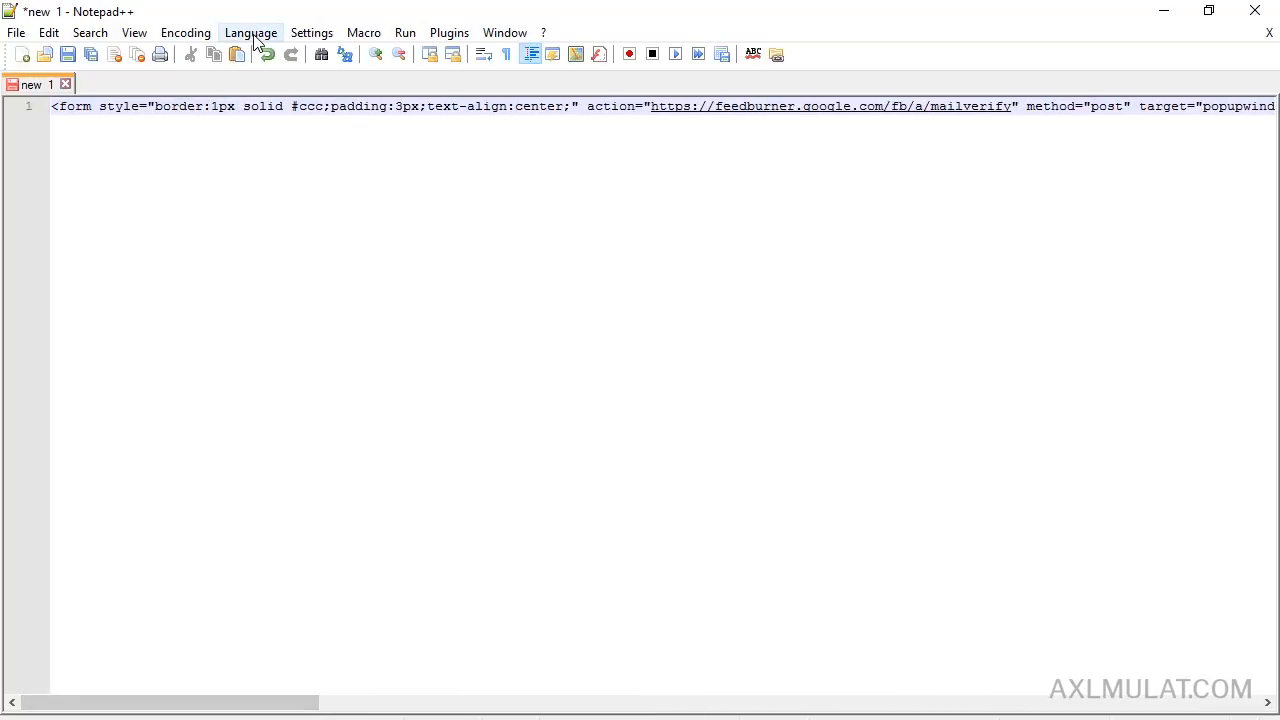
{"action": "left_click", "coordinate": [250, 32]}
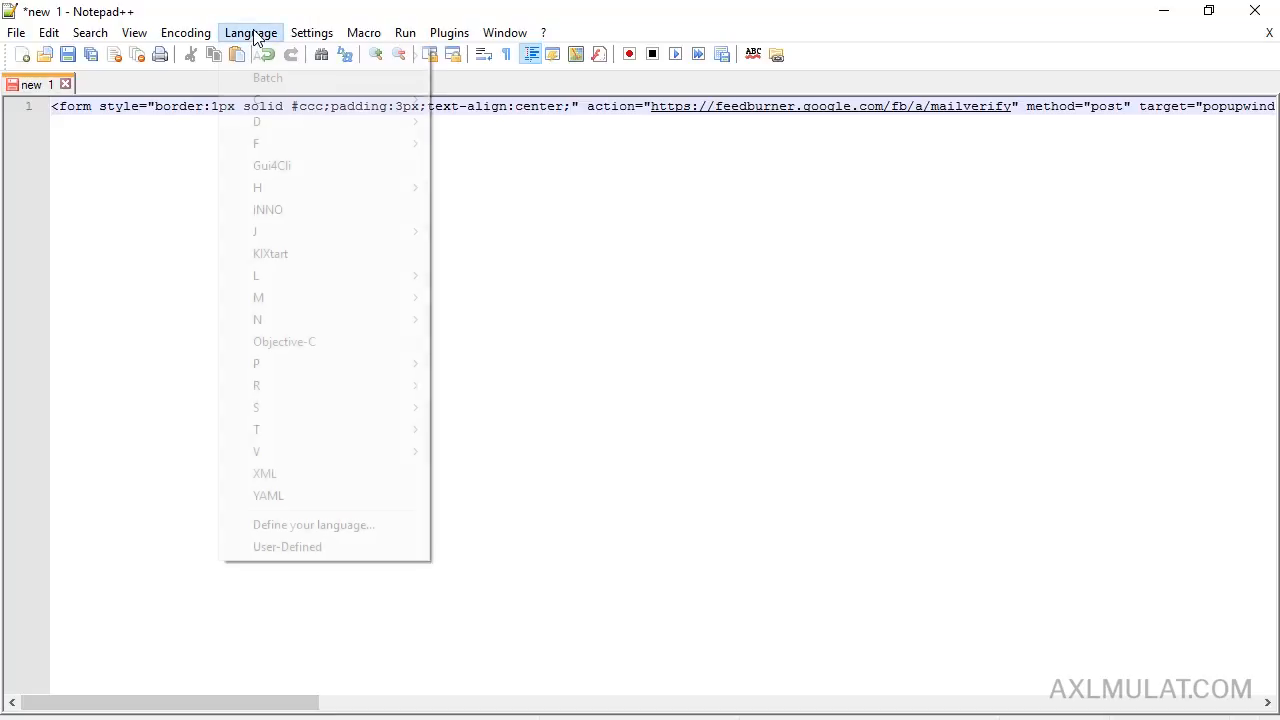
{"action": "mouse_move", "coordinate": [290, 188]}
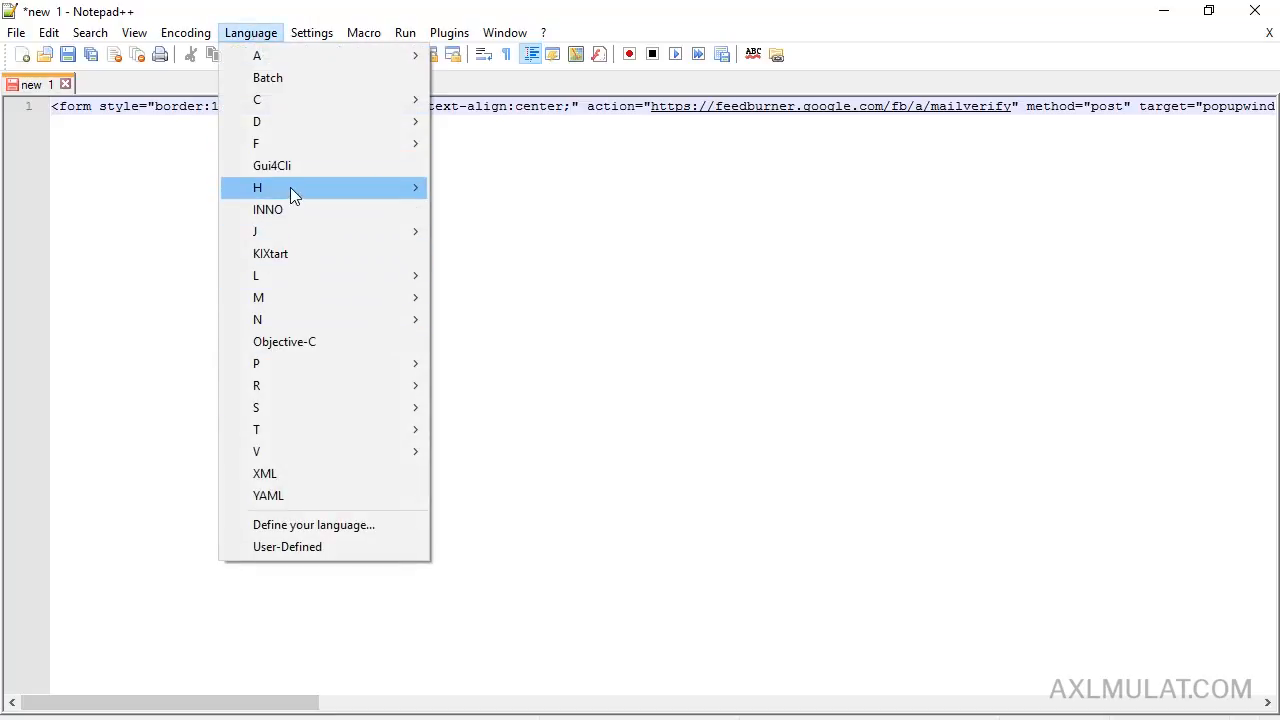
{"action": "left_click", "coordinate": [258, 188]}
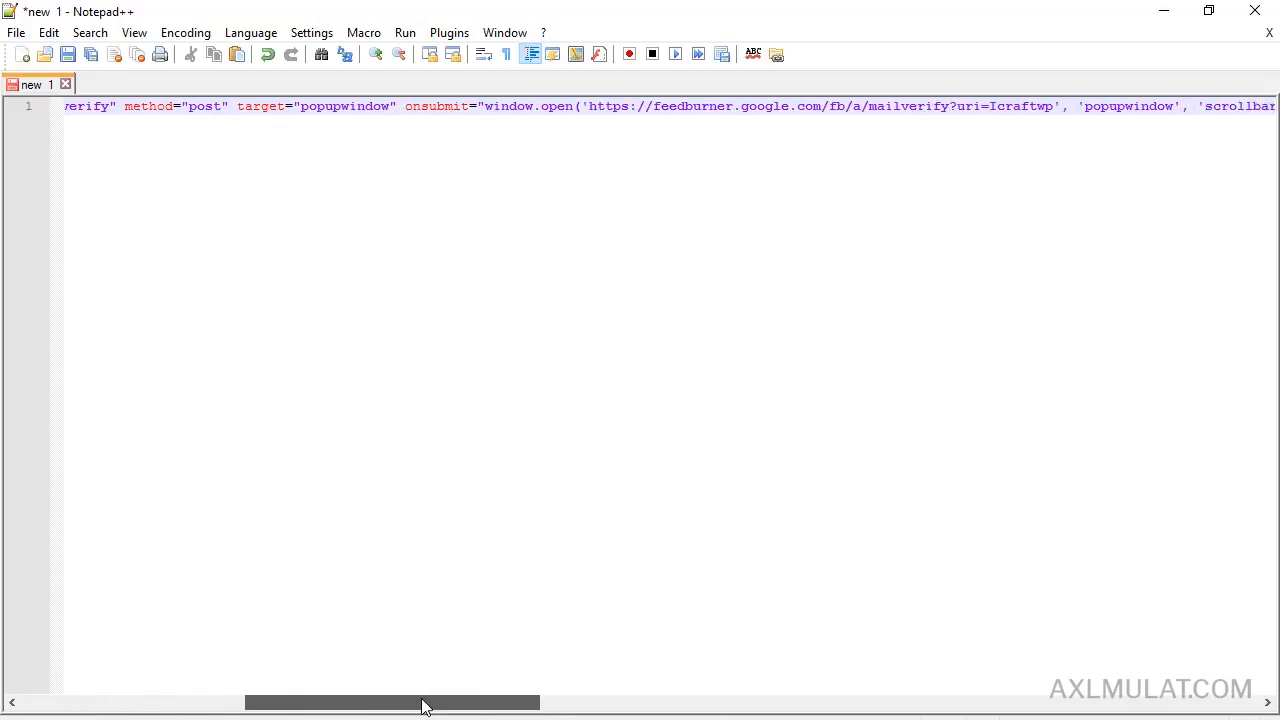
Break the form code into separate lines, with the Delivered by paragraph and closing form tag on their own lines.
{"action": "left_click_drag", "start_coordinate": [420, 704], "coordinate": [600, 704]}
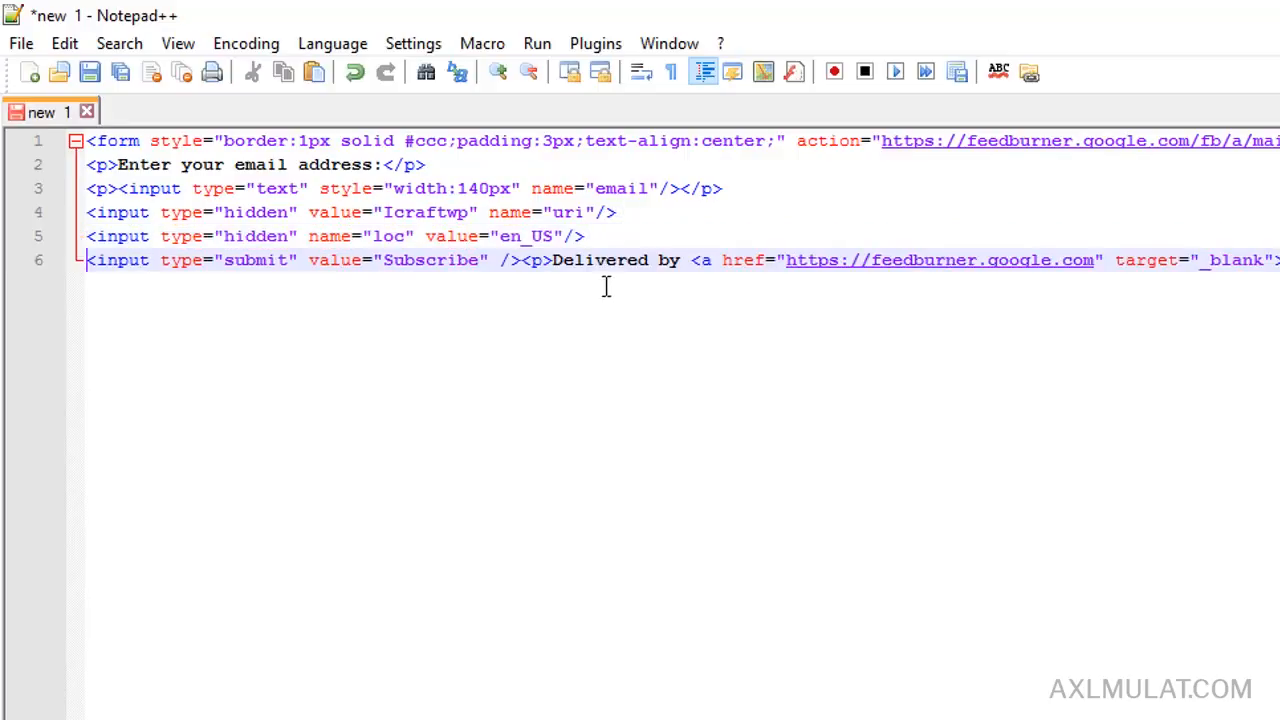
{"action": "left_click", "coordinate": [520, 260]}
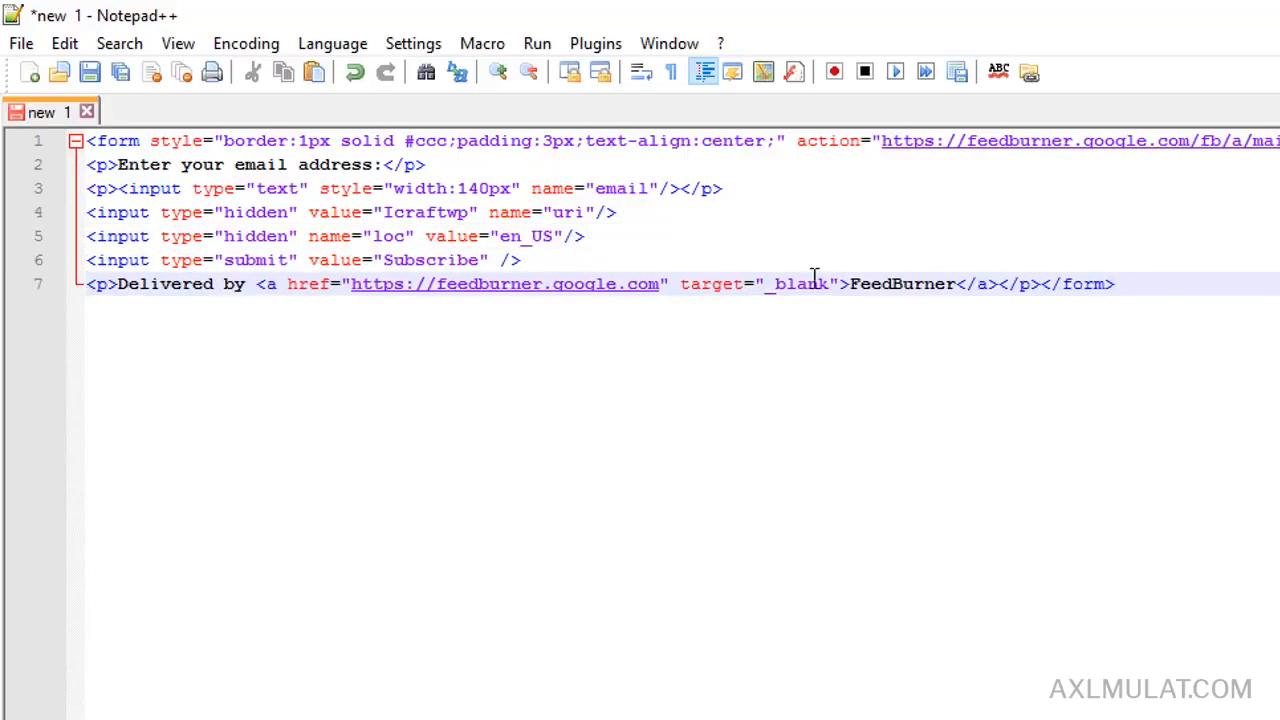
{"action": "mouse_move", "coordinate": [1128, 284]}
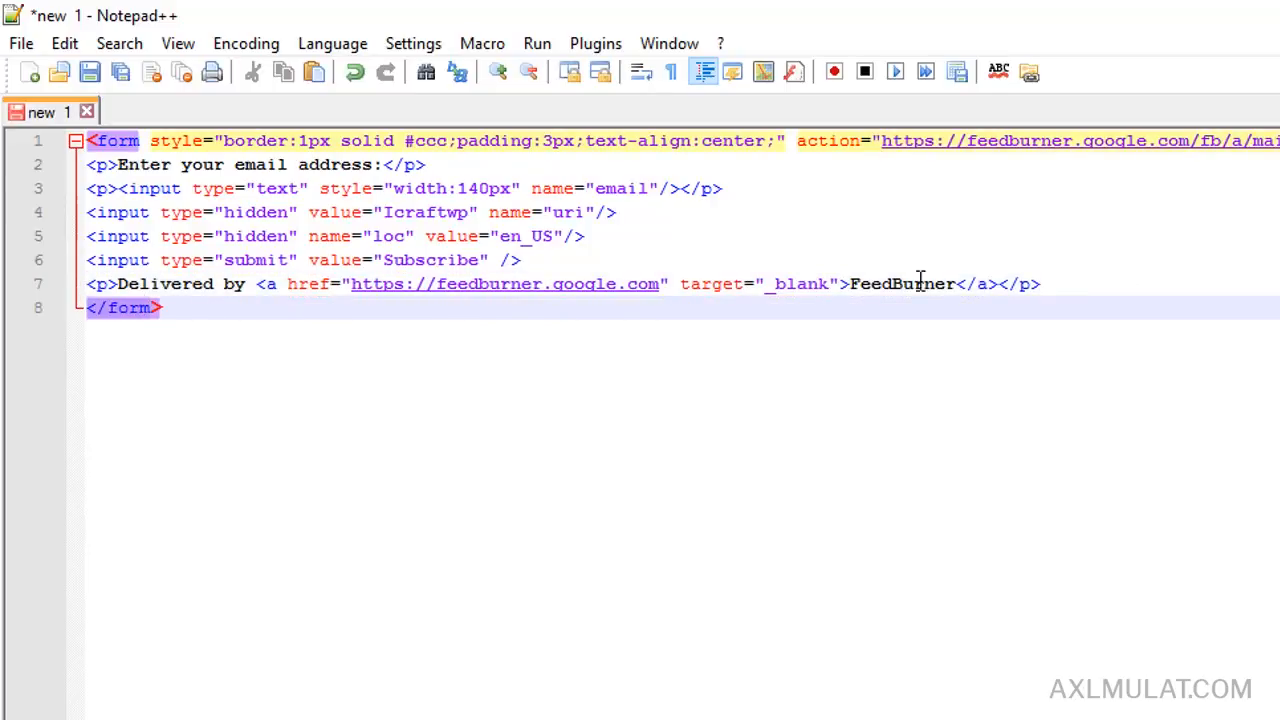
{"action": "key", "text": "ctrl+a"}
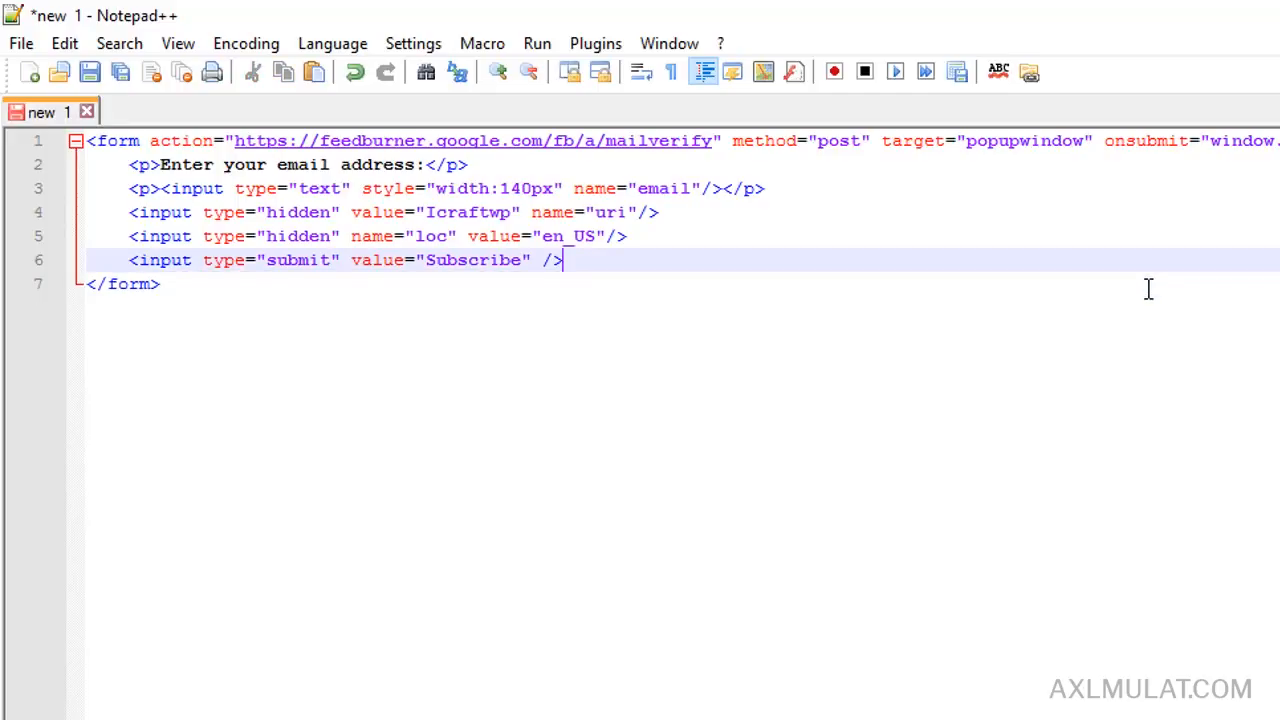
{"action": "mouse_move", "coordinate": [212, 166]}
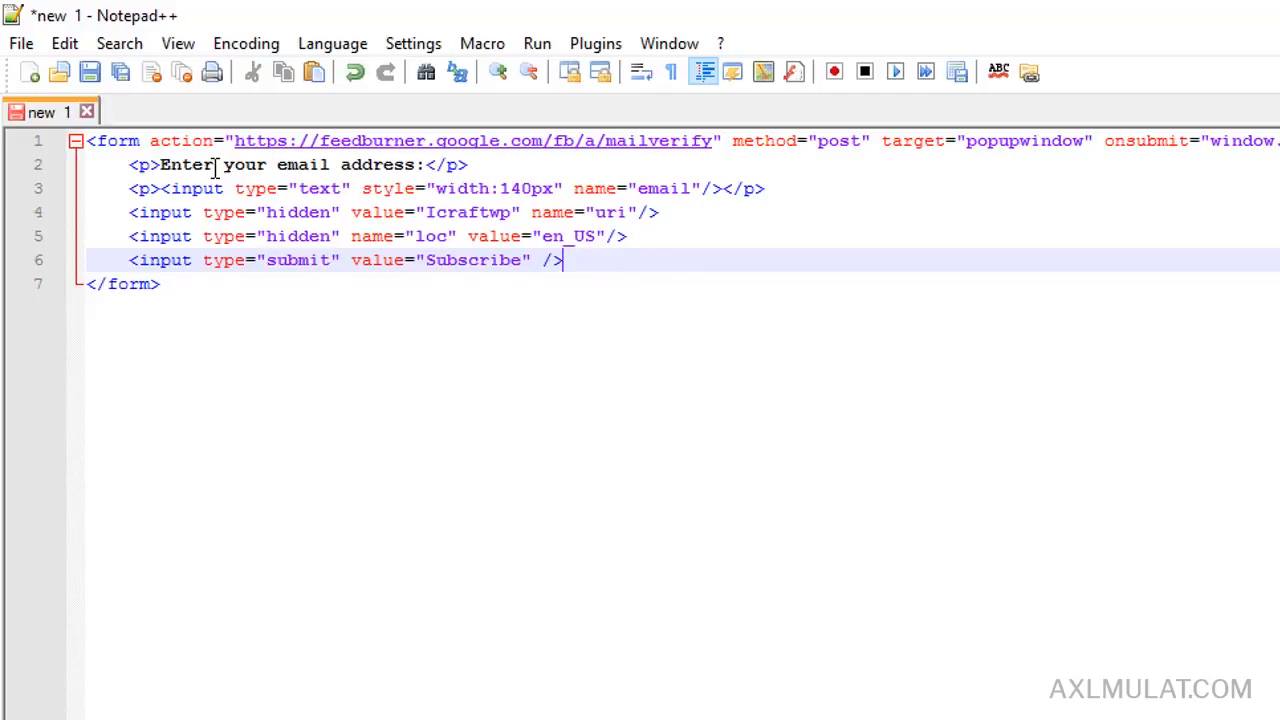
Change the label to 'Email:', the button to 'Yes, i want to get it', and give the input width:100% with 5px bottom margin.
{"action": "double_click", "coordinate": [244, 164]}
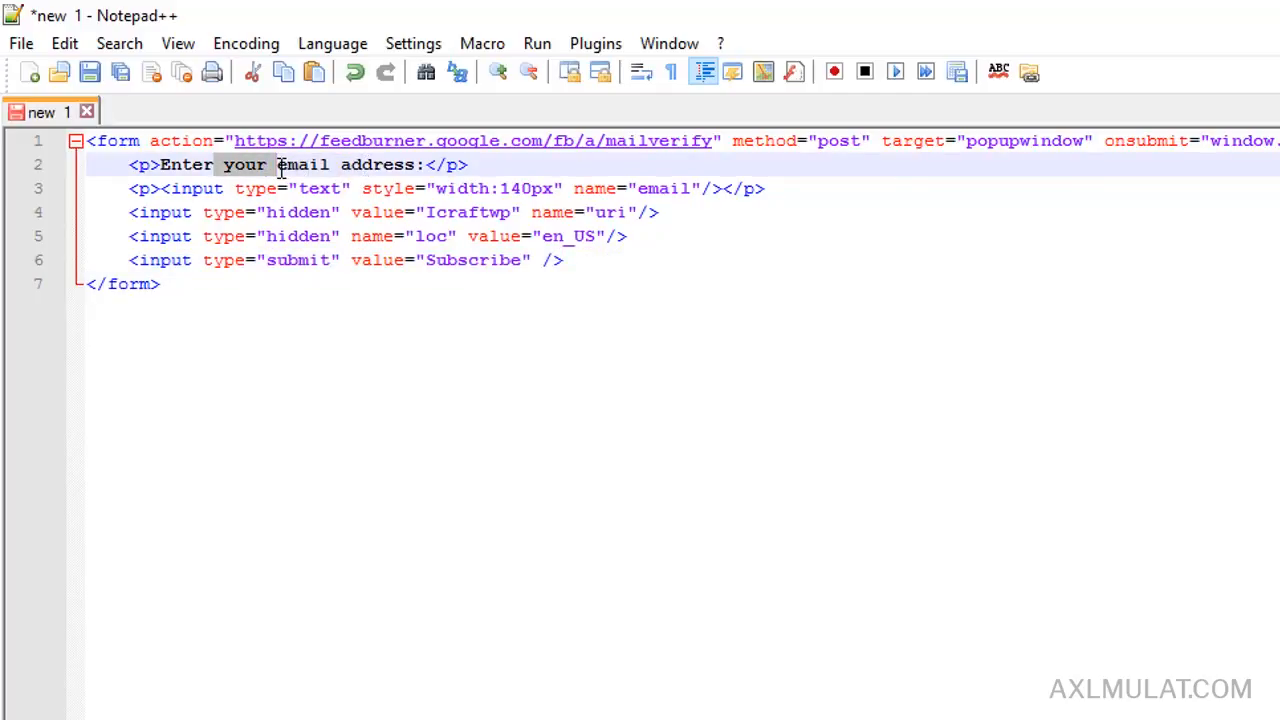
{"action": "type", "text": "Email:</p>"}
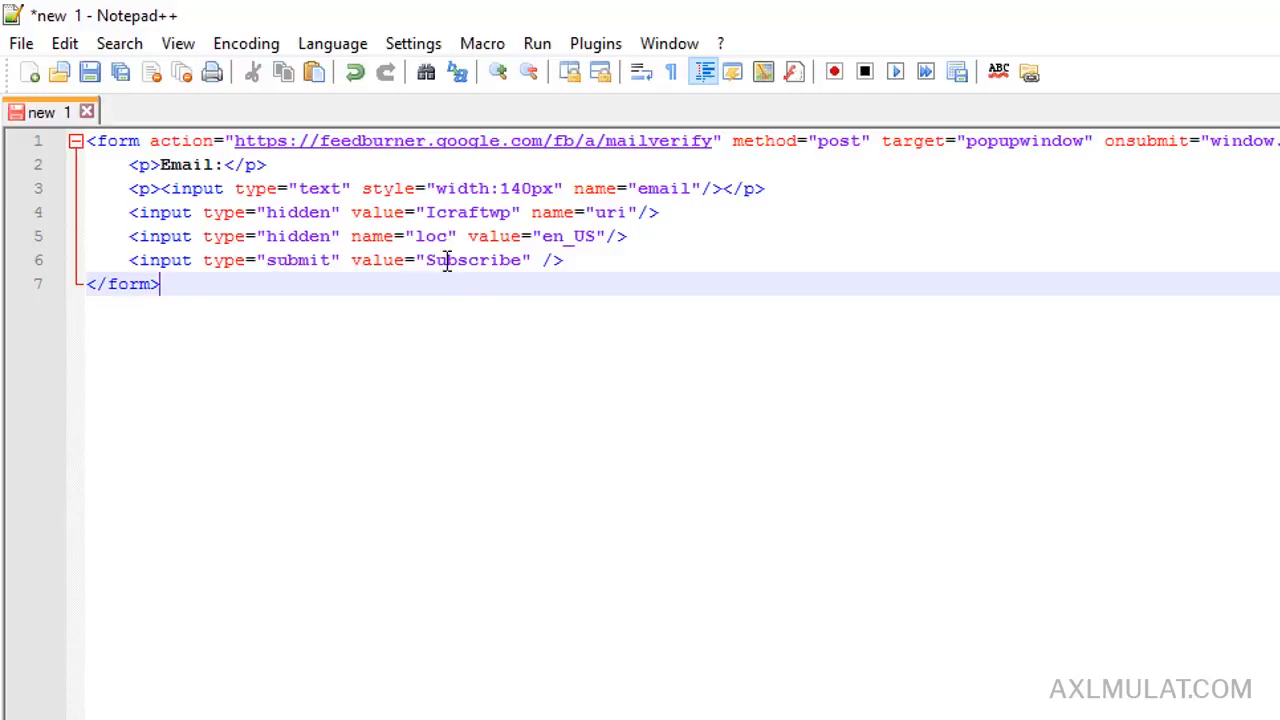
{"action": "type", "text": "Yes, i want to get it"}
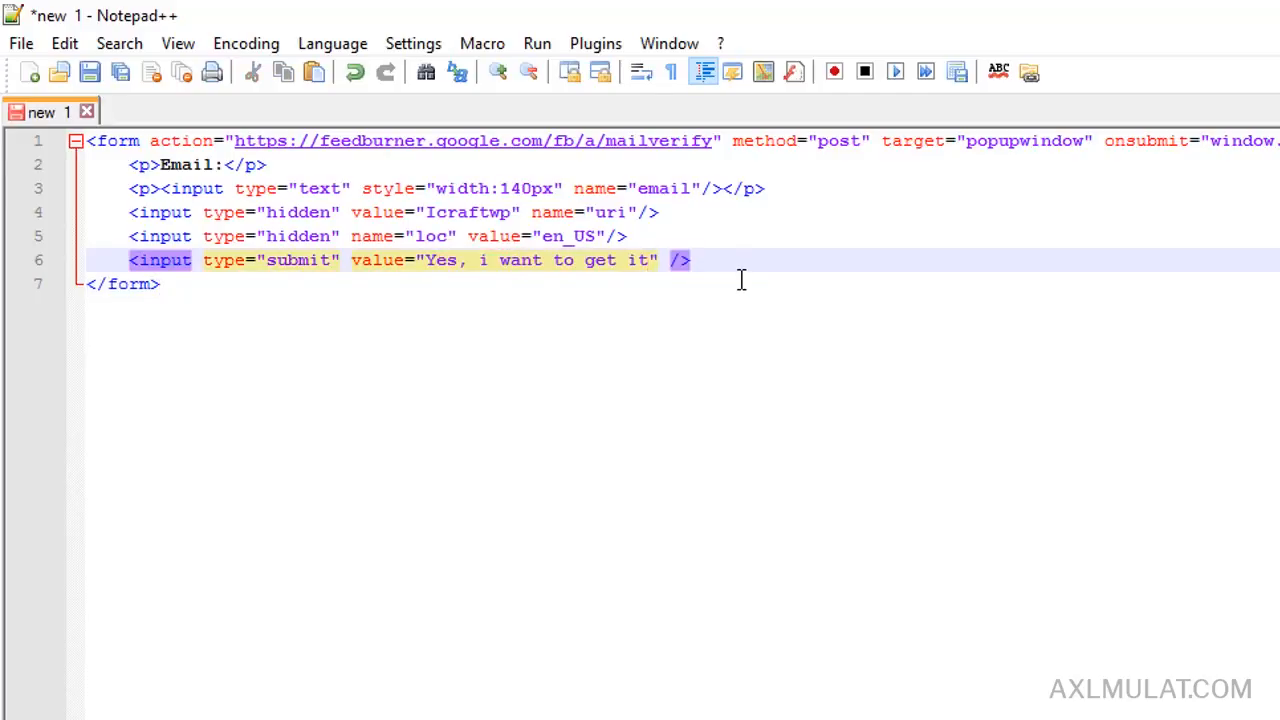
{"action": "mouse_move", "coordinate": [880, 312]}
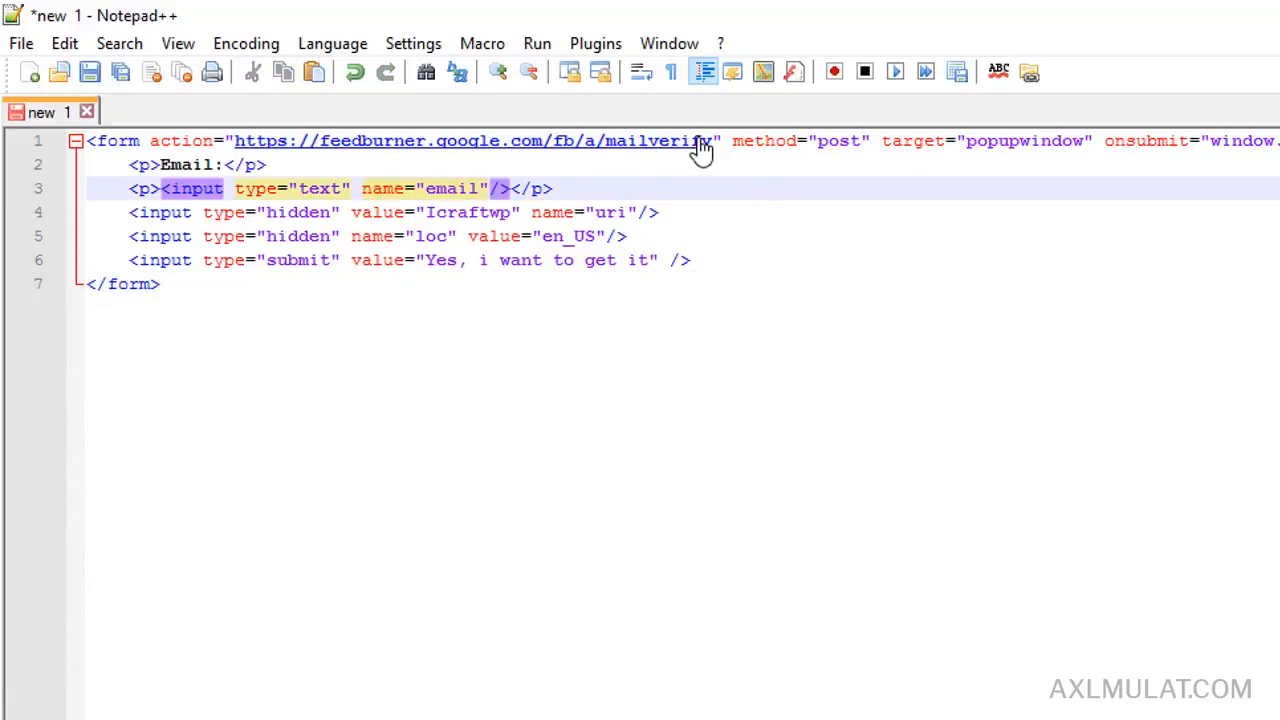
{"action": "type", "text": "style=\"width:100%; margin-bottom:5px\""}
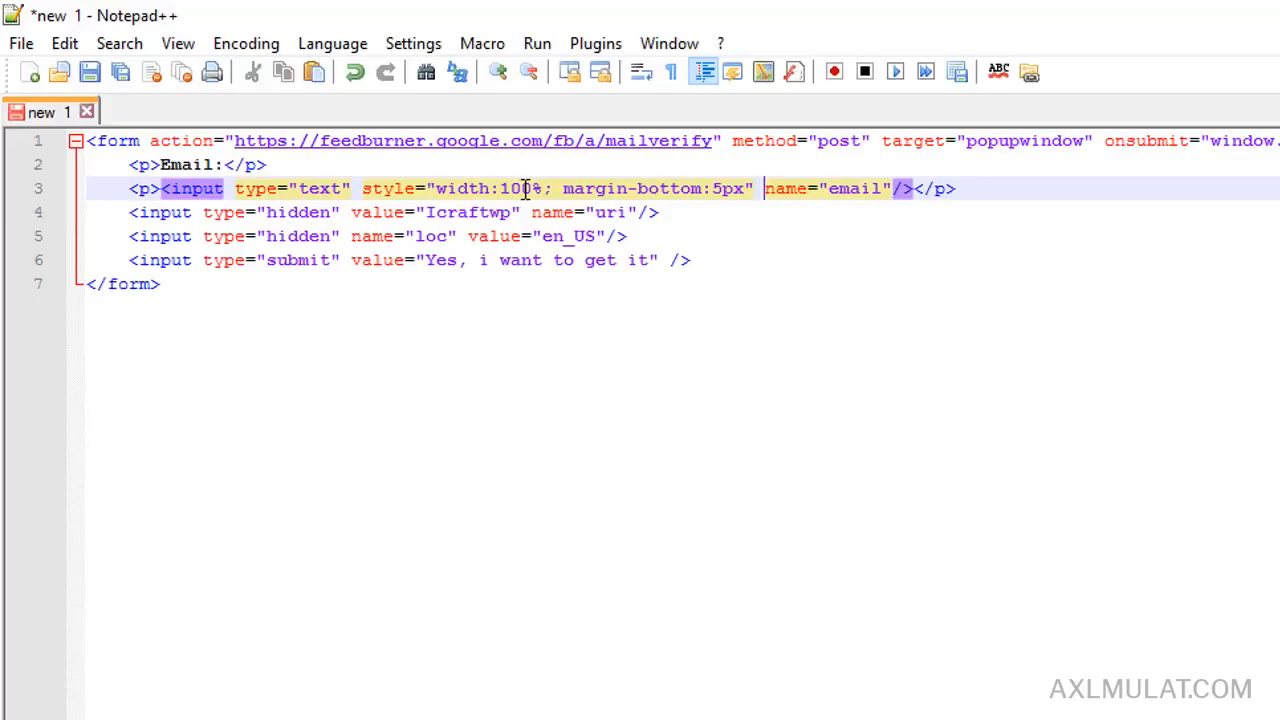
{"action": "mouse_move", "coordinate": [596, 188]}
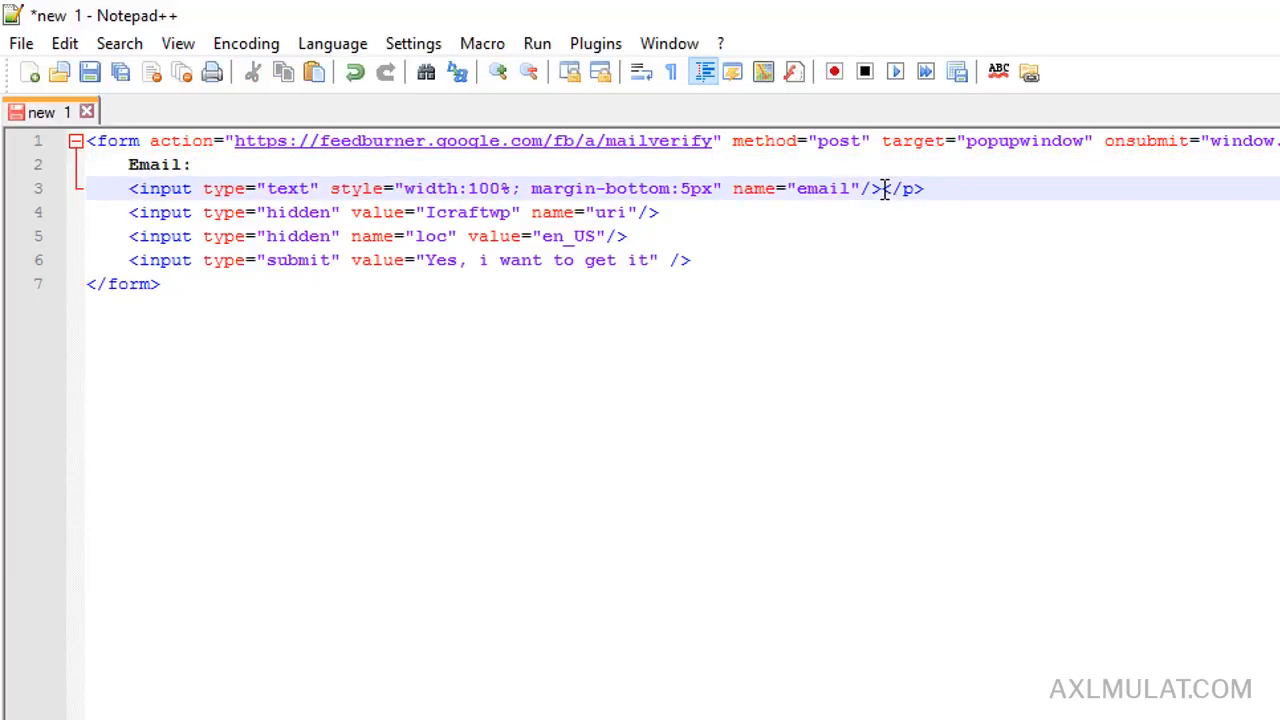
Add a bold 'No Spam Guaranteed' paragraph after the form.
{"action": "left_click", "coordinate": [880, 188]}
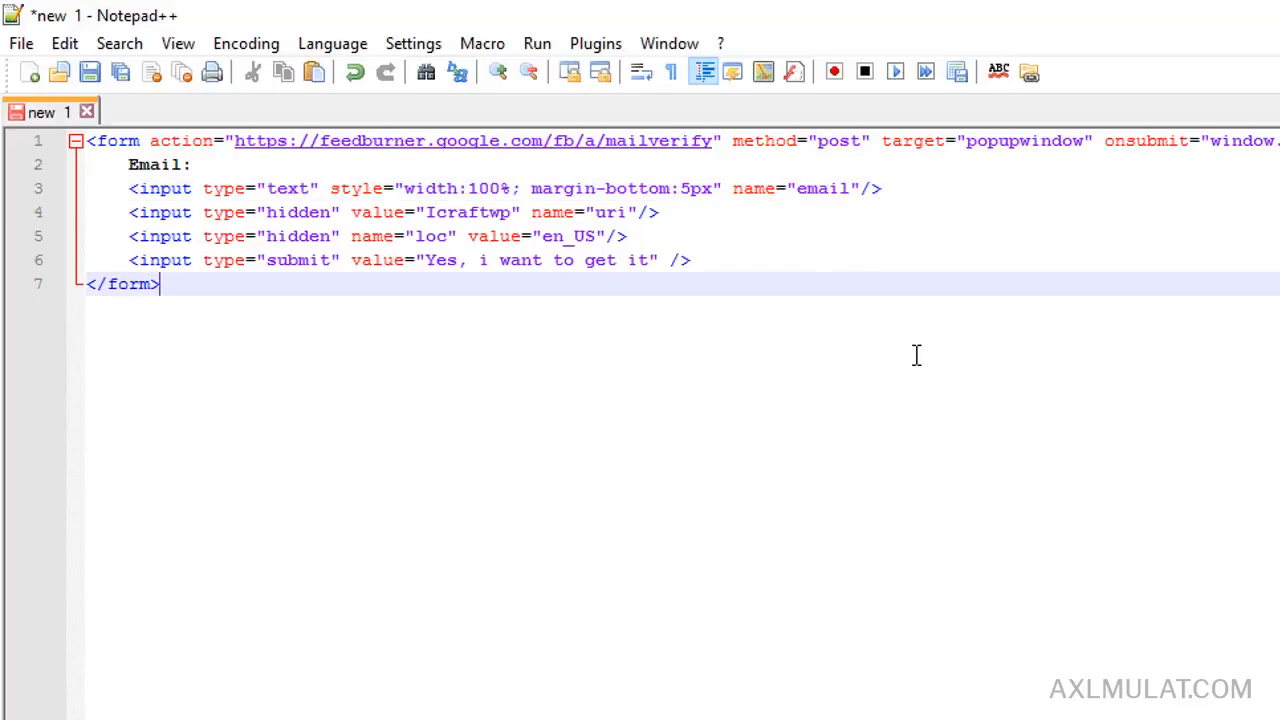
{"action": "type", "text": "<p><strong>No Spam Guaranteed</strong></p>"}
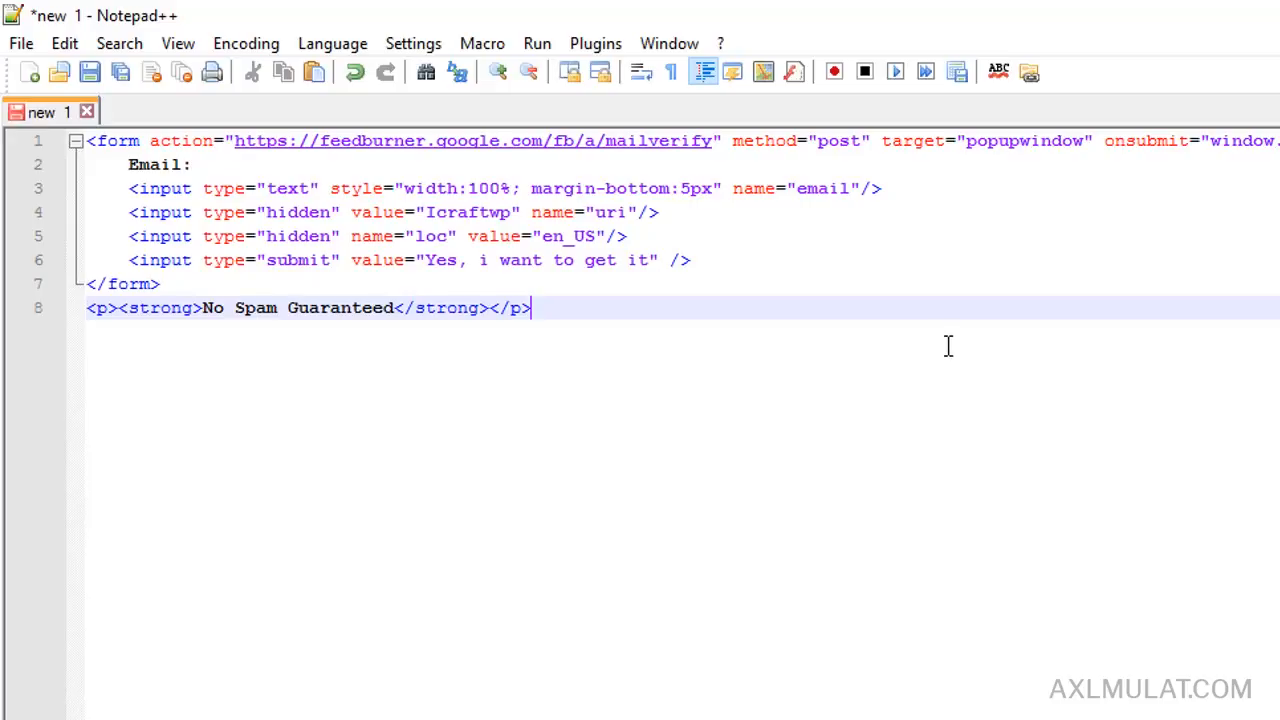
{"action": "mouse_move", "coordinate": [950, 352]}
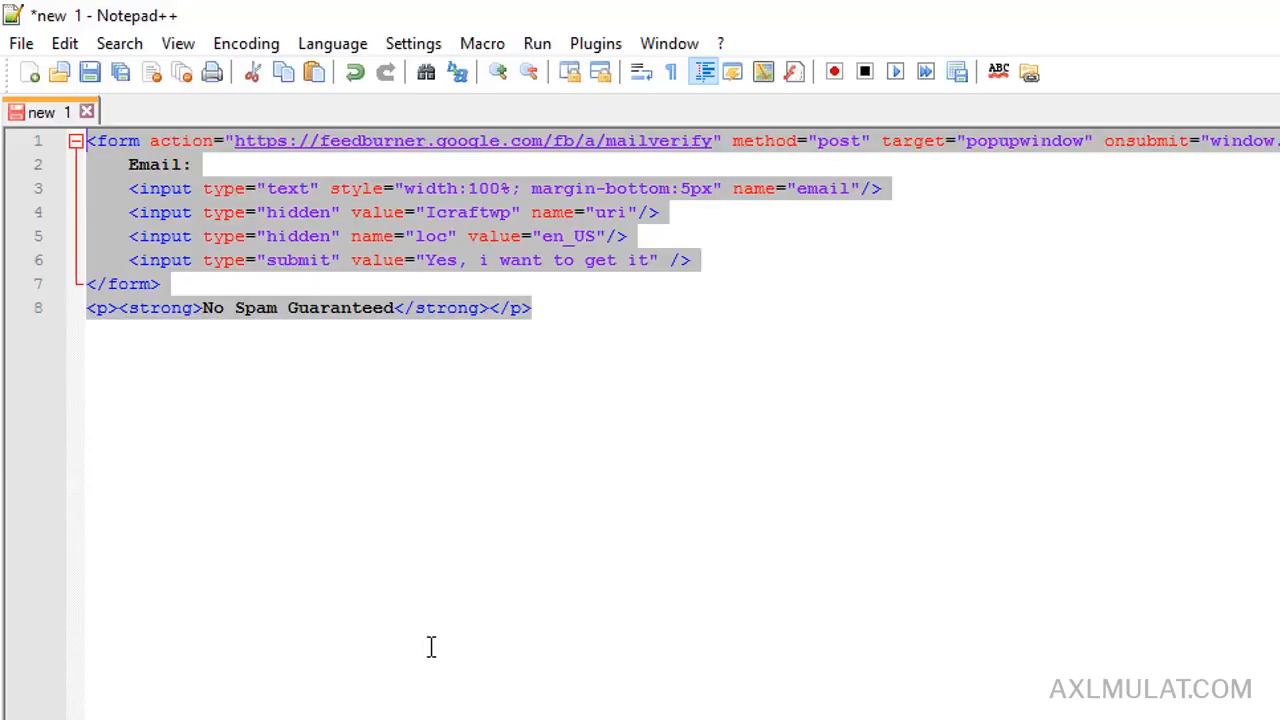
{"action": "left_click", "coordinate": [880, 20]}
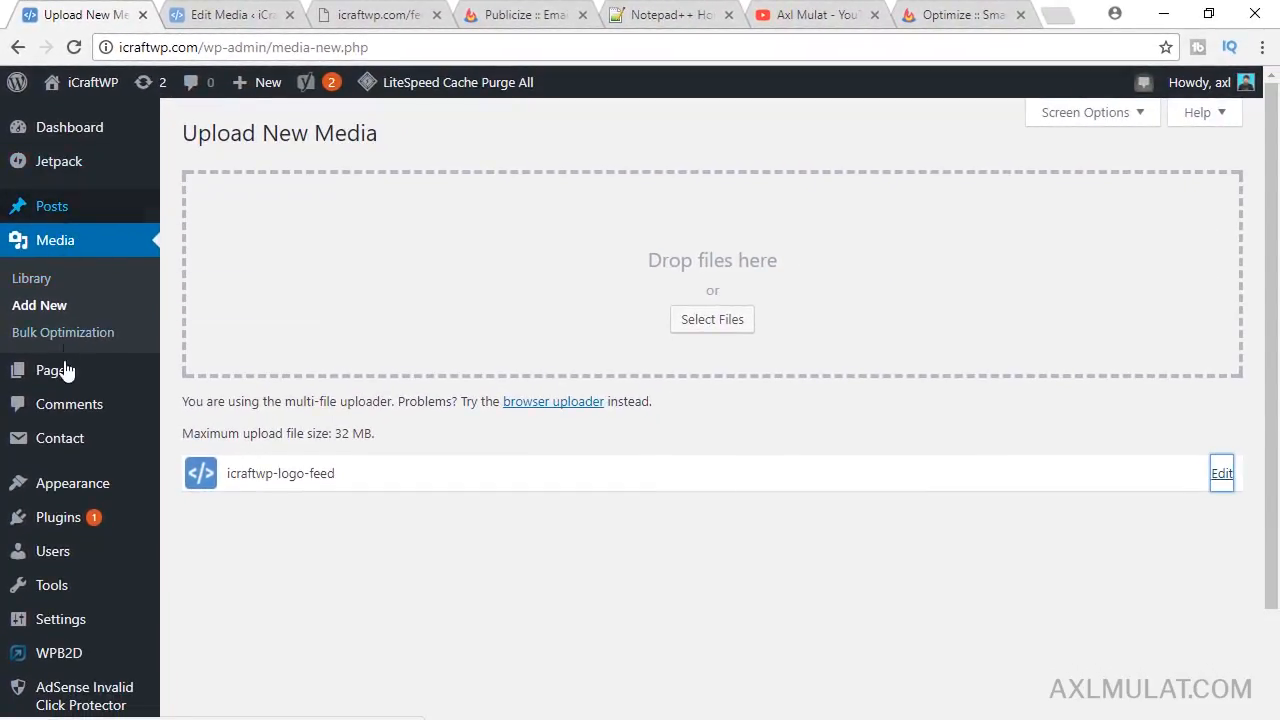
{"action": "mouse_move", "coordinate": [72, 482]}
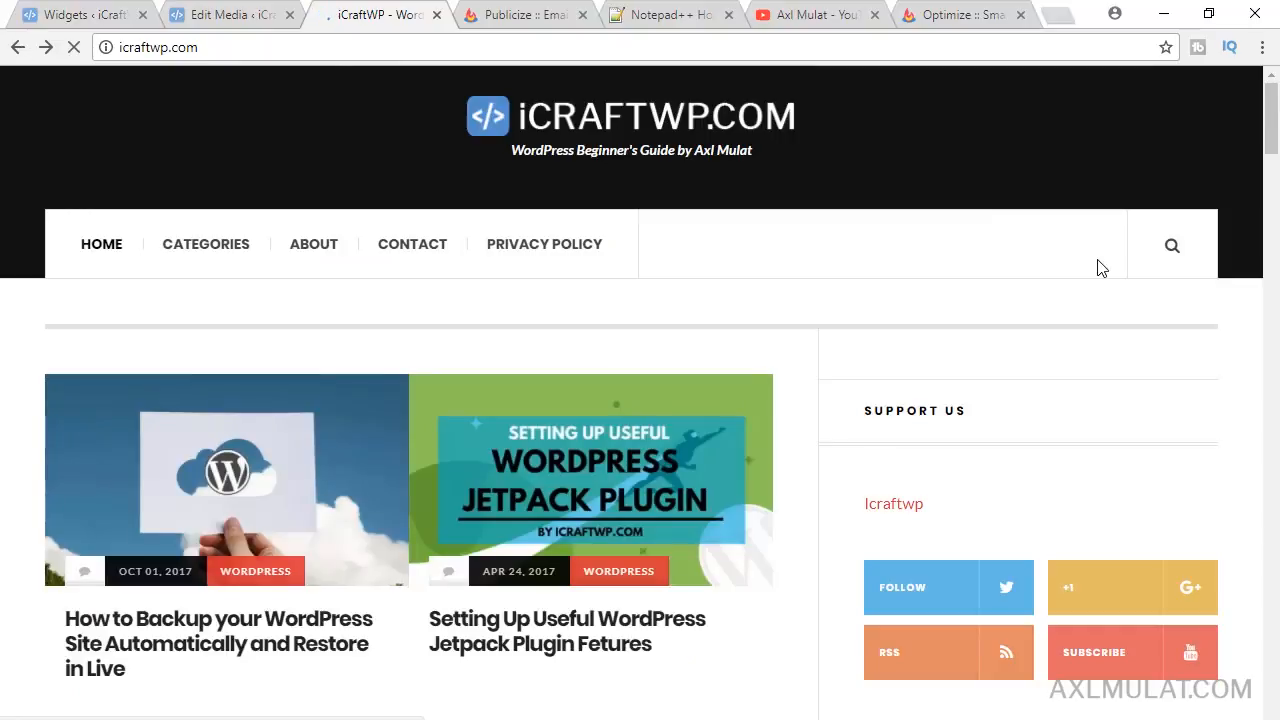
Review the live iCraftWP sidebar, then go to Appearance > Widgets in the dashboard.
{"action": "scroll", "scroll_direction": "down", "scroll_amount": 3}
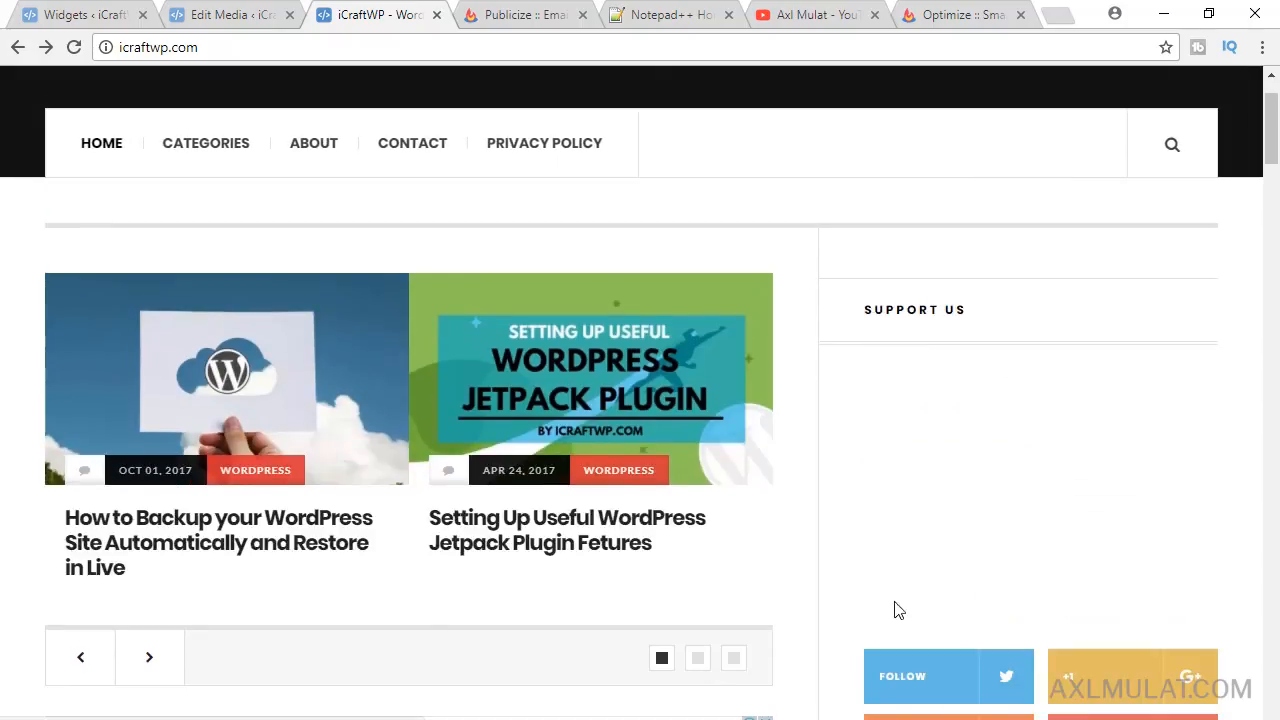
{"action": "scroll", "scroll_direction": "down", "scroll_amount": 3}
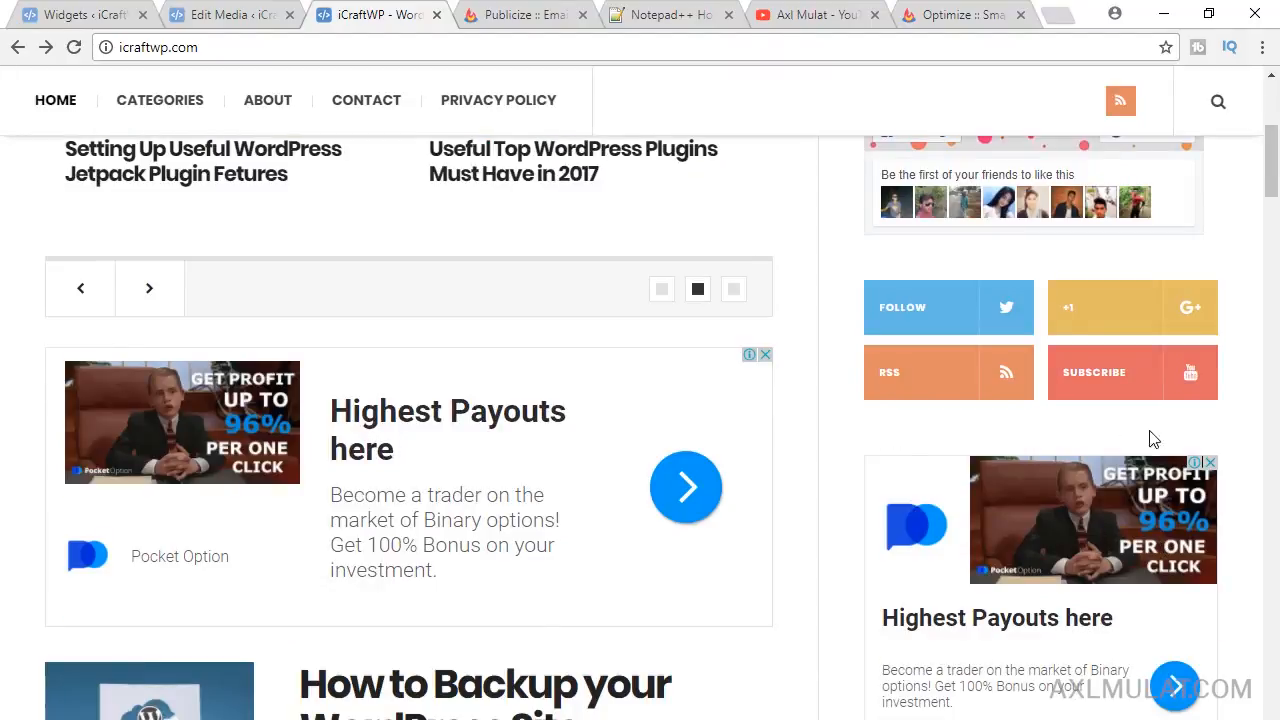
{"action": "left_click", "coordinate": [76, 14]}
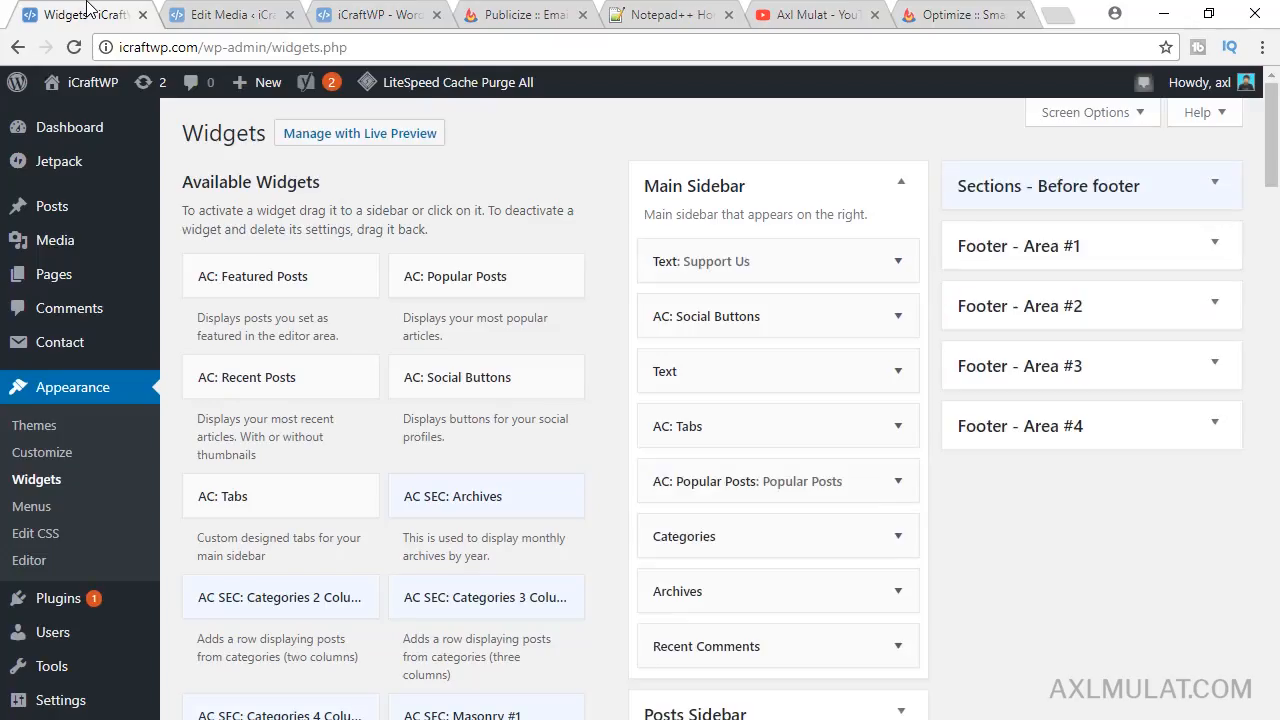
Place a Custom HTML widget into the Main Sidebar.
{"action": "scroll", "scroll_direction": "down", "scroll_amount": 3}
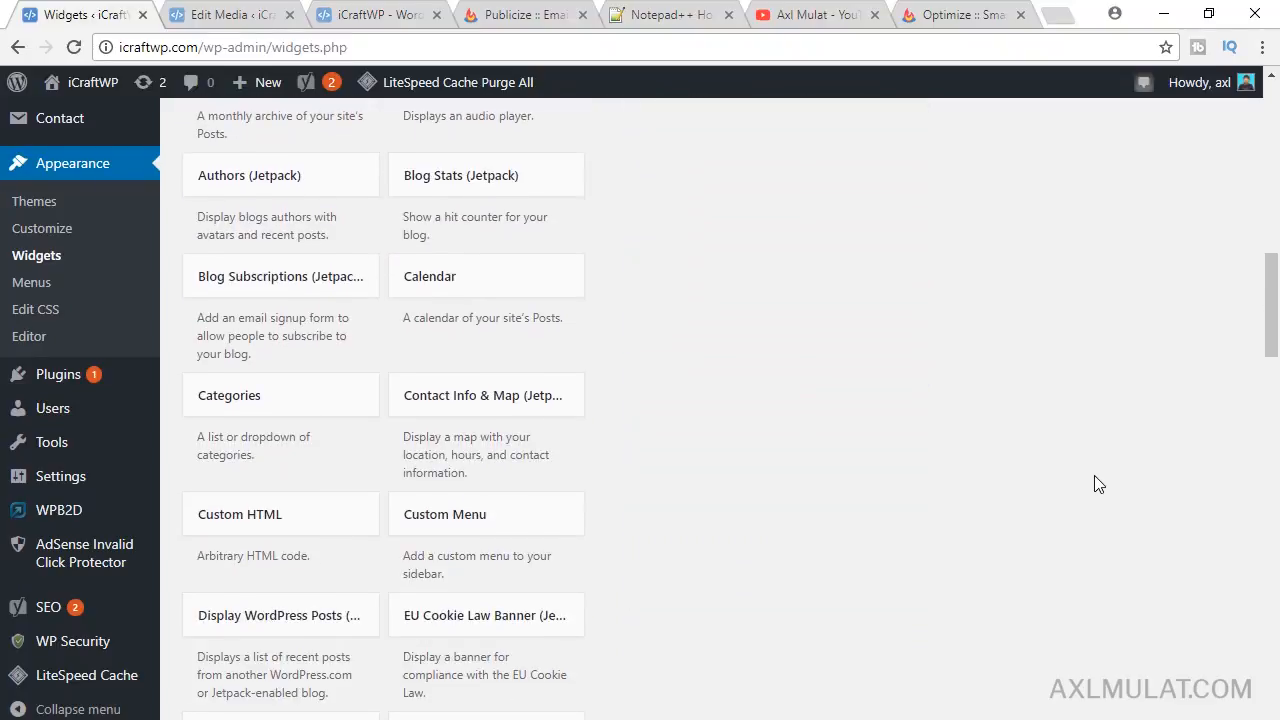
{"action": "scroll", "scroll_direction": "down", "scroll_amount": 3}
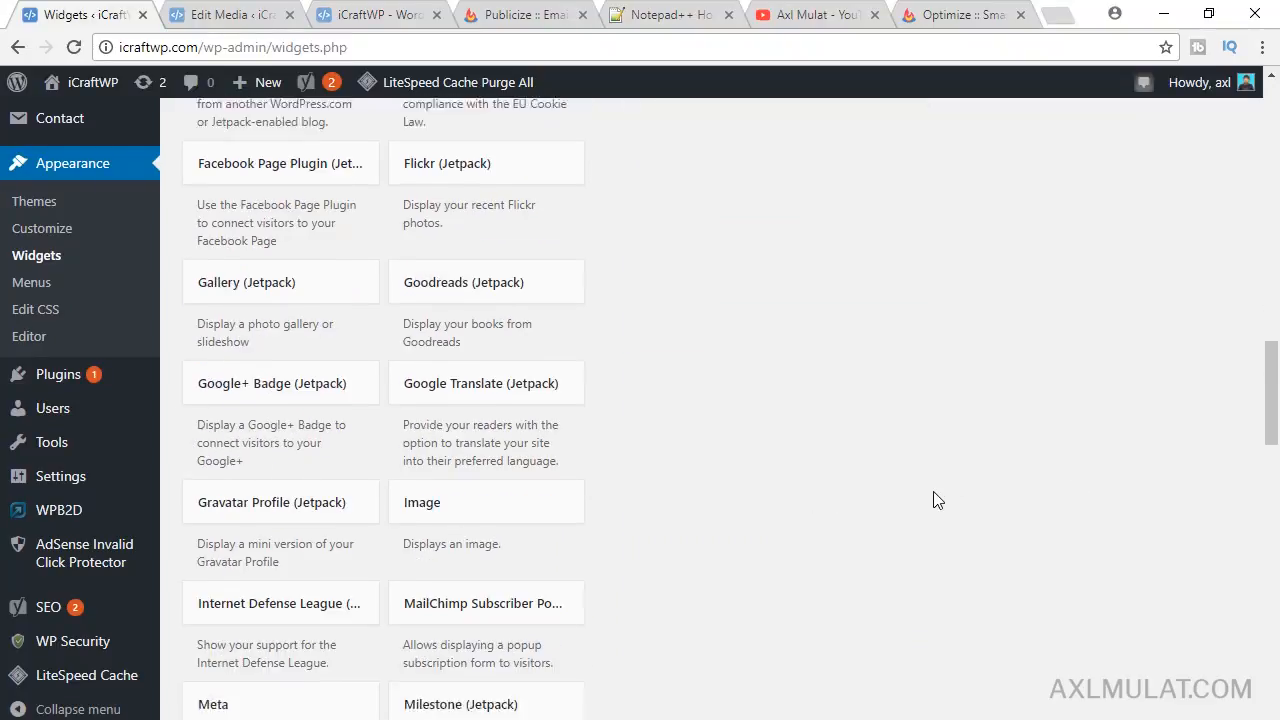
{"action": "scroll", "scroll_direction": "down", "scroll_amount": 3}
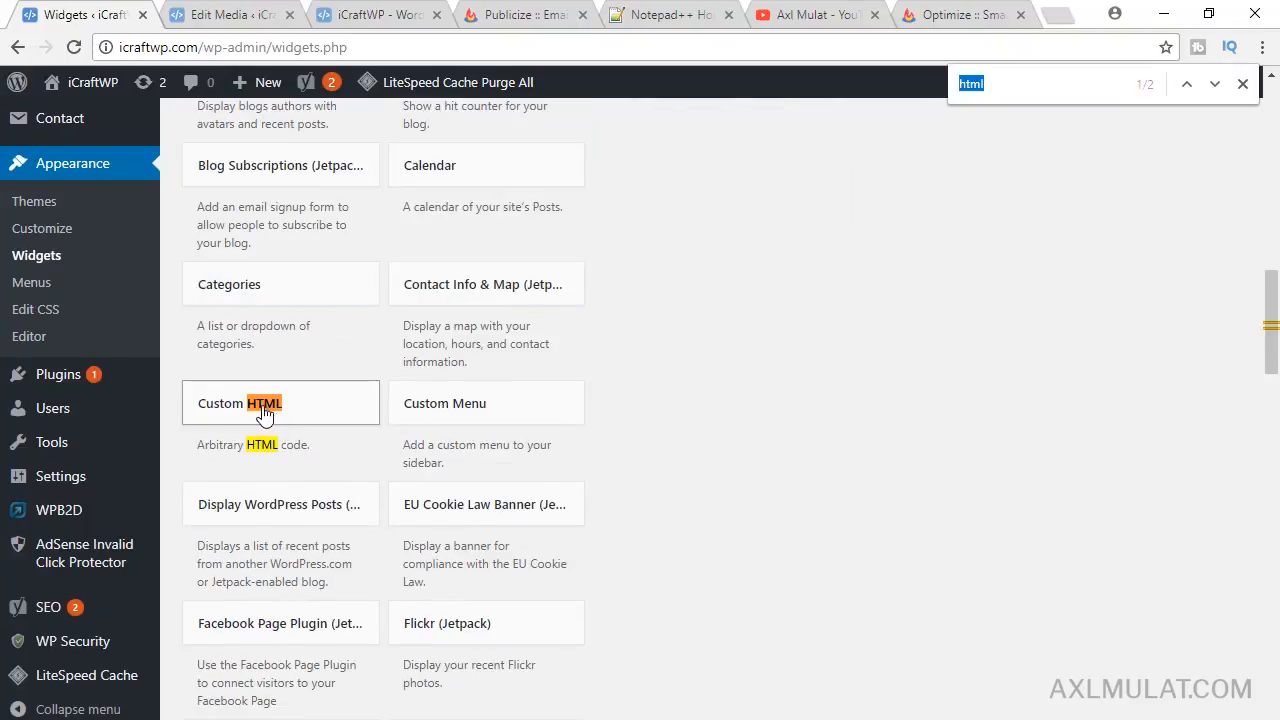
{"action": "left_click_drag", "start_coordinate": [264, 404], "coordinate": [740, 194]}
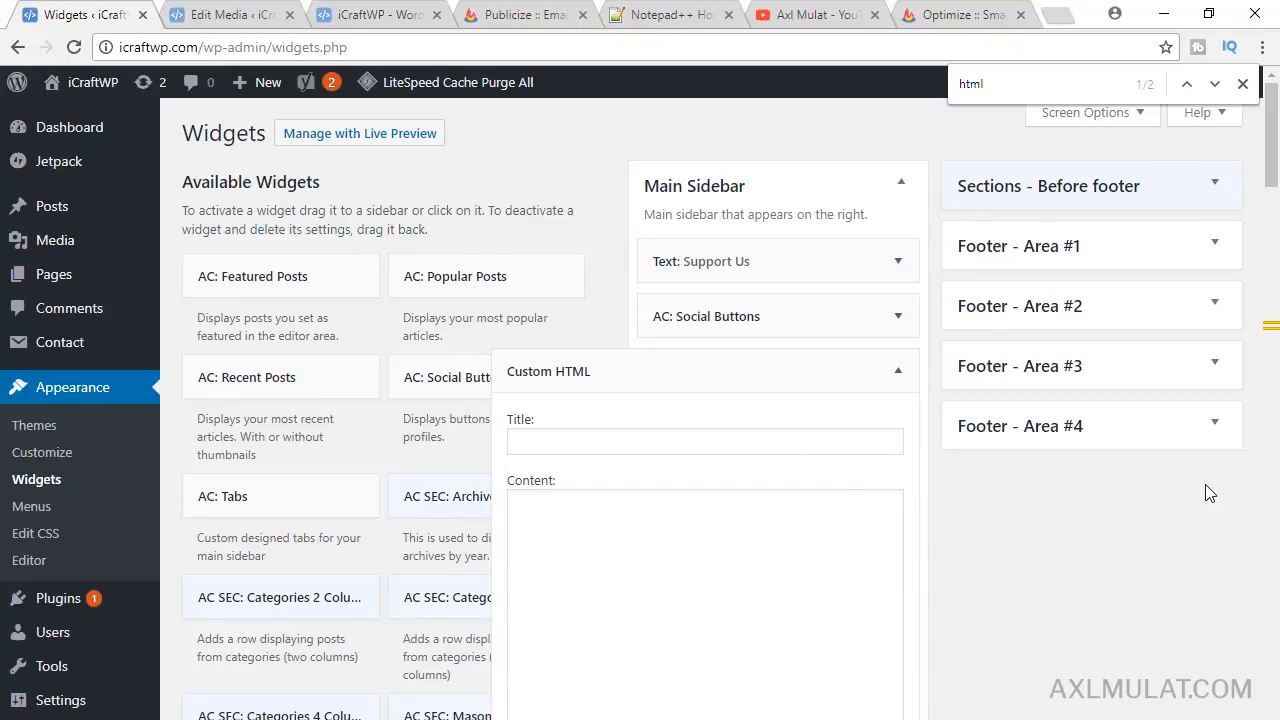
Title the widget "Join Our e-List to Get Update's (IT'S FREE)" with the form code, save it, and view the live site.
{"action": "scroll", "scroll_direction": "down", "scroll_amount": 3}
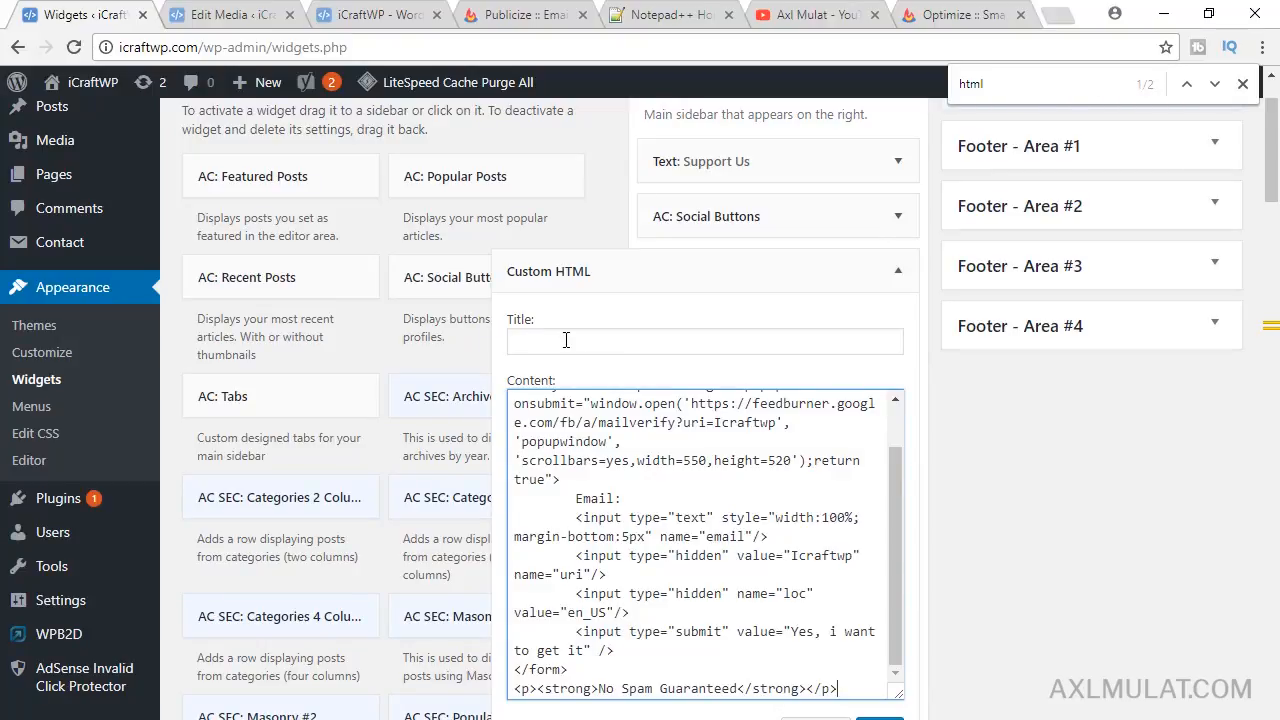
{"action": "type", "text": "Join Our e-List to Get Update's (IT'S FREE)"}
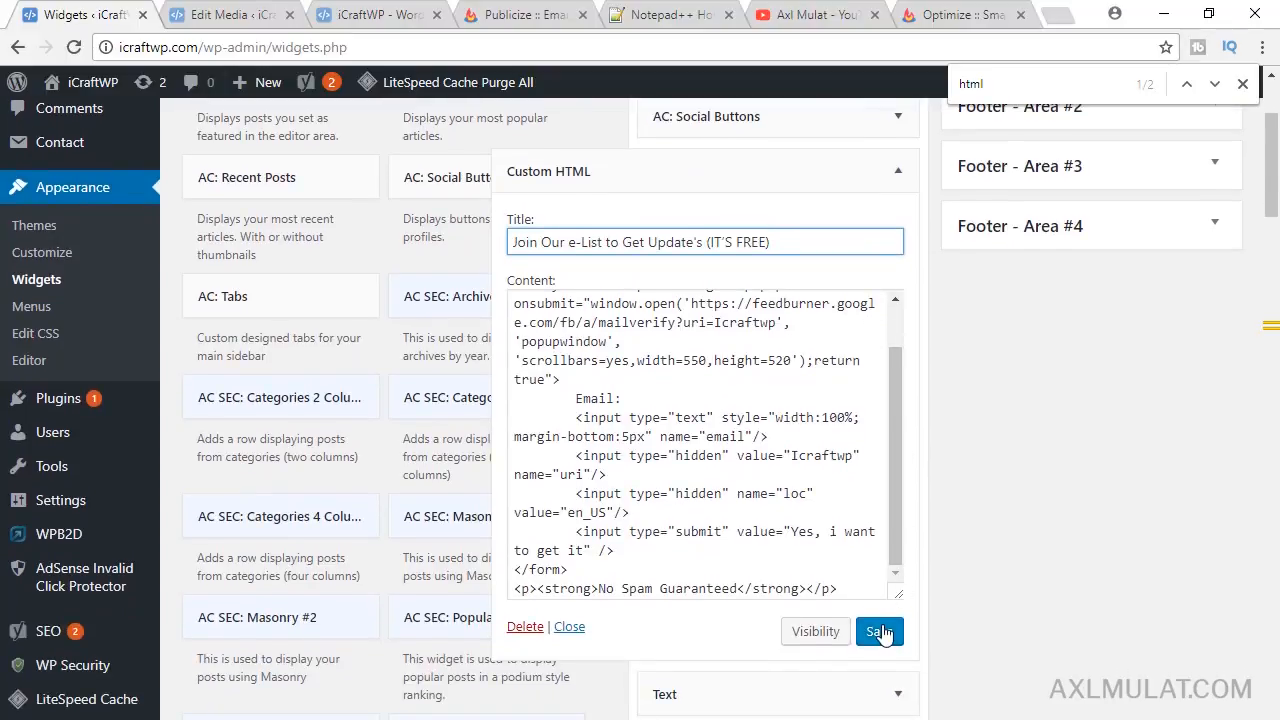
{"action": "left_click", "coordinate": [880, 632]}
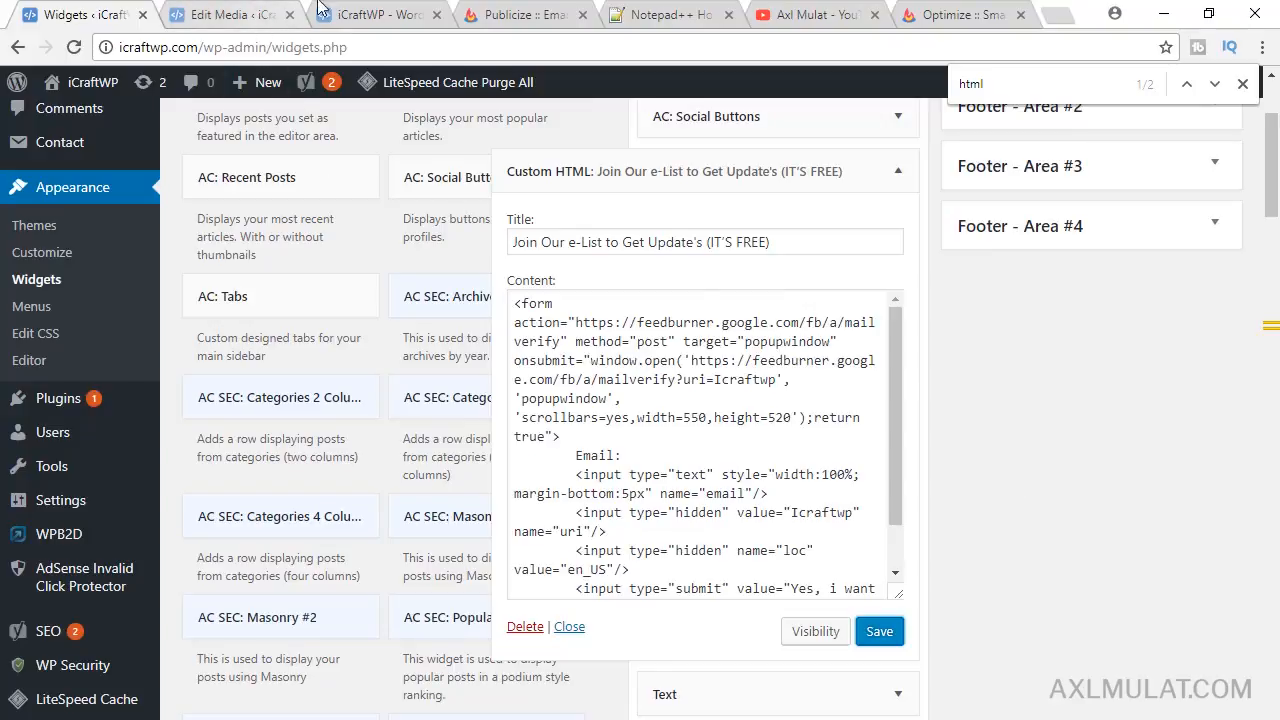
{"action": "left_click", "coordinate": [376, 14]}
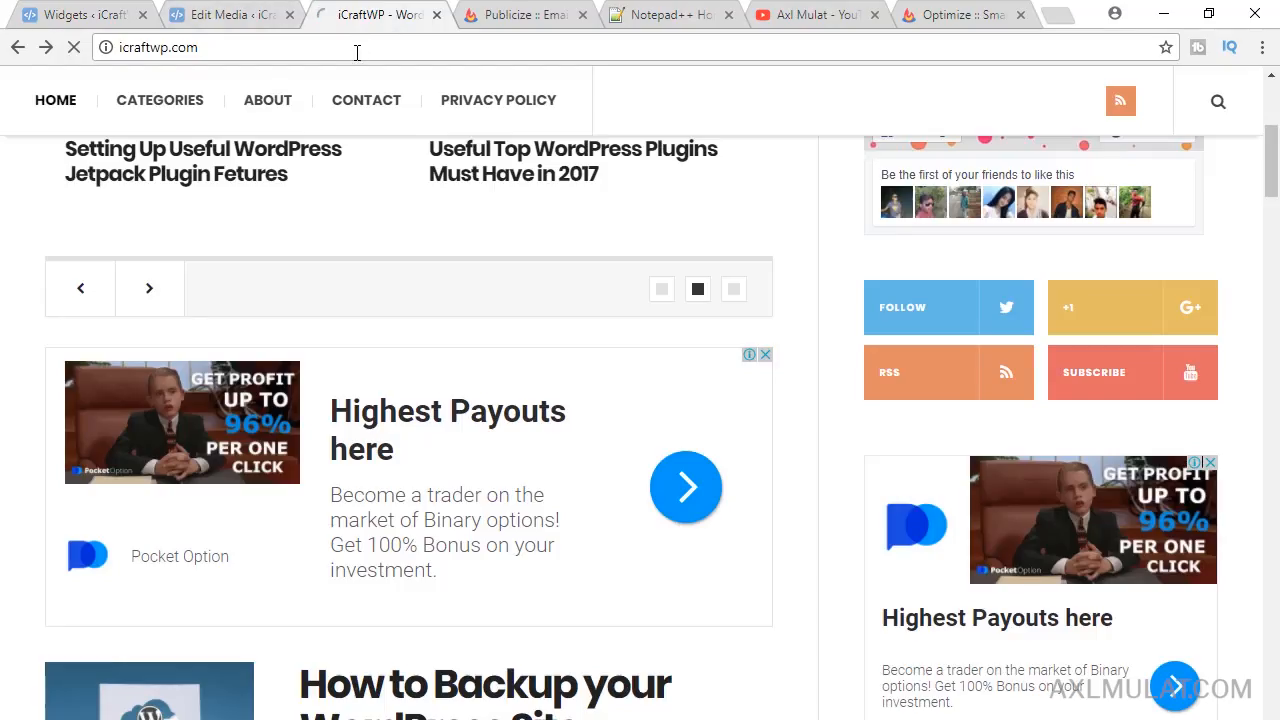
{"action": "scroll", "scroll_direction": "down", "scroll_amount": 3}
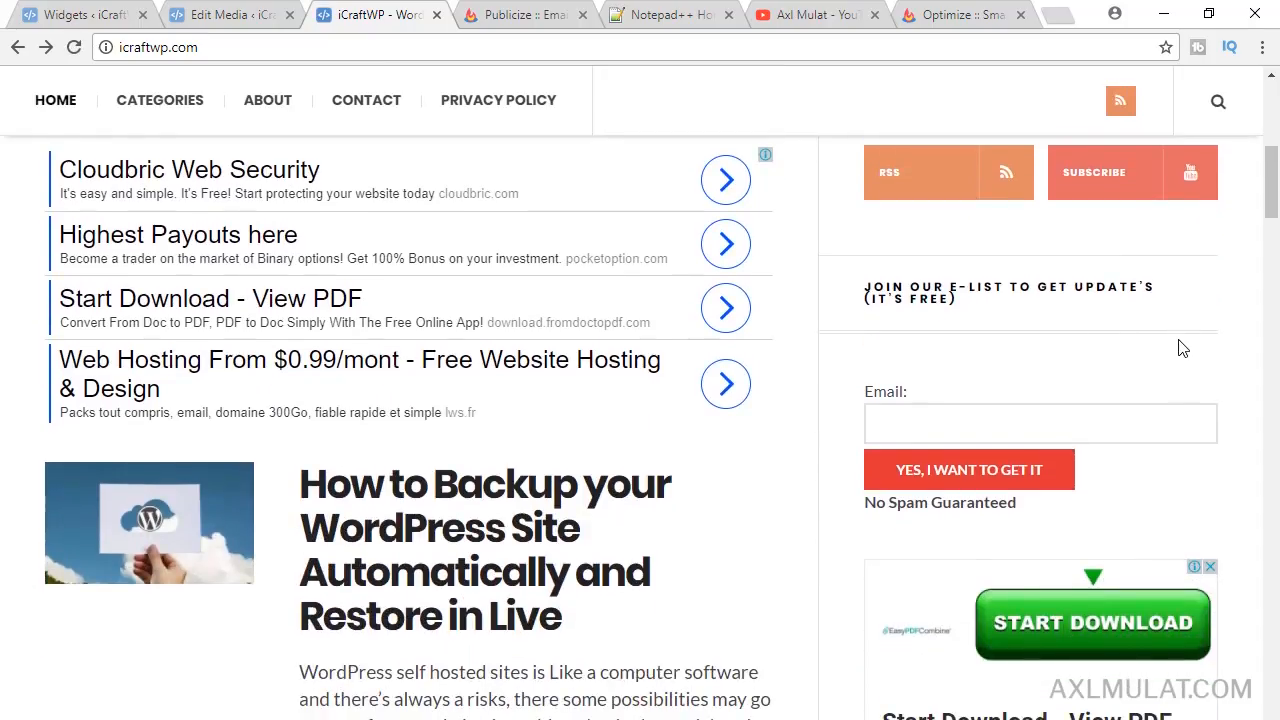
{"action": "mouse_move", "coordinate": [1084, 364]}
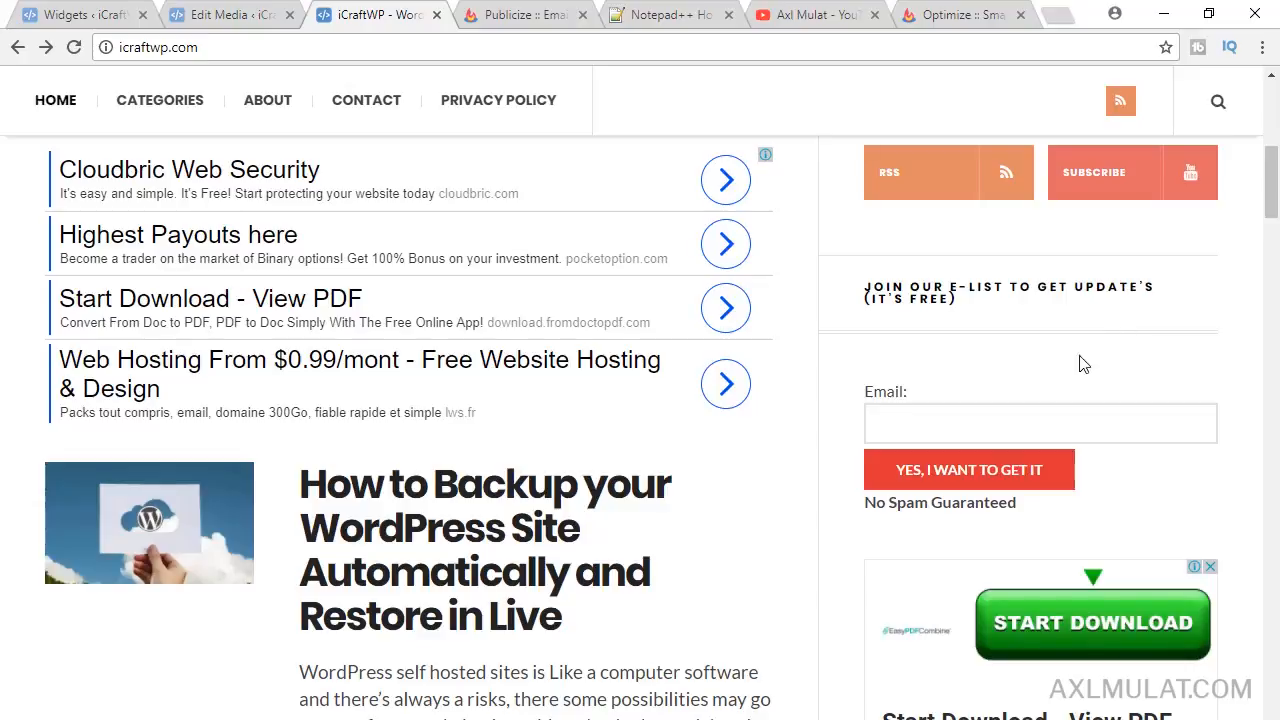
{"action": "scroll", "scroll_direction": "down", "scroll_amount": 3}
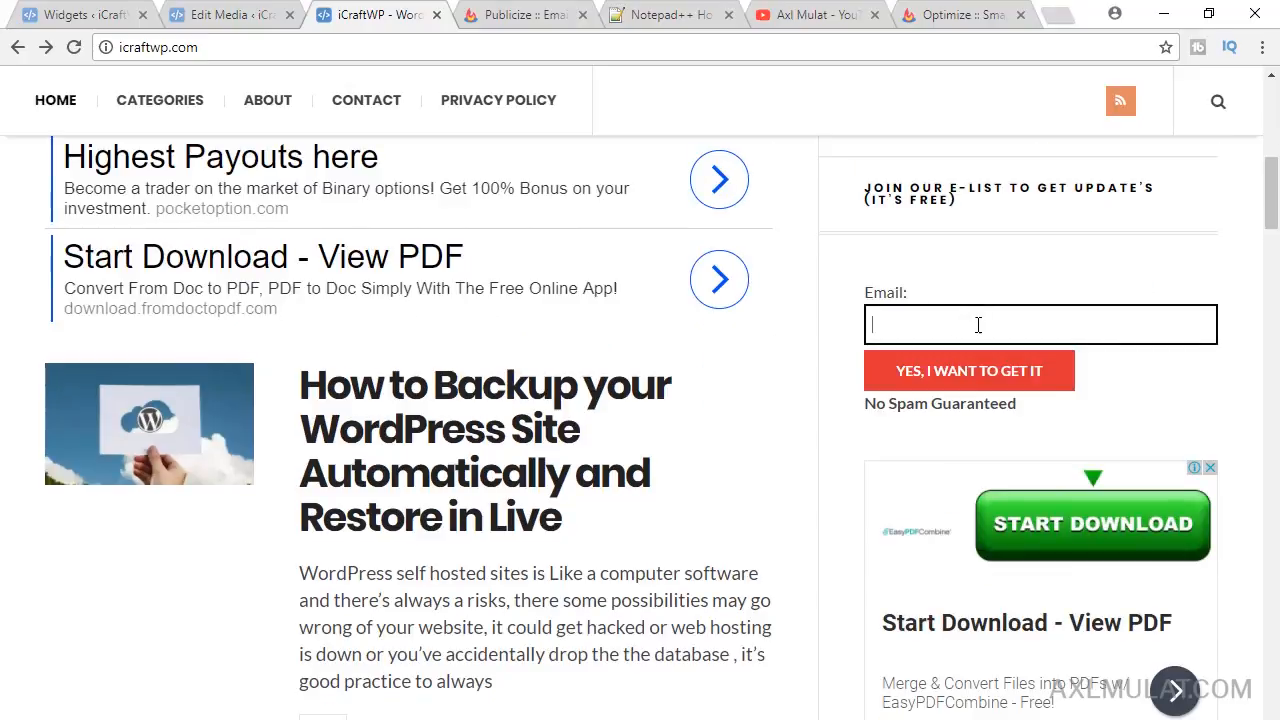
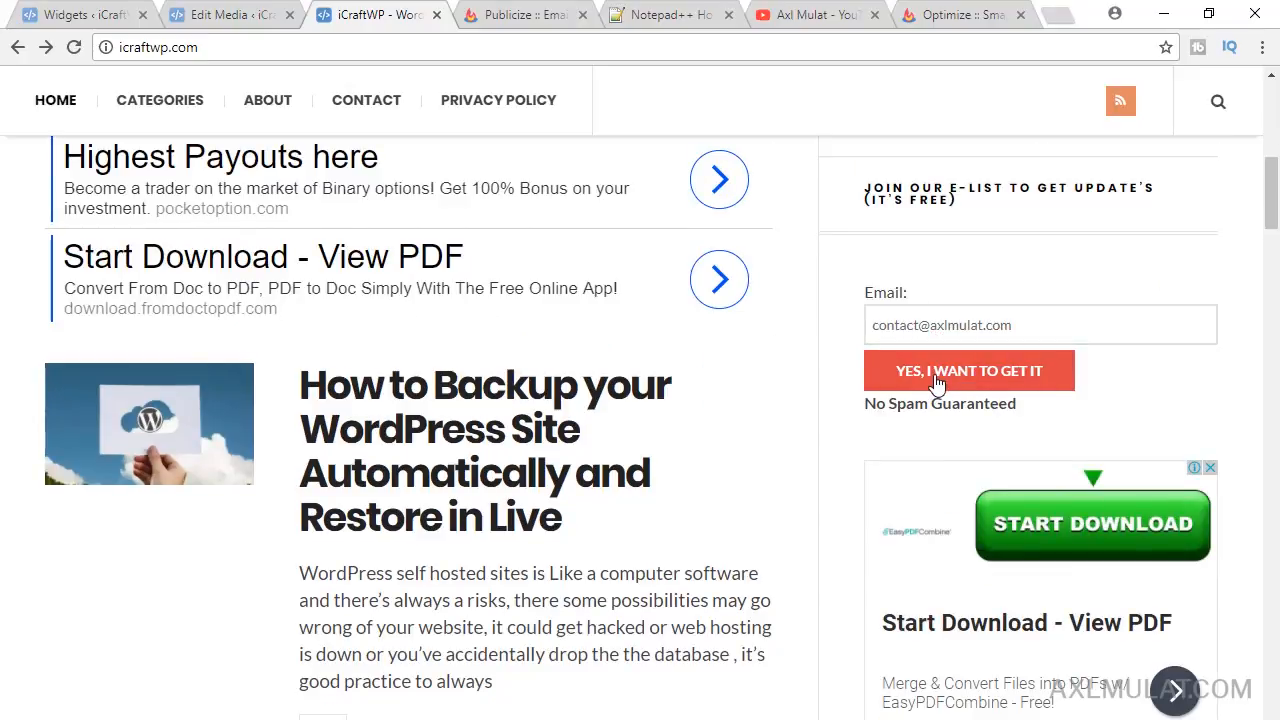
{"action": "left_click", "coordinate": [968, 370]}
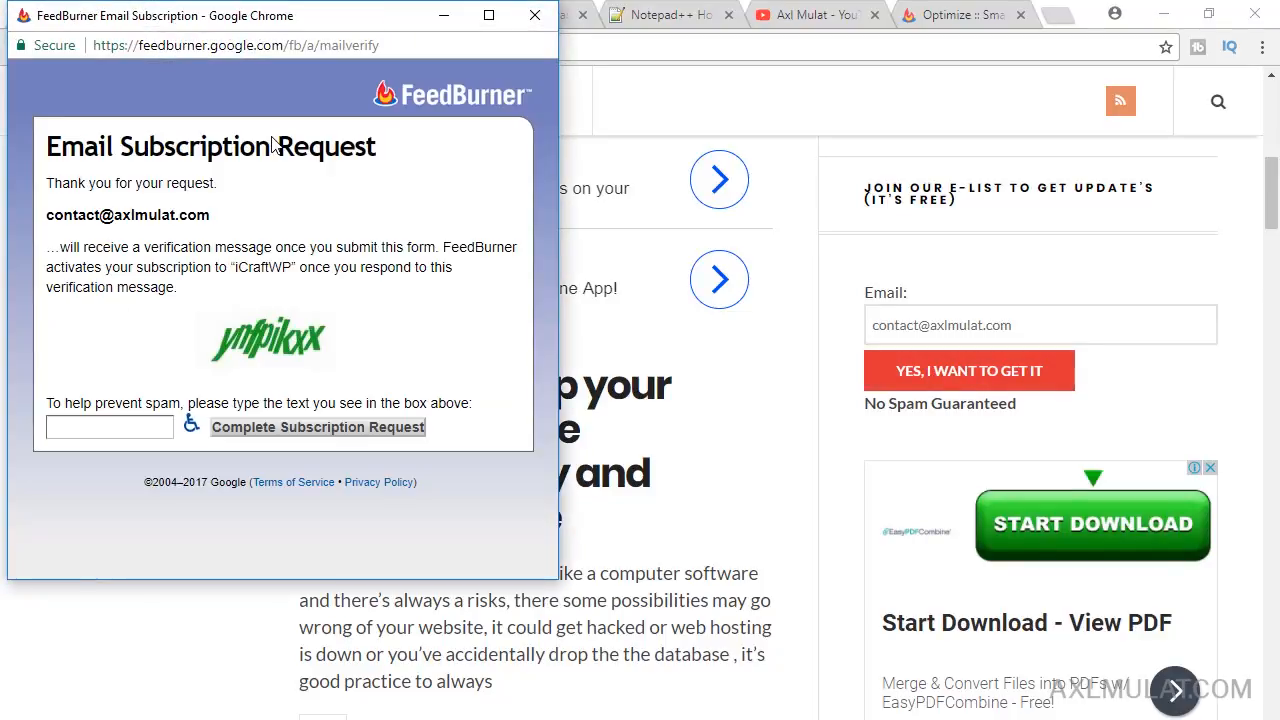
{"action": "mouse_move", "coordinate": [272, 136]}
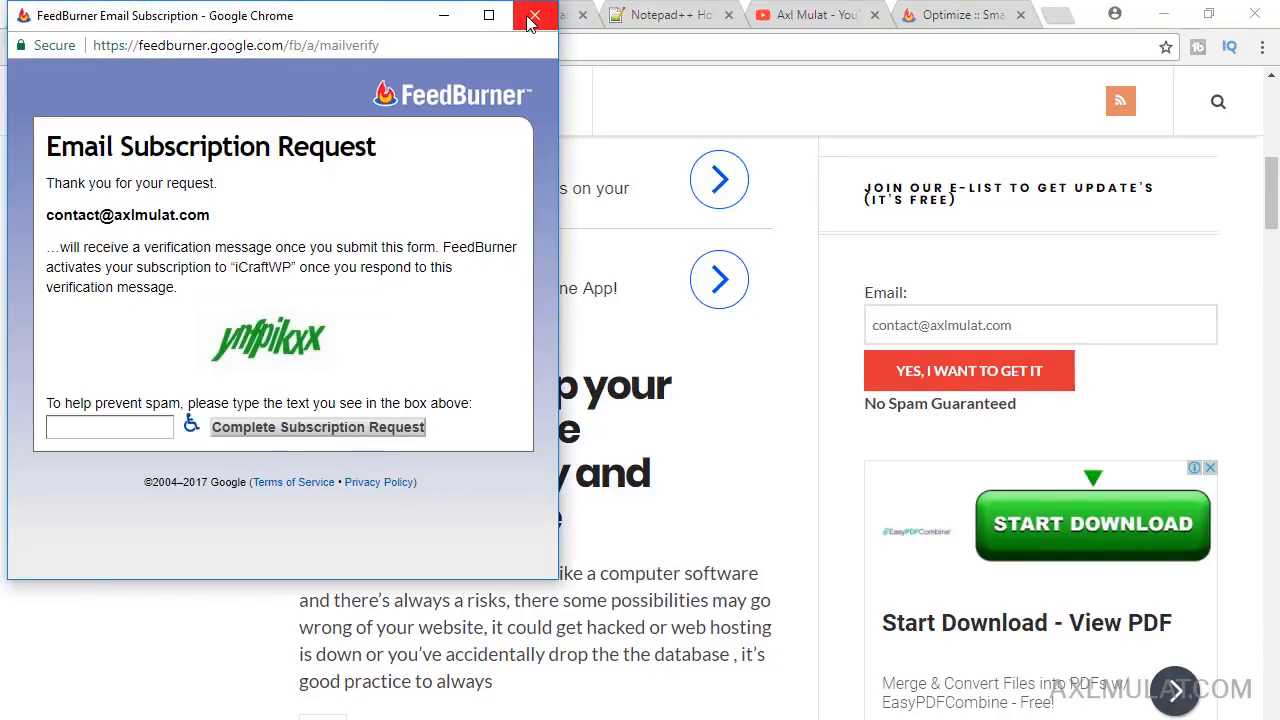
{"action": "left_click", "coordinate": [534, 16]}
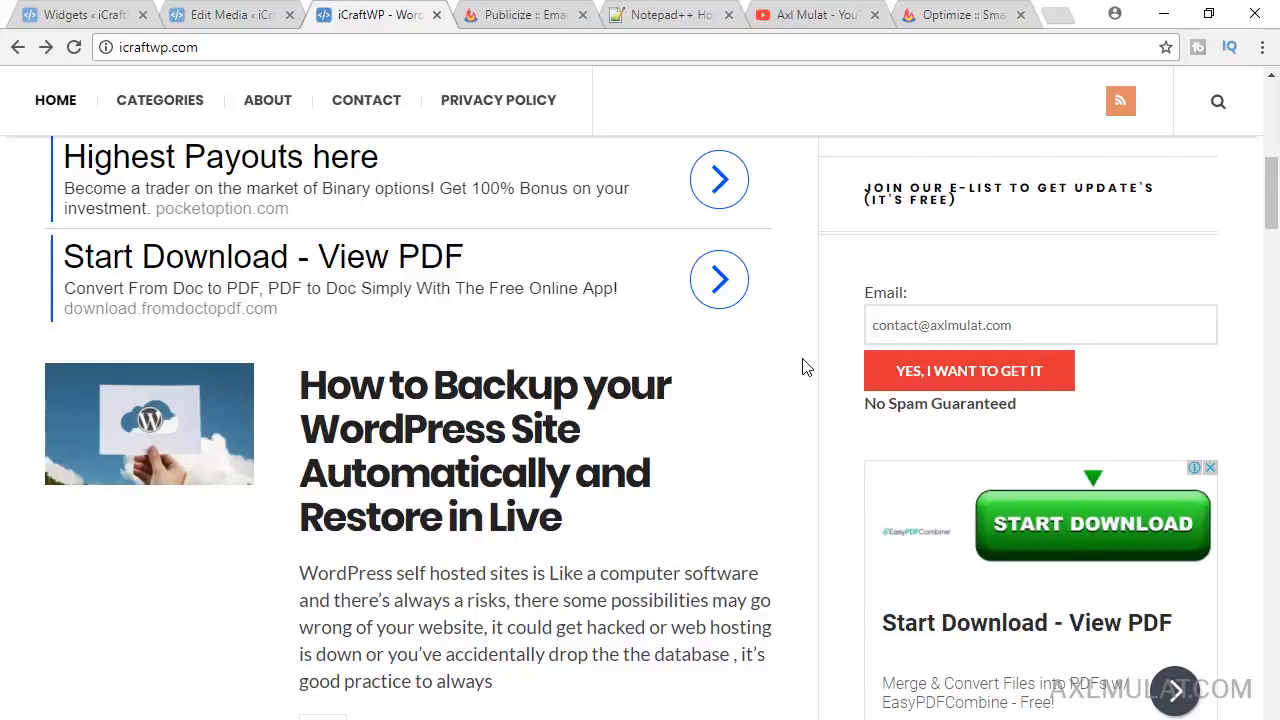
{"action": "mouse_move", "coordinate": [776, 376]}
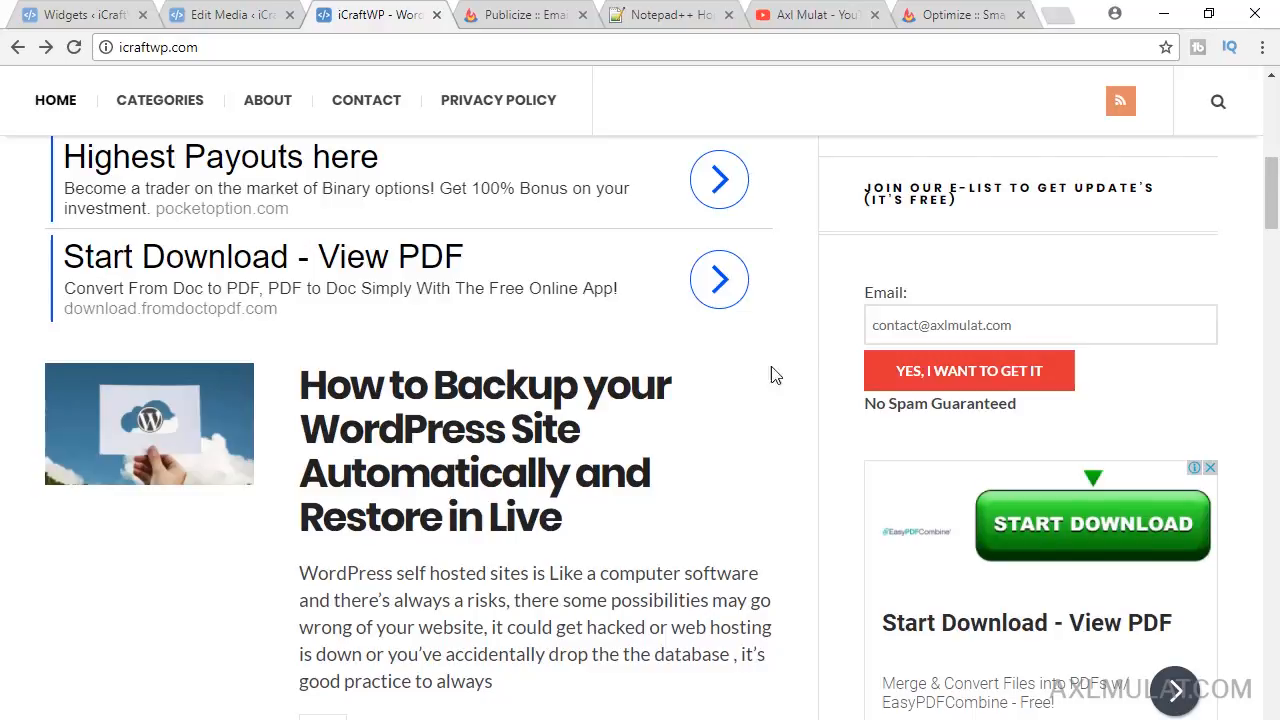
{"action": "mouse_move", "coordinate": [136, 600]}
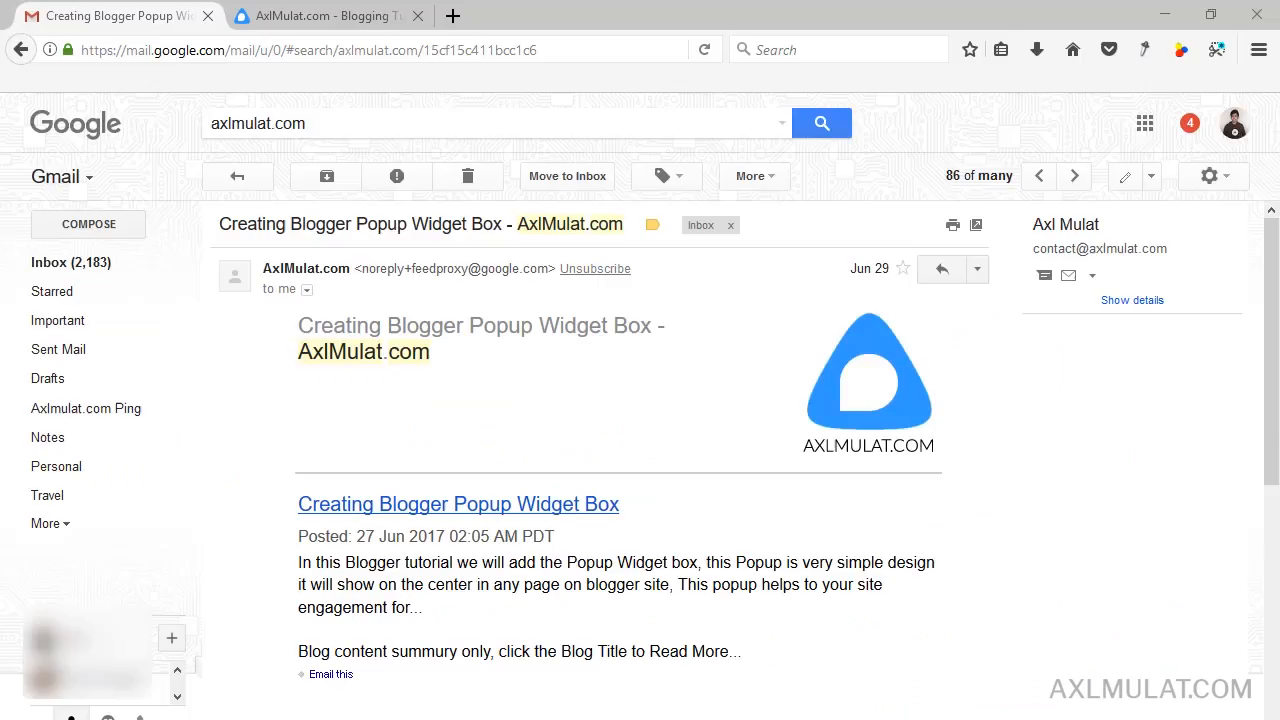
{"action": "mouse_move", "coordinate": [528, 380]}
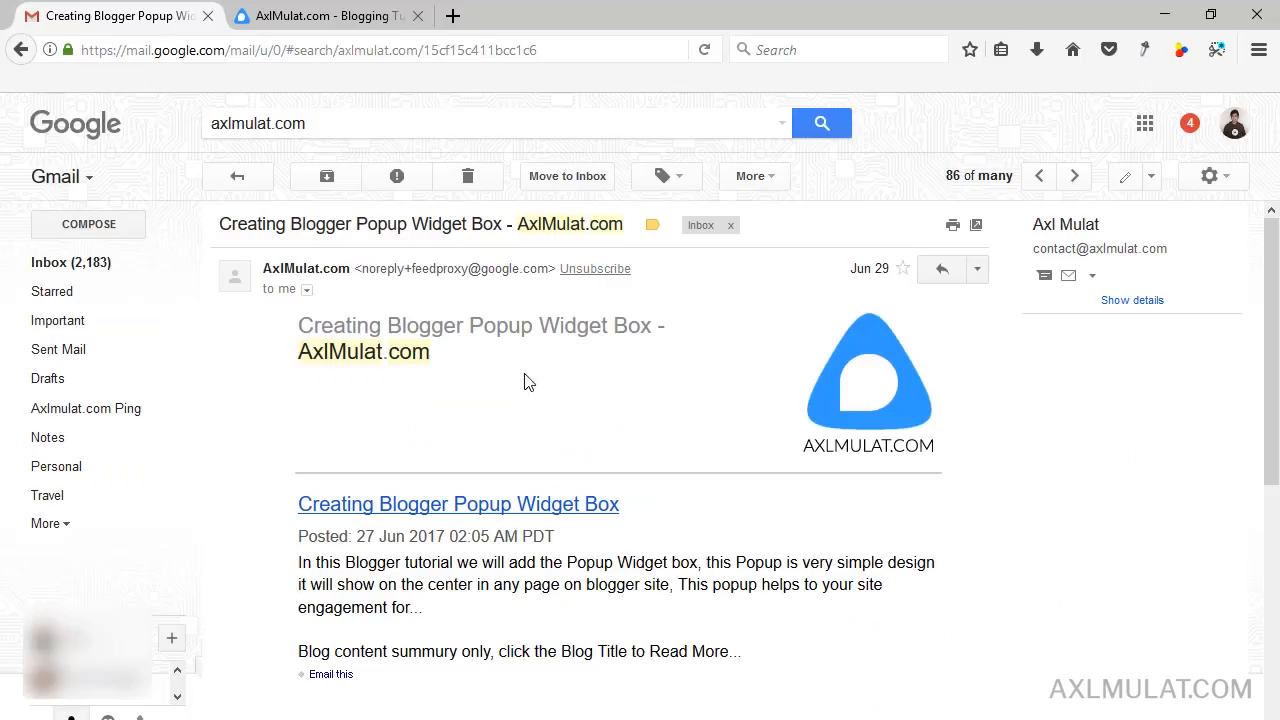
{"action": "mouse_move", "coordinate": [900, 374]}
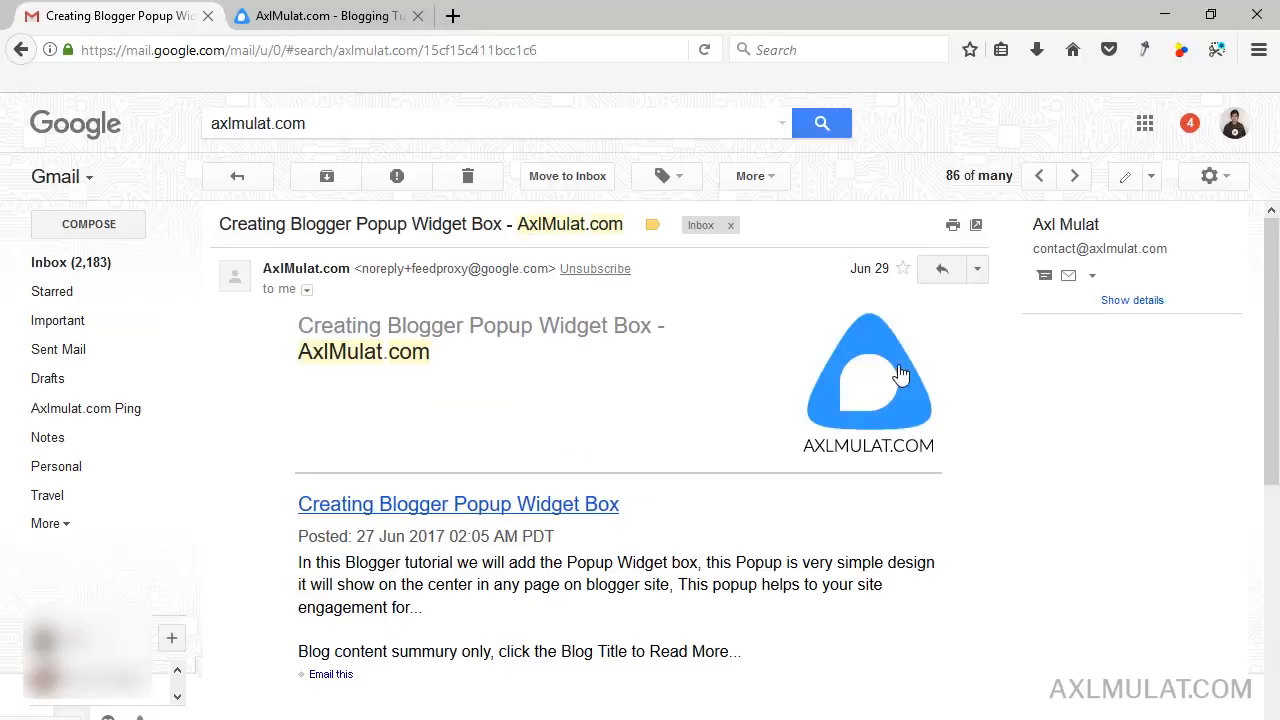
Scroll through the 'Creating Blogger Popup Widget Box' feed email in Gmail.
{"action": "scroll", "scroll_direction": "down", "scroll_amount": 3}
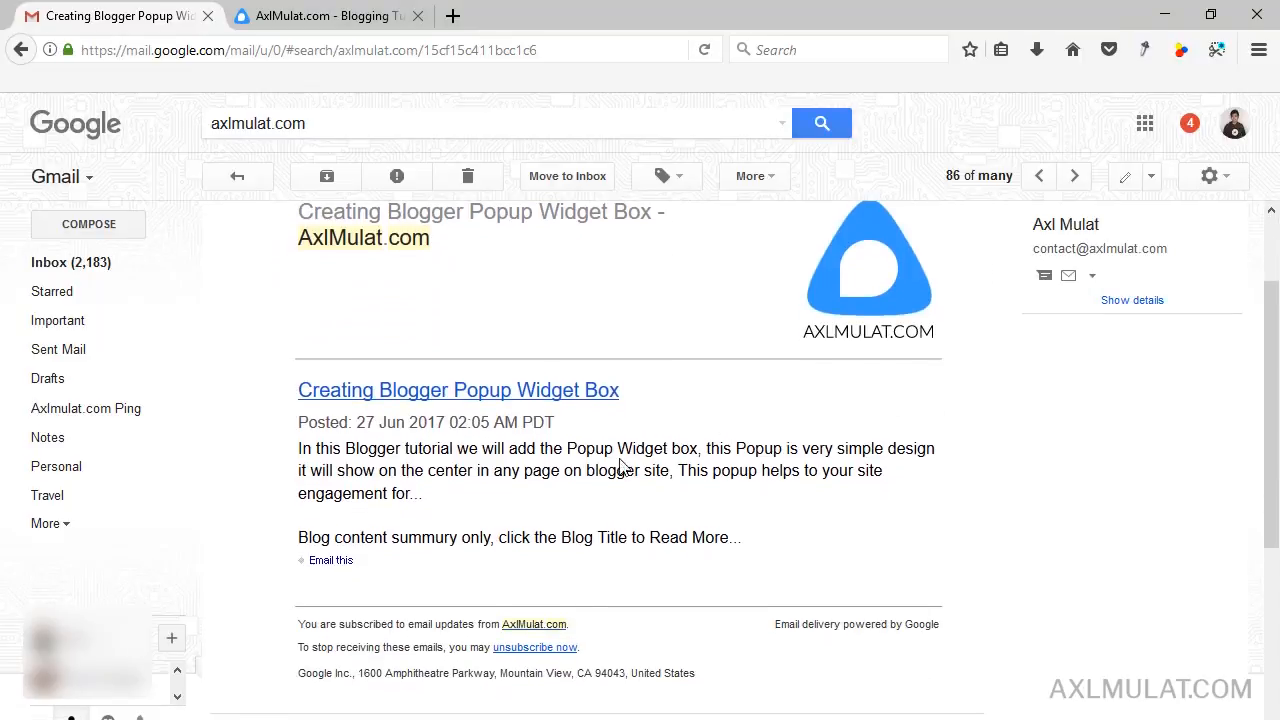
{"action": "mouse_move", "coordinate": [596, 516]}
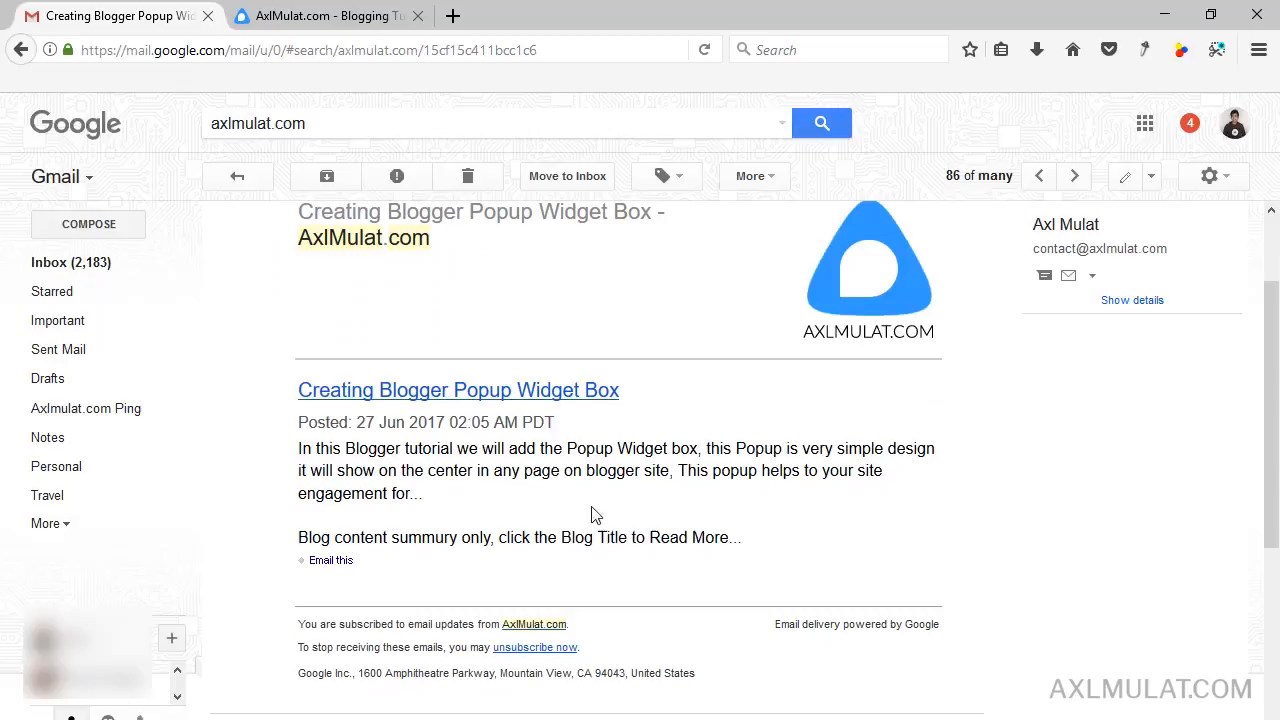
{"action": "mouse_move", "coordinate": [800, 528]}
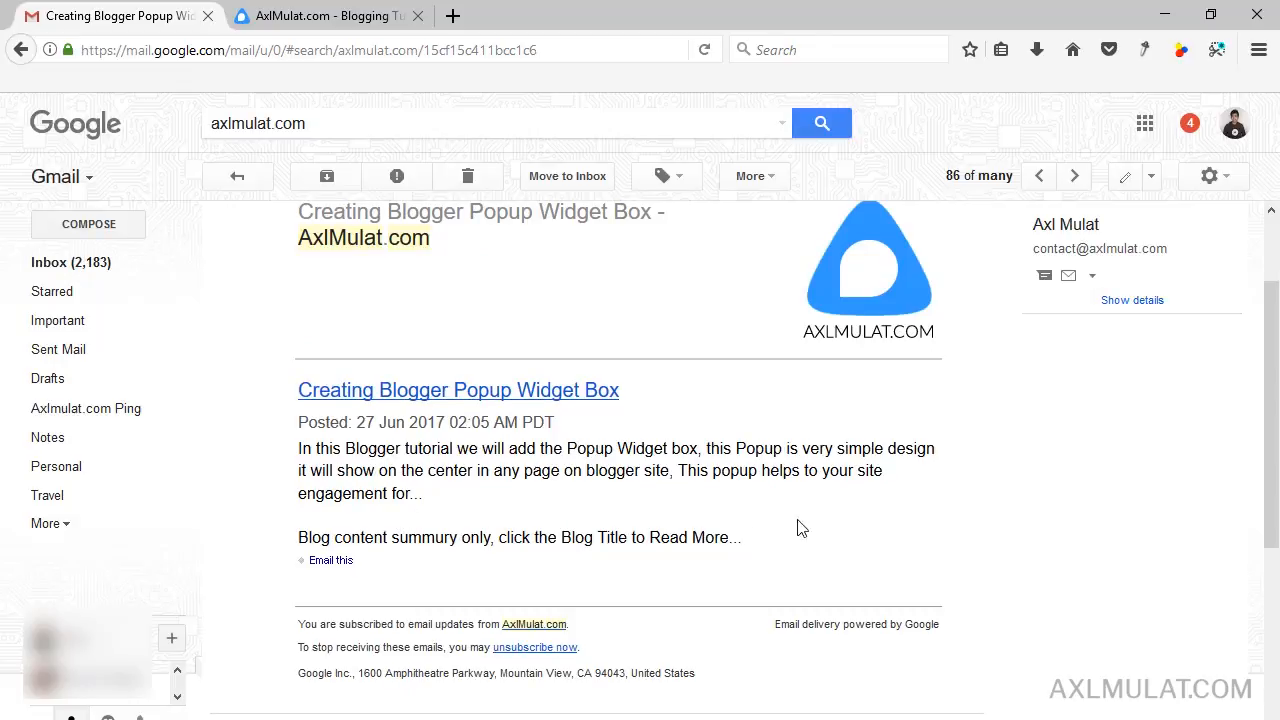
{"action": "mouse_move", "coordinate": [796, 528]}
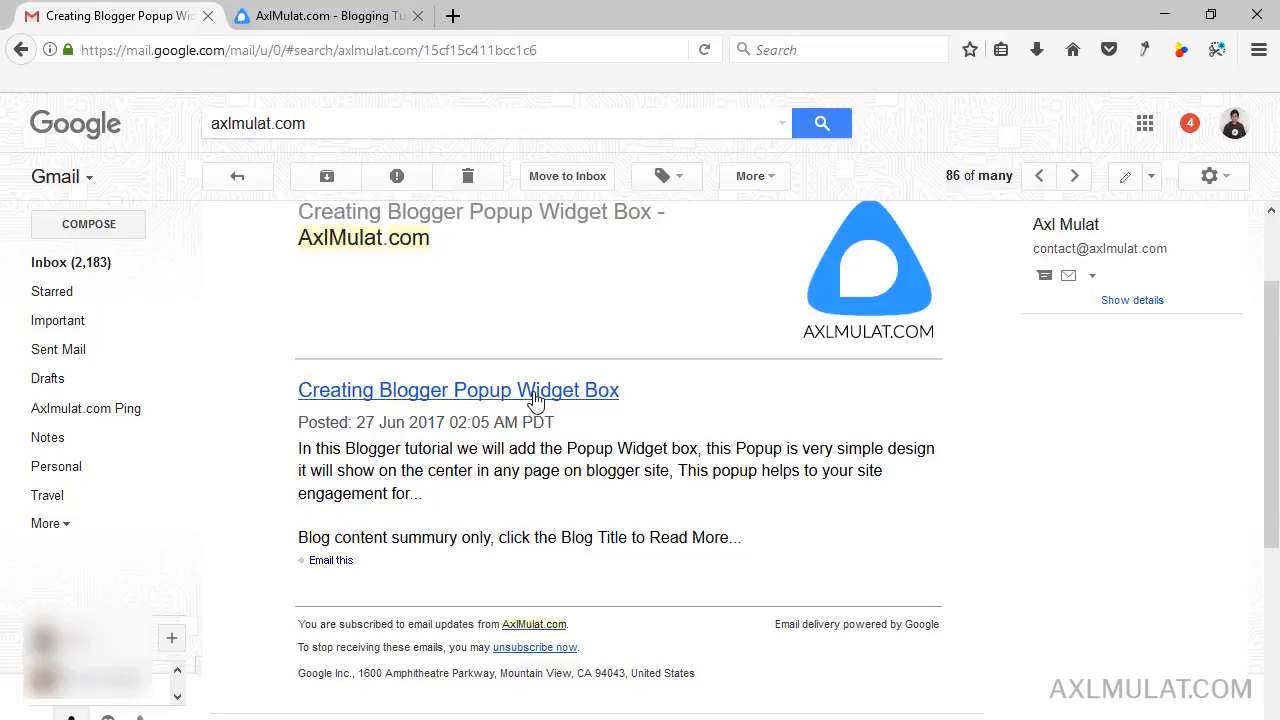
{"action": "mouse_move", "coordinate": [892, 476]}
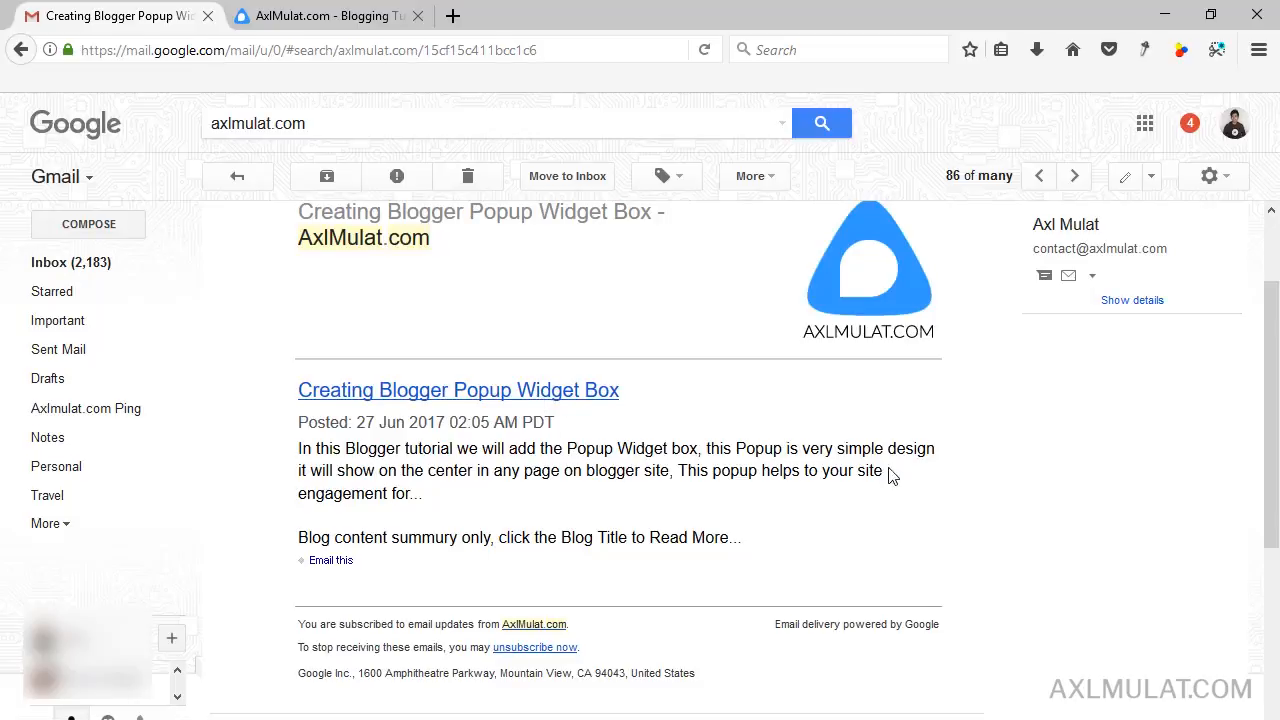